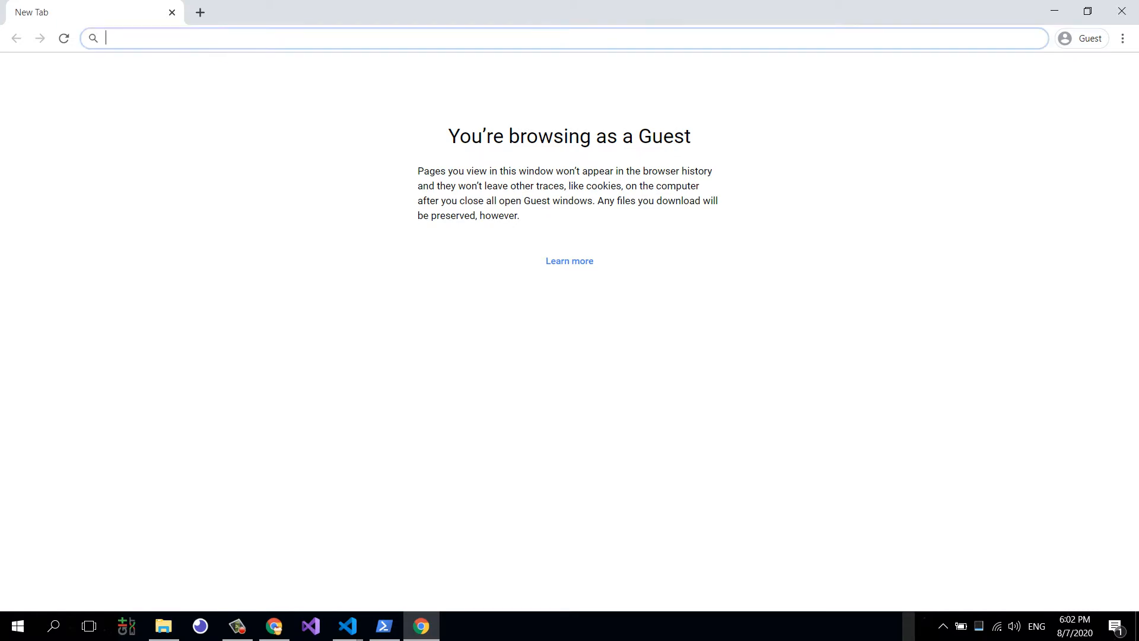
Visit imgbb.com and the api.imgbb.com docs, then follow Get API key to sign-in.
text(imgbb.com)
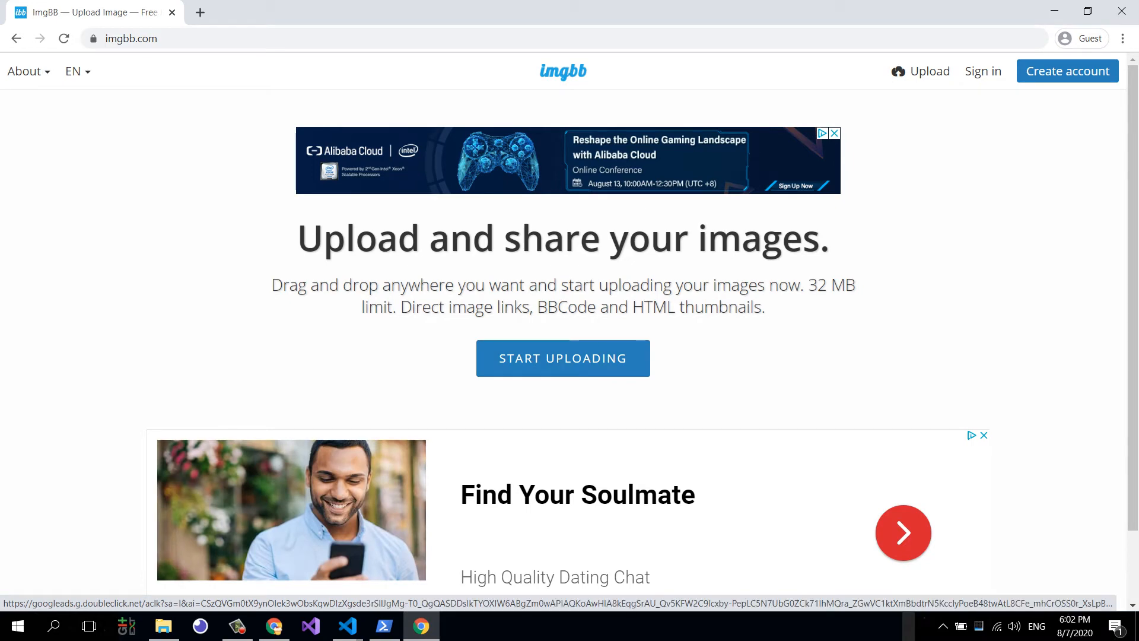
text(a)
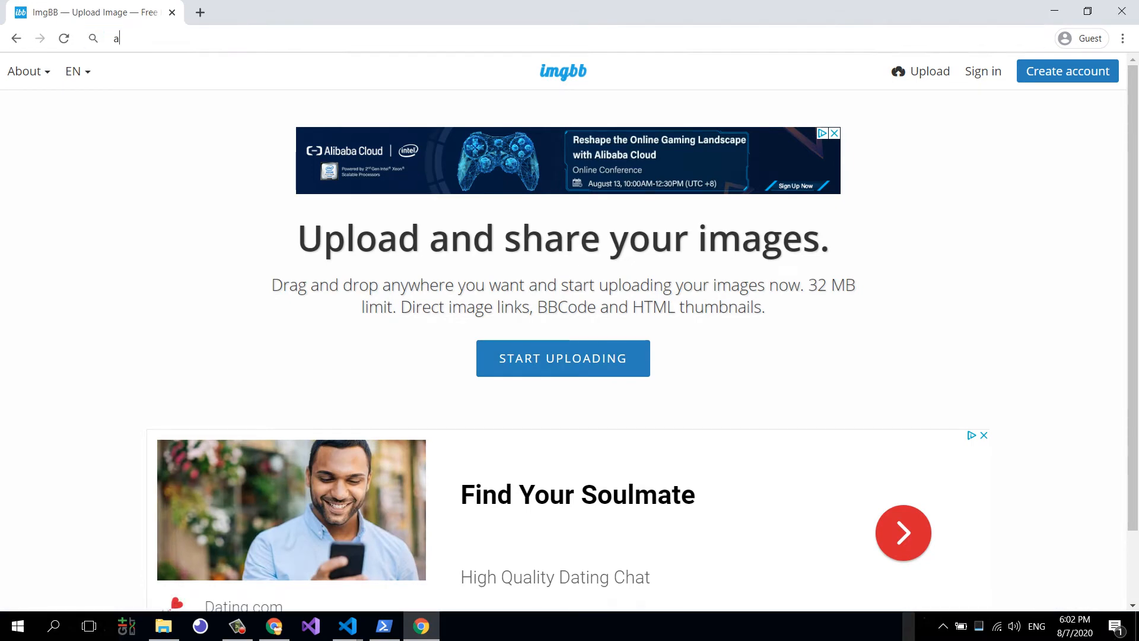
text(pi.imgbb.com)
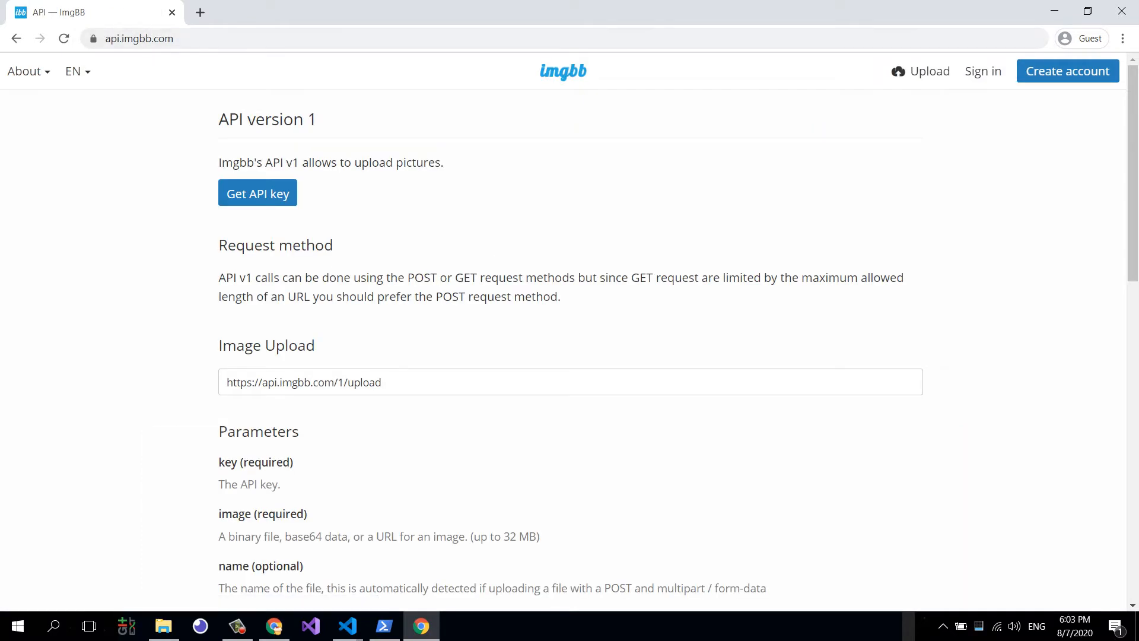
scroll(down, 3)
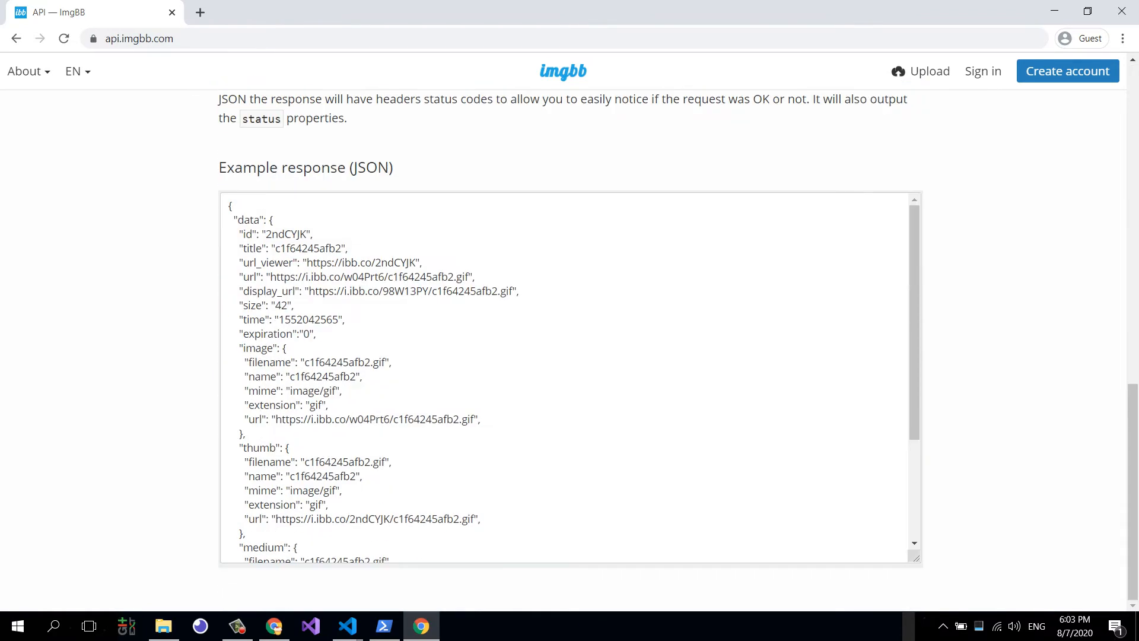
click(982, 71)
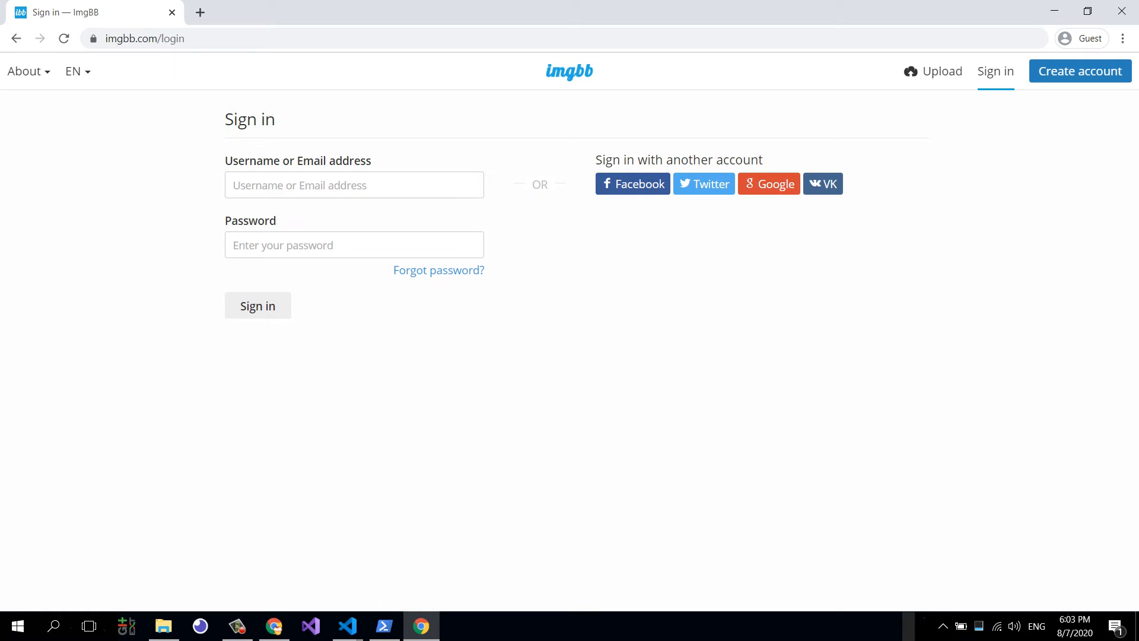
Log into ImgBB via Google, entering the account email and password.
click(767, 184)
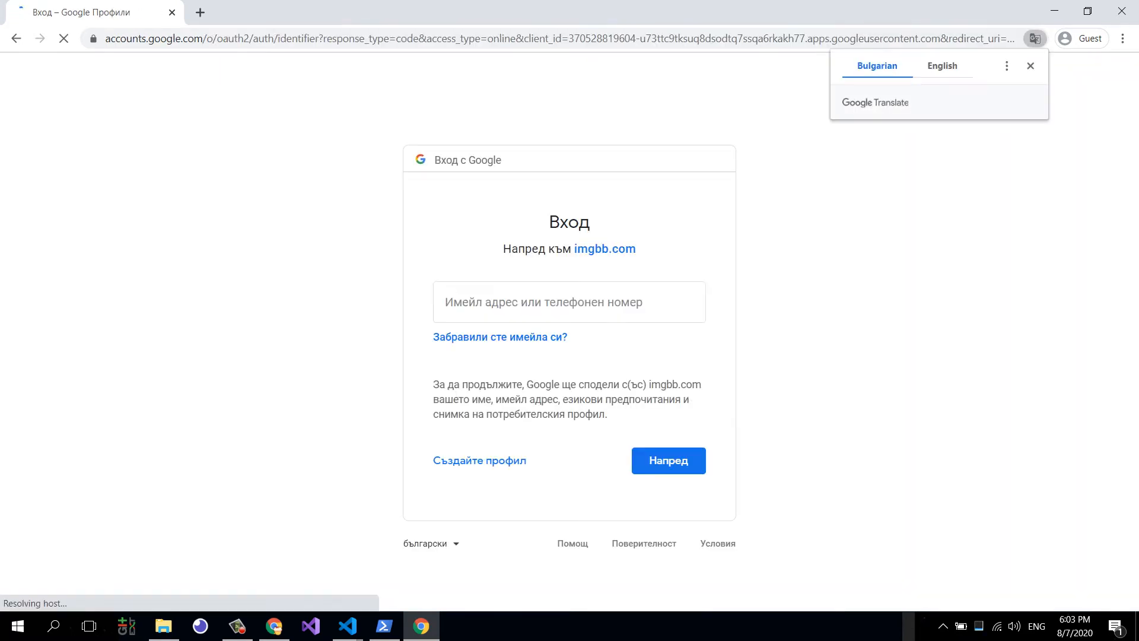
click(568, 301)
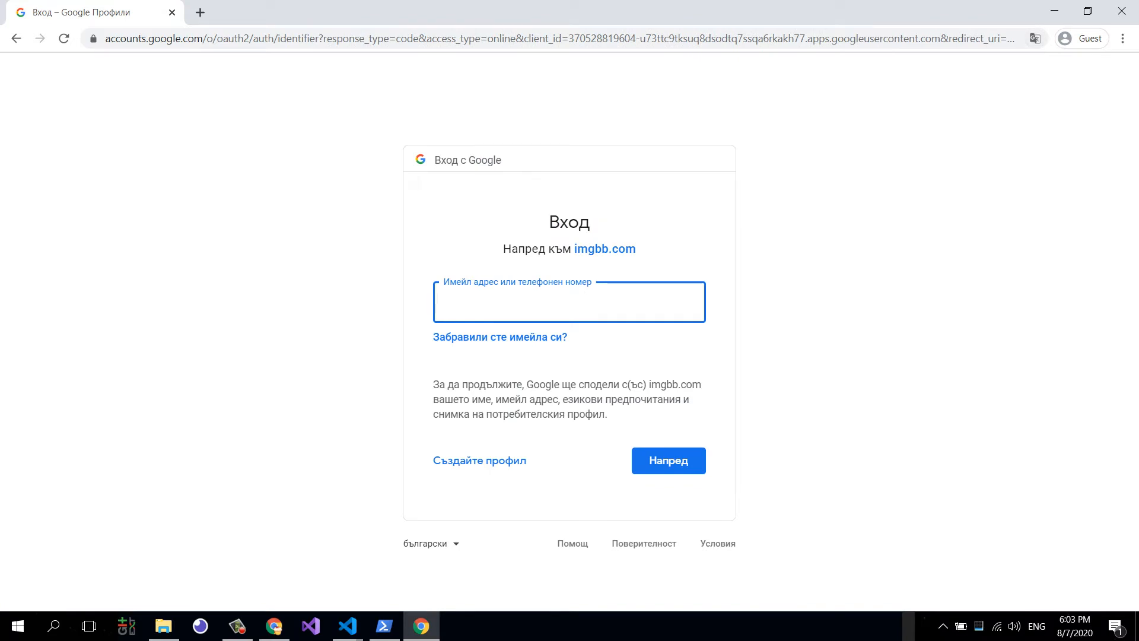
text(the)
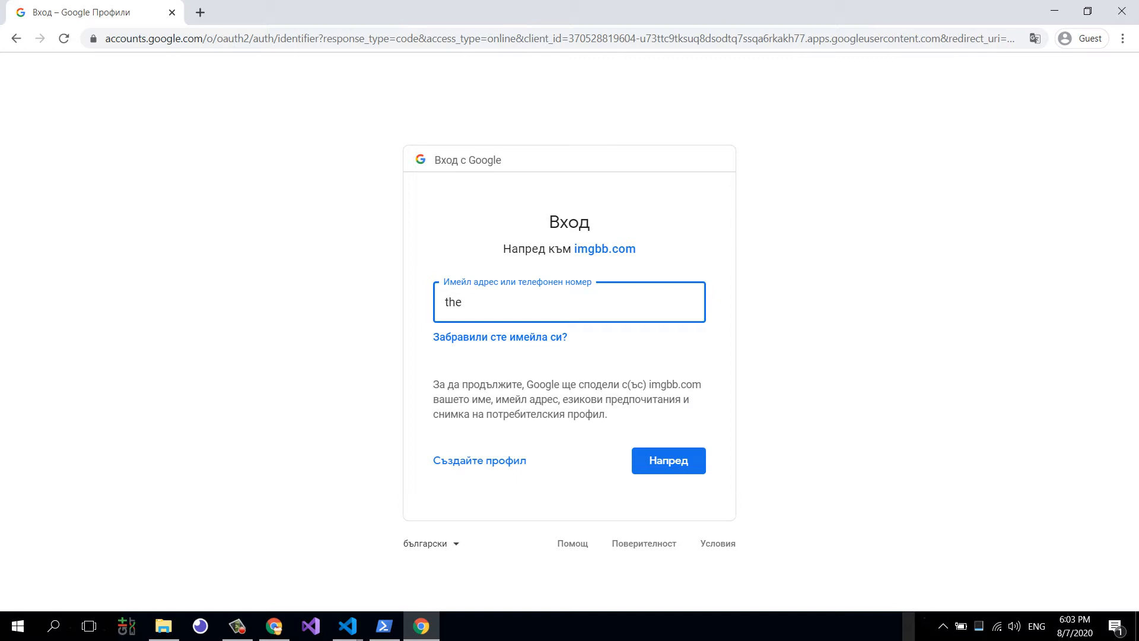
key(Backspace)
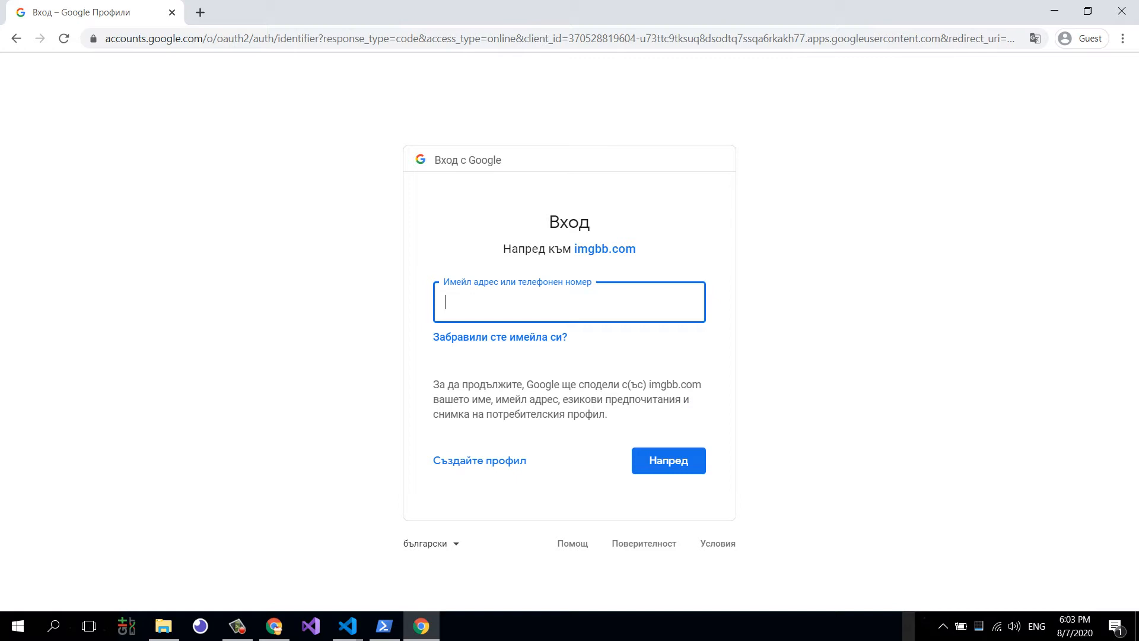
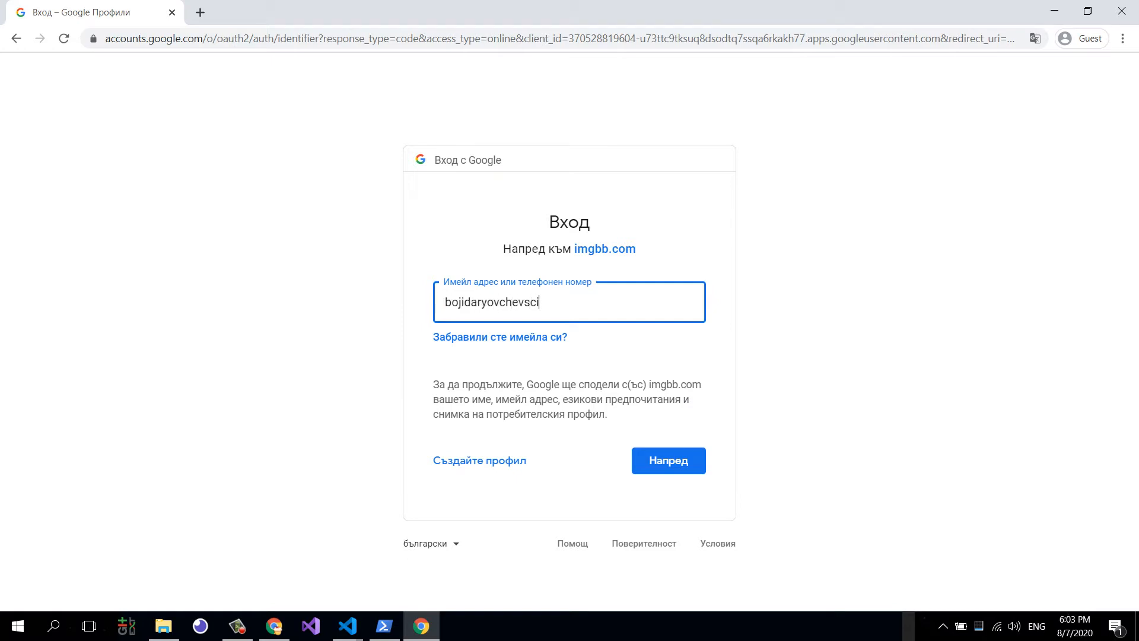
click(667, 460)
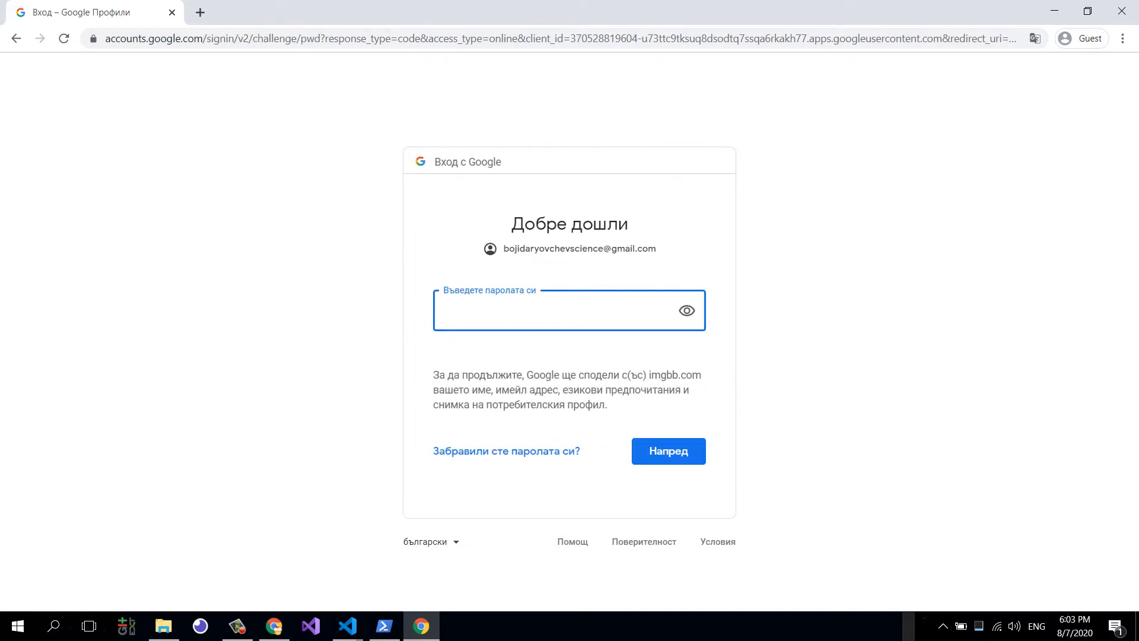
text(password)
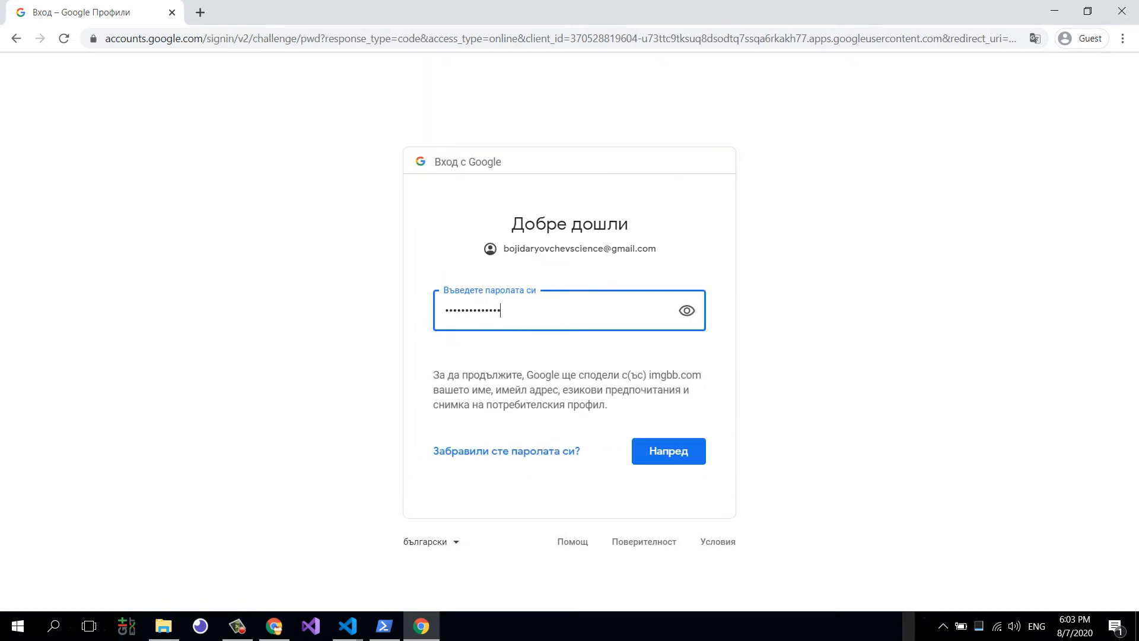
click(666, 450)
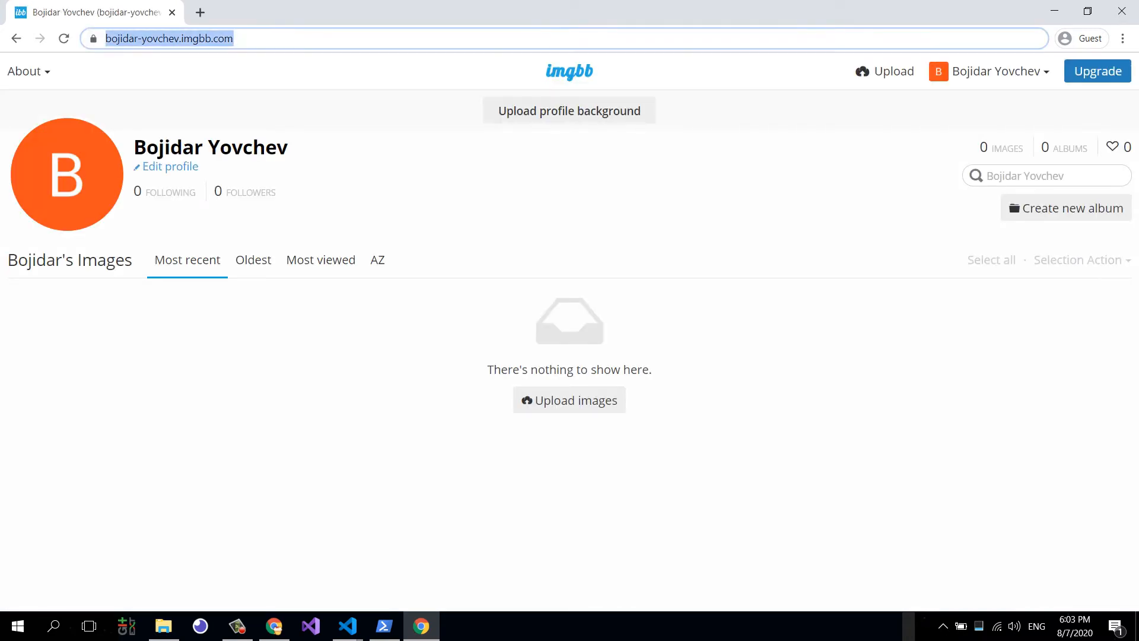
On api.imgbb.com, delete the existing key, generate a new API key, and copy it.
text(im)
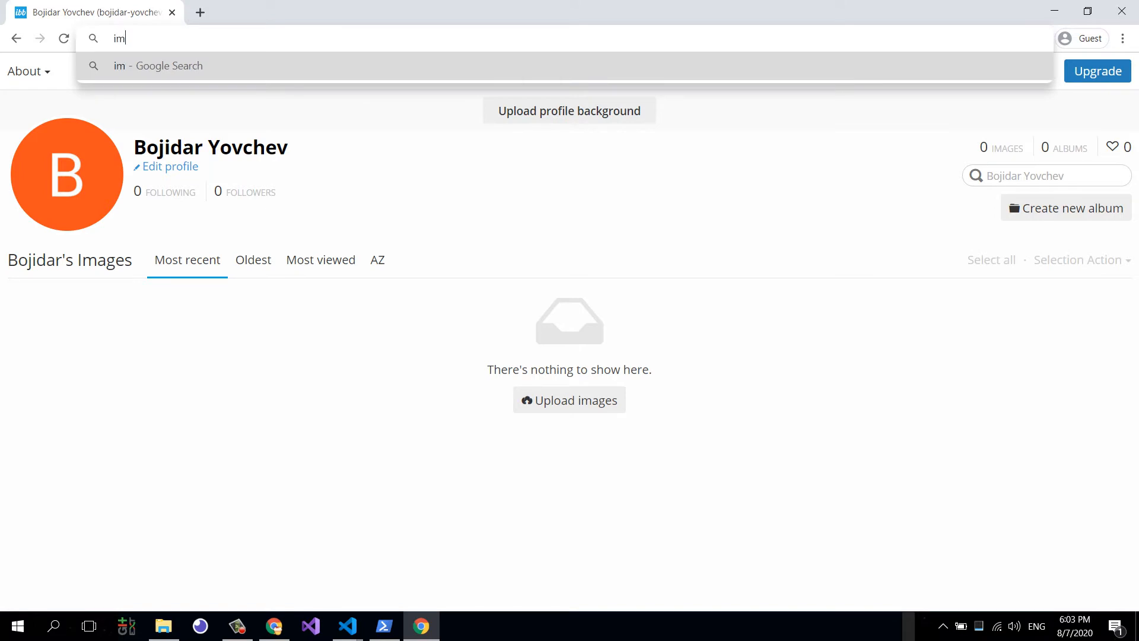
text(api.imgbb.com)
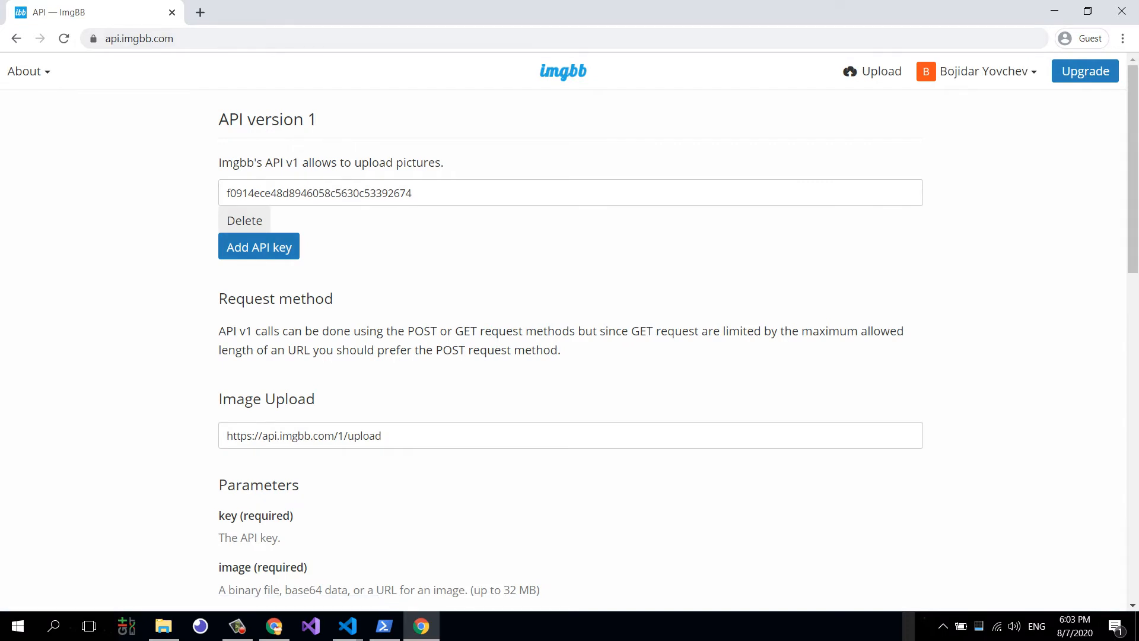
click(243, 220)
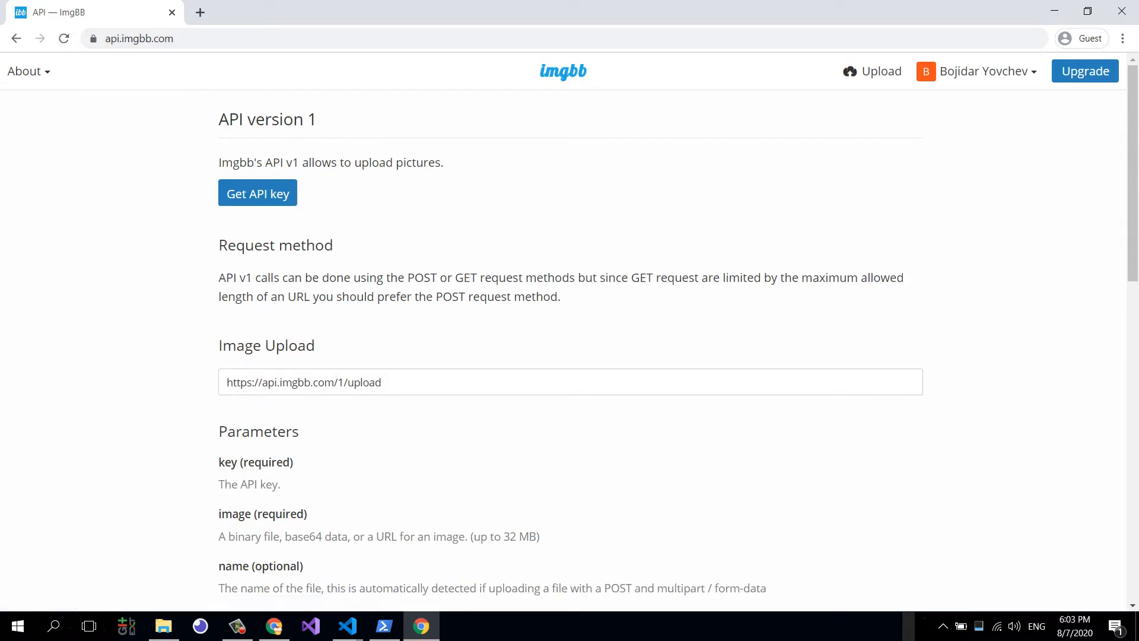
click(256, 192)
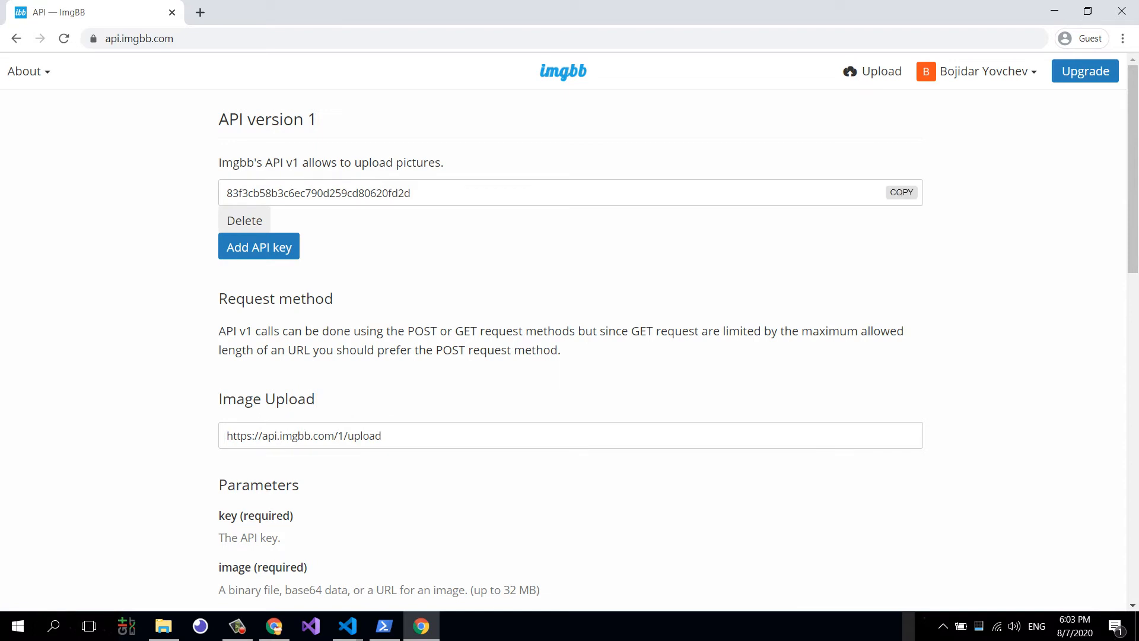
click(901, 192)
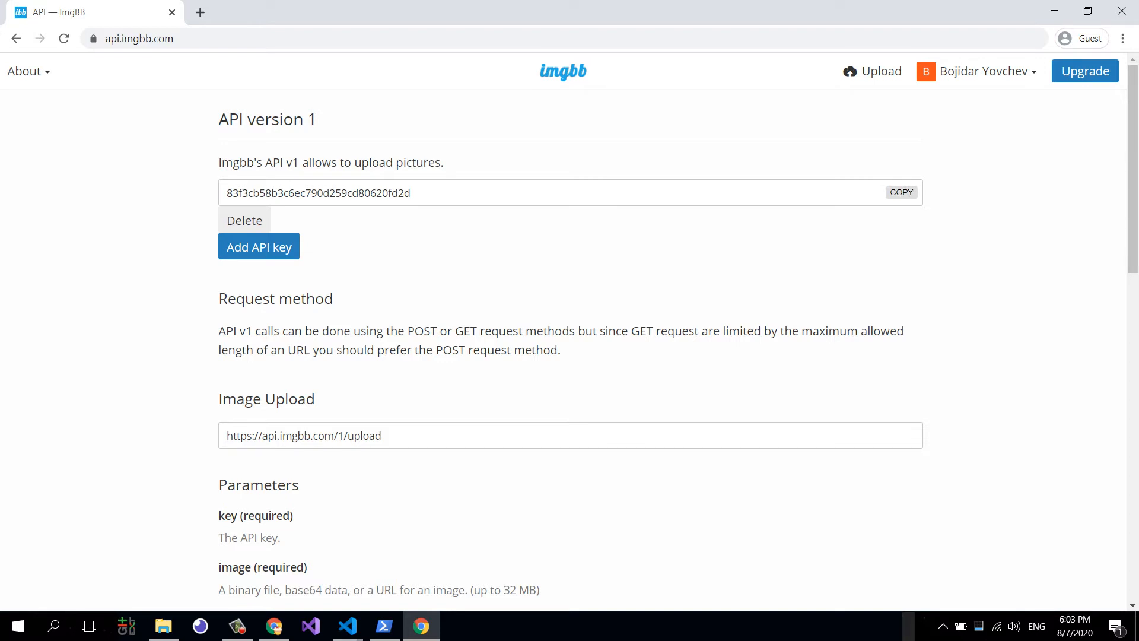
click(900, 193)
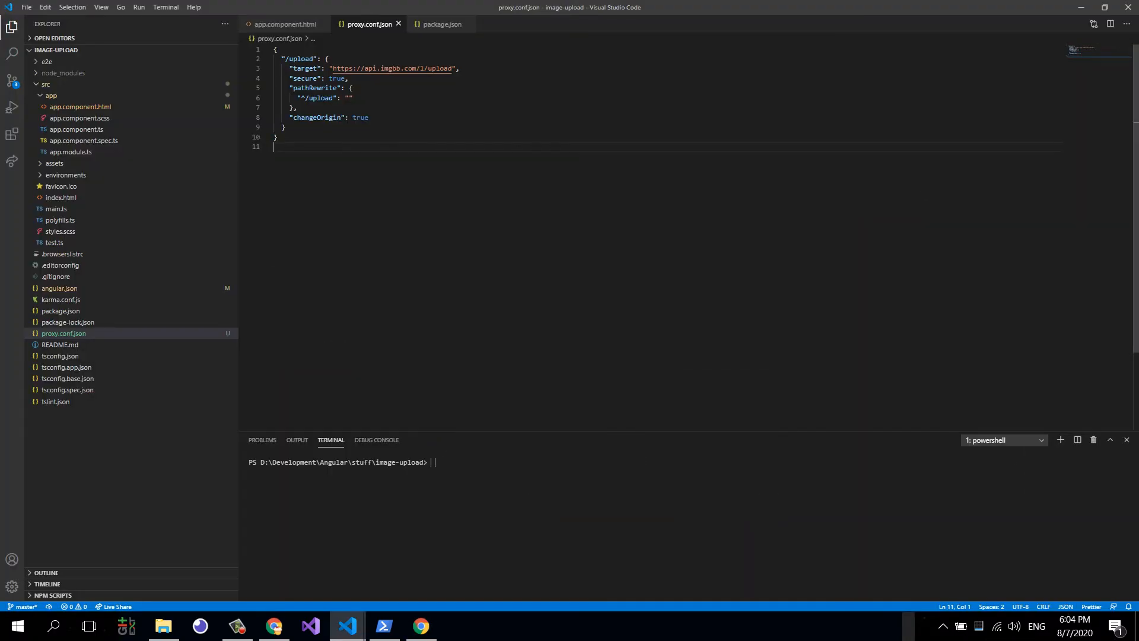
Create imgbb.service.ts under src/app and paste the new API key into it.
click(64, 333)
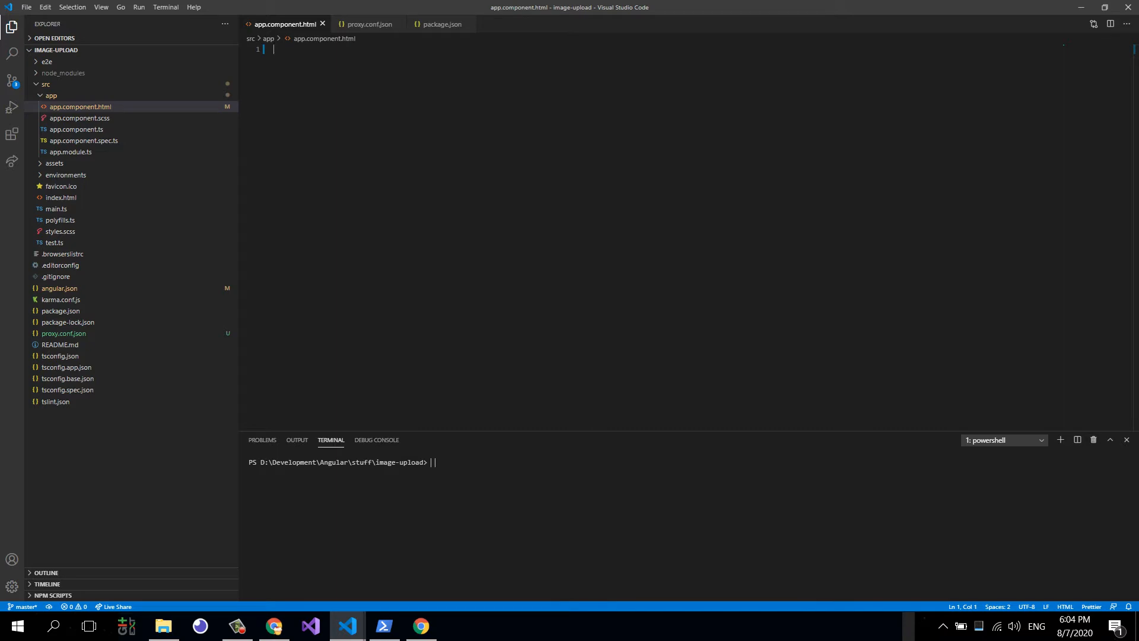
mouse_move(71, 151)
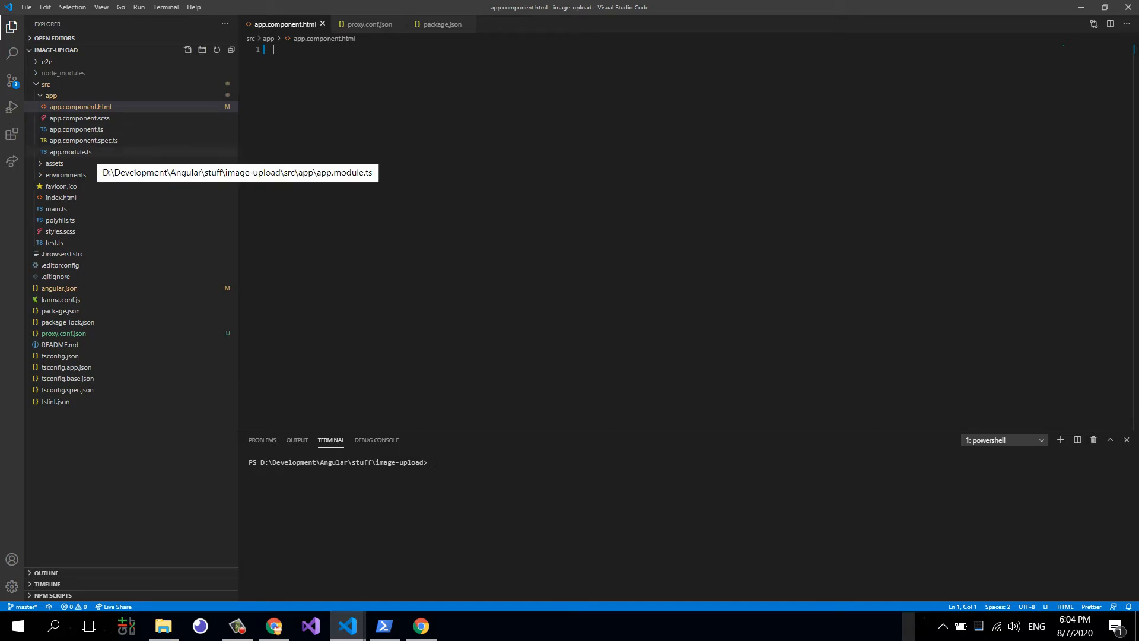
click(80, 107)
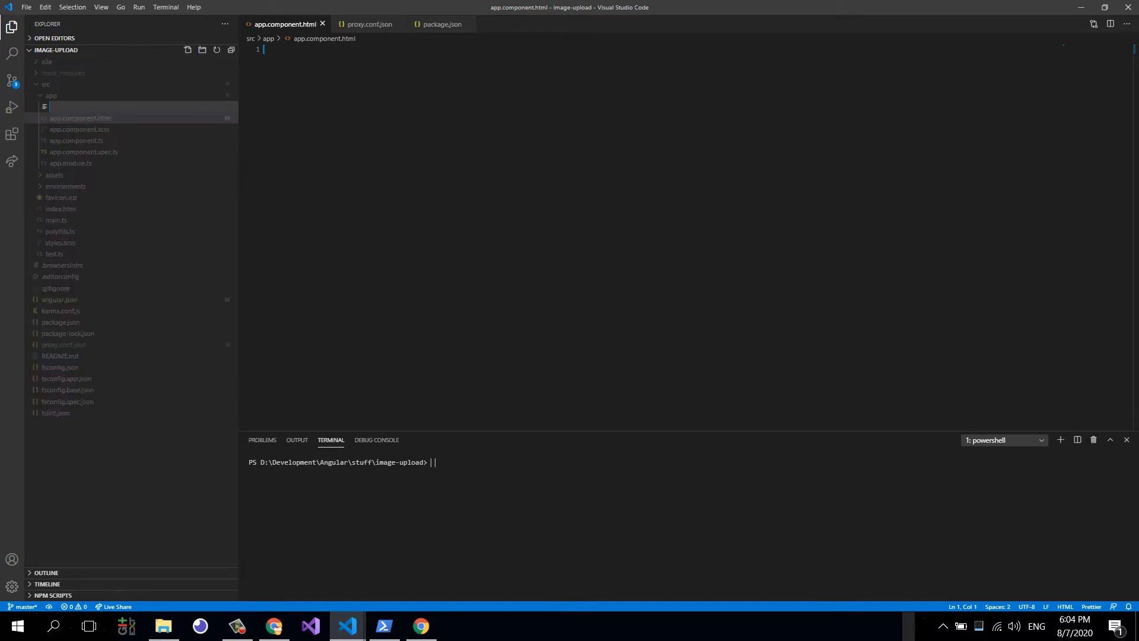
text(imgbb)
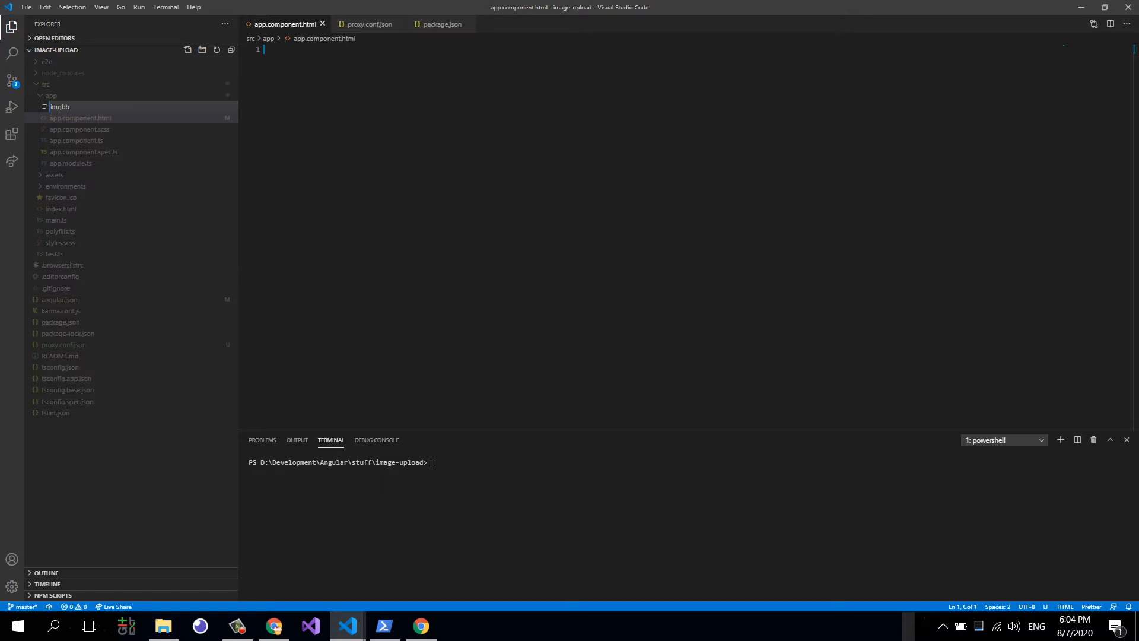
text(.service.t)
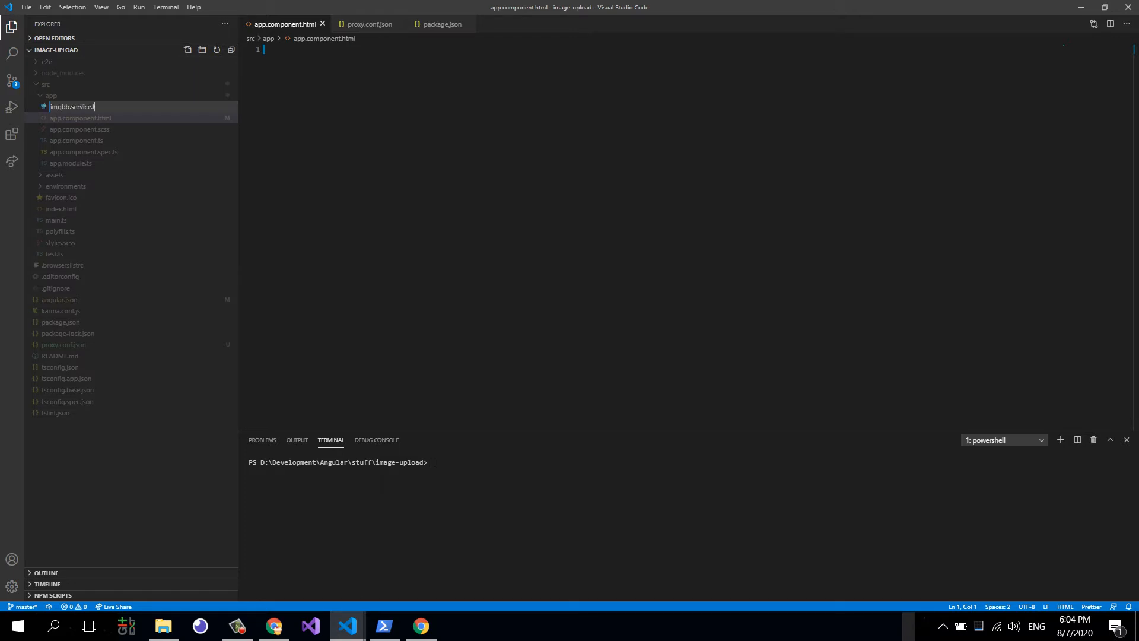
key(Enter)
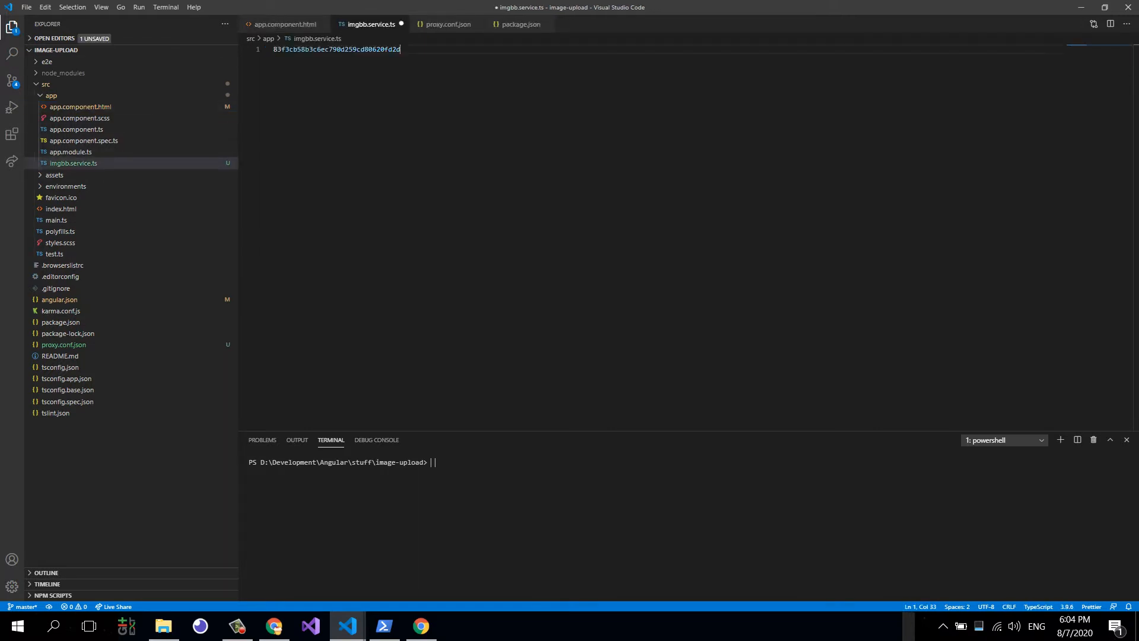
key(Enter)
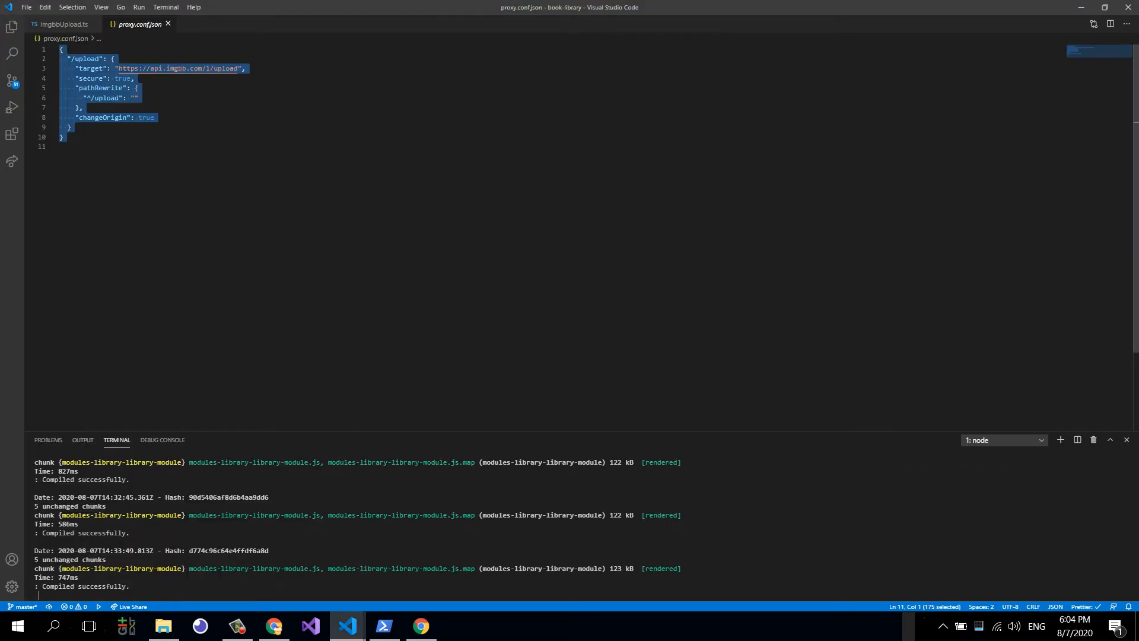
click(62, 24)
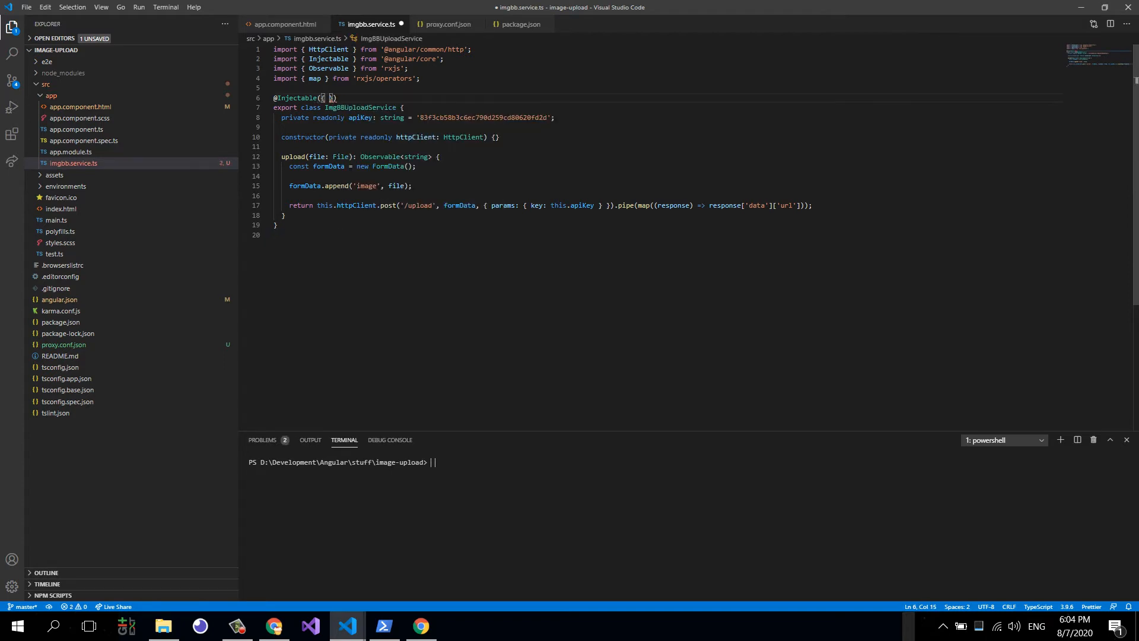
text(providedIn: '')
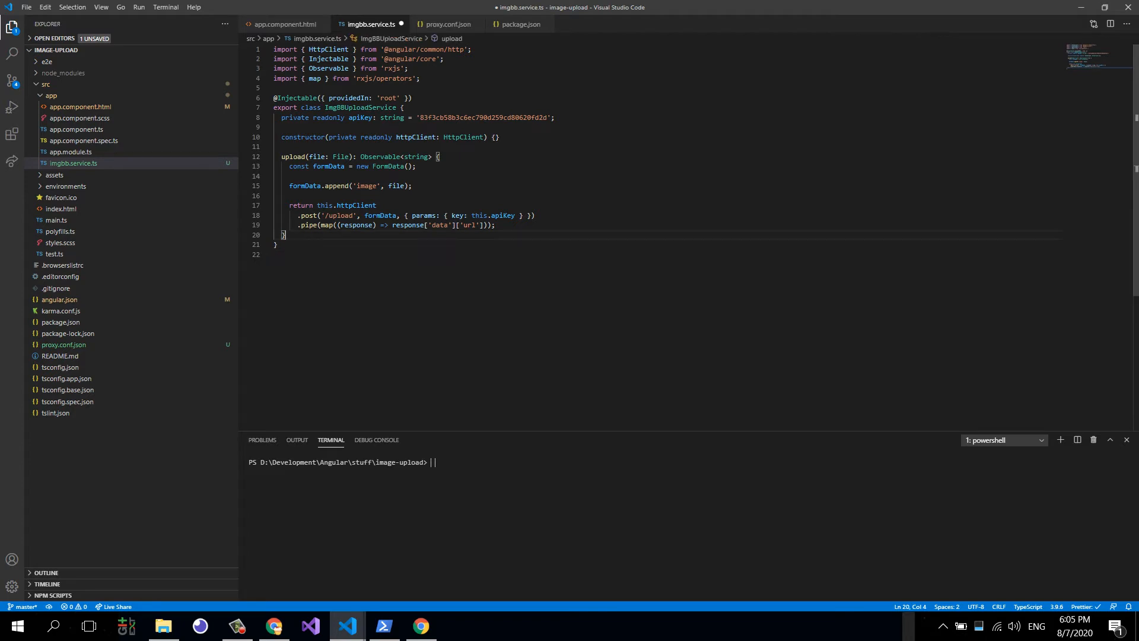
key(ctrl+s)
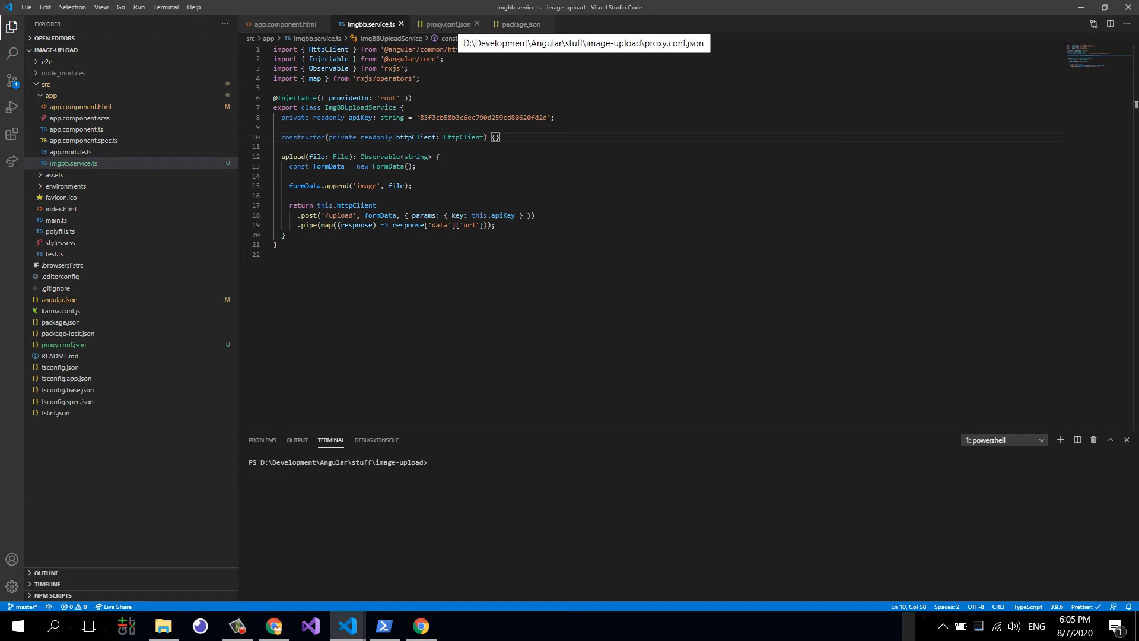
click(447, 23)
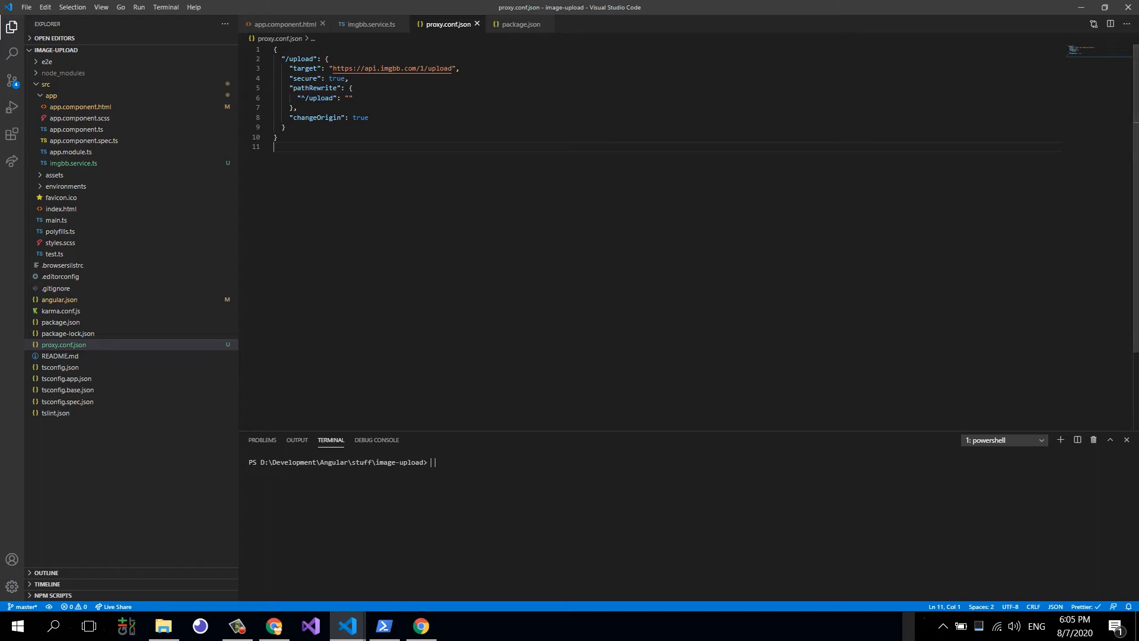
Highlight the '/upload' route and ImgBB target URL, then return to imgbb.service.ts.
double_click(301, 59)
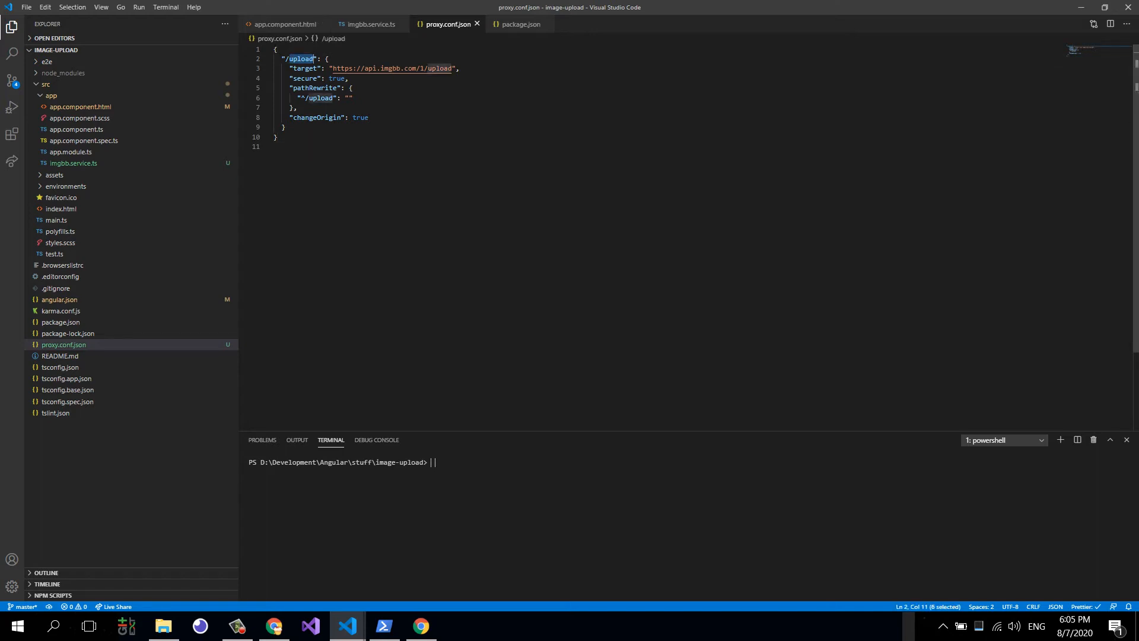
click(343, 117)
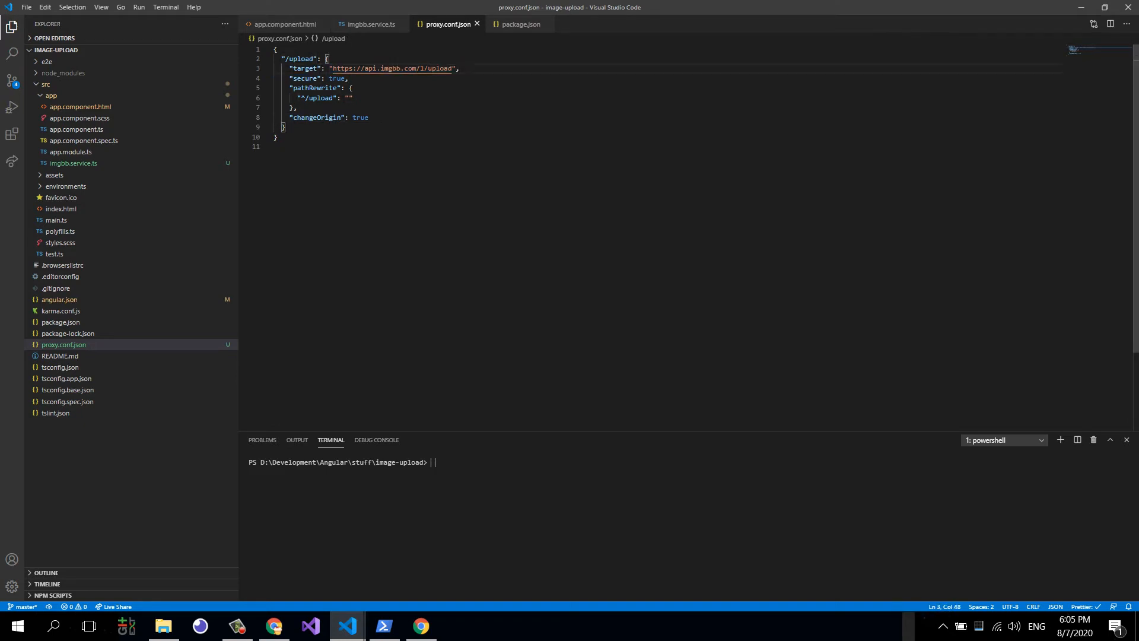
double_click(305, 69)
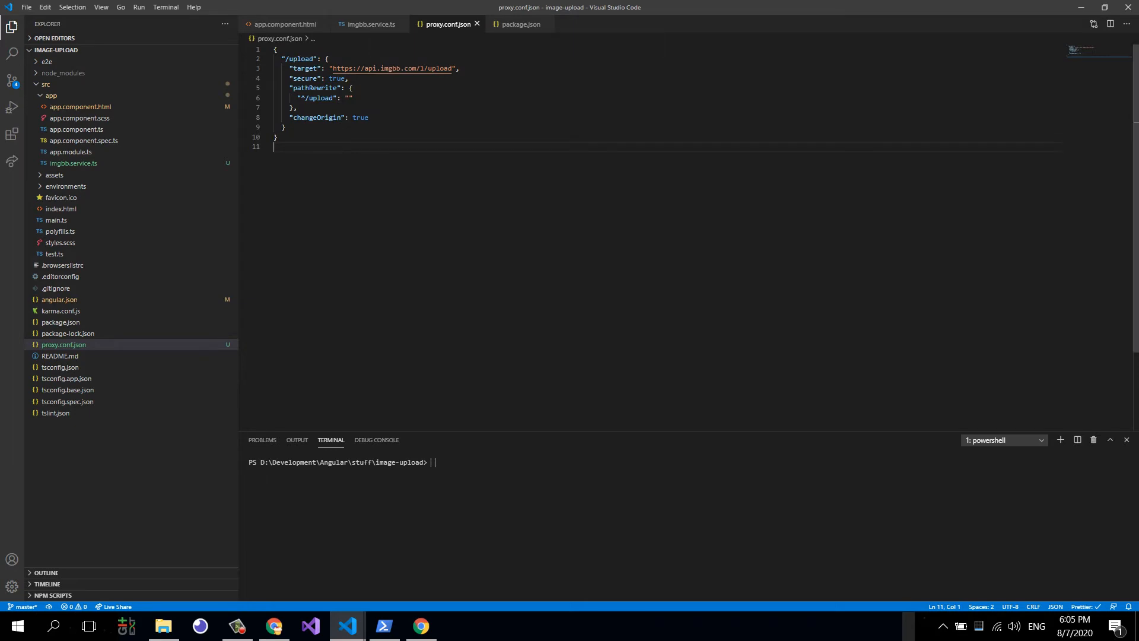
double_click(300, 58)
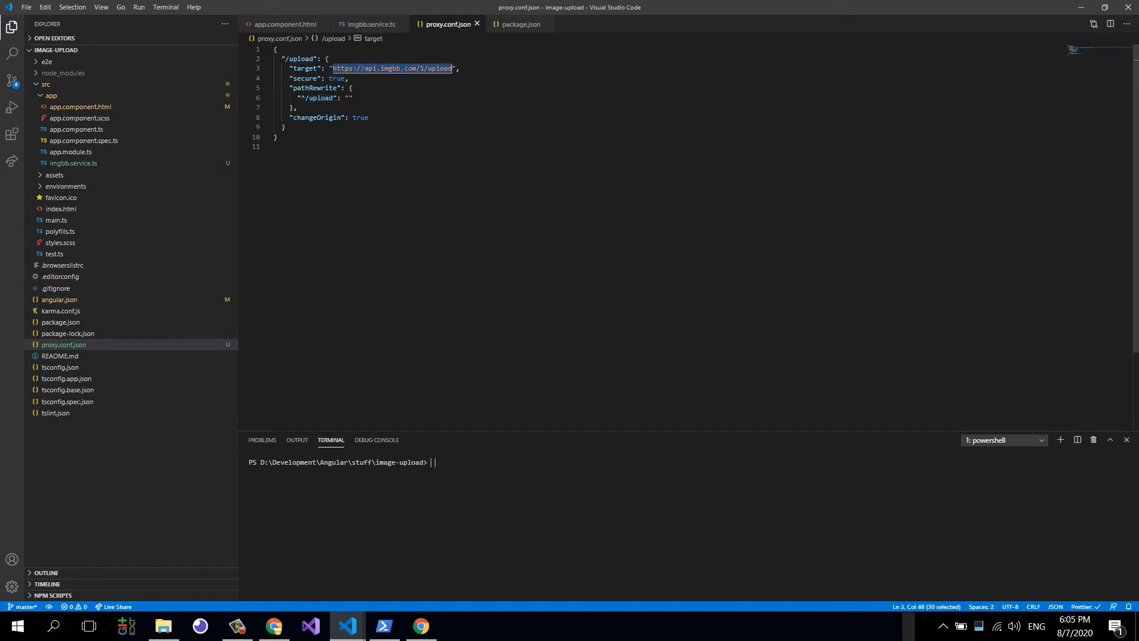
click(367, 24)
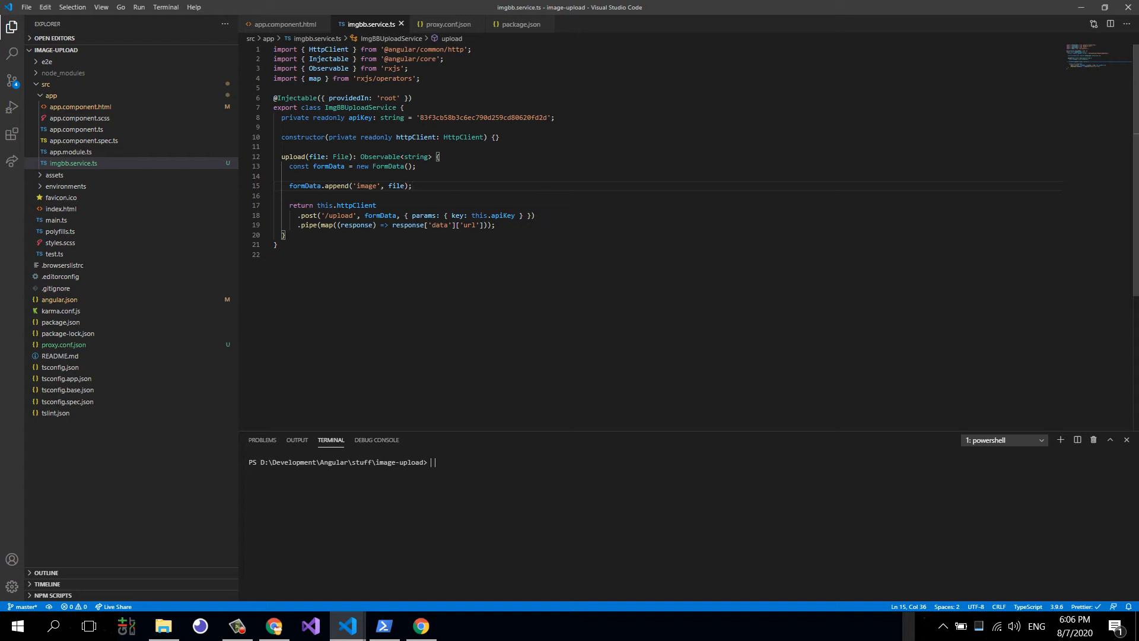
Select the upload method in imgbb.service.ts, then open app.component.html from the Explorer.
click(285, 235)
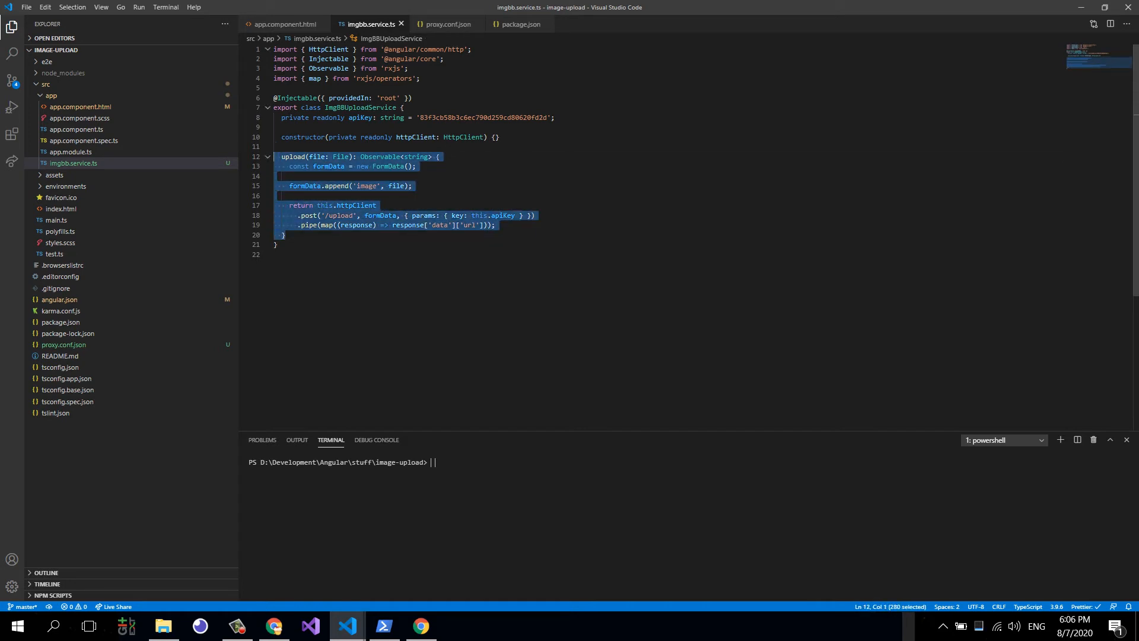
double_click(293, 156)
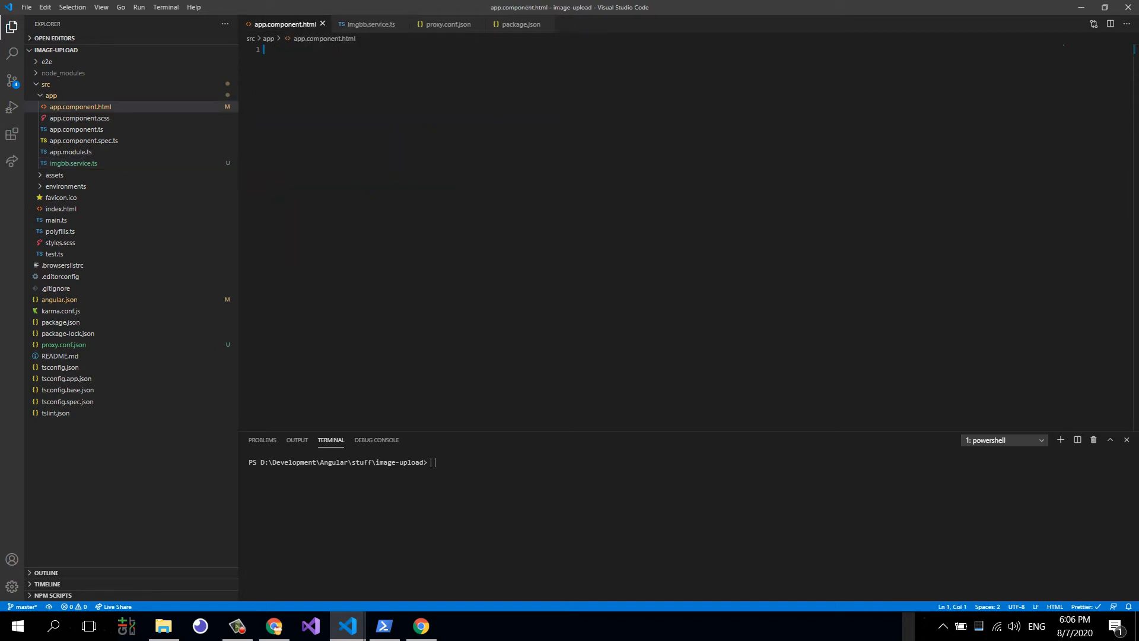
Write <input type="file" (input)="onInput($event)"> in the template and select onInput.
text(input type="file" >)
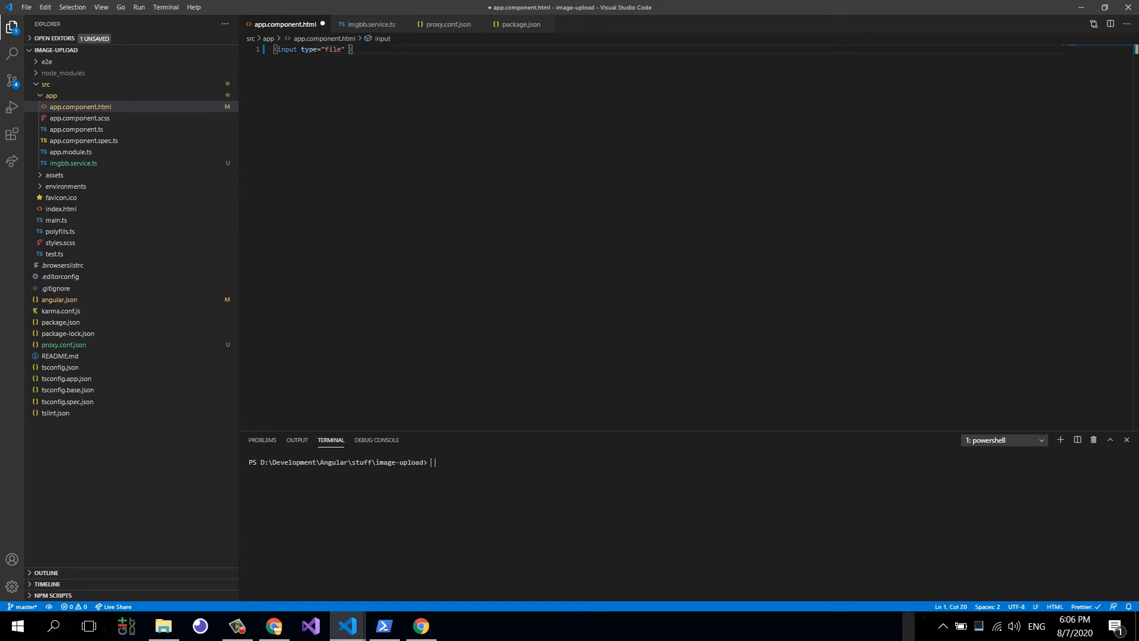
text(input)=")
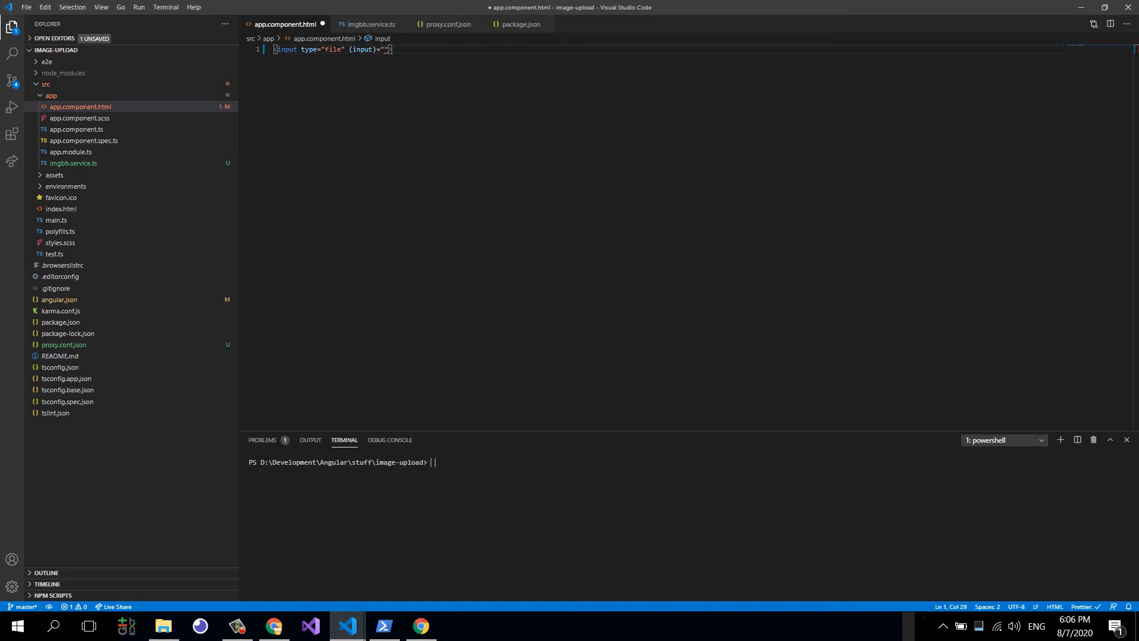
text(onInput)
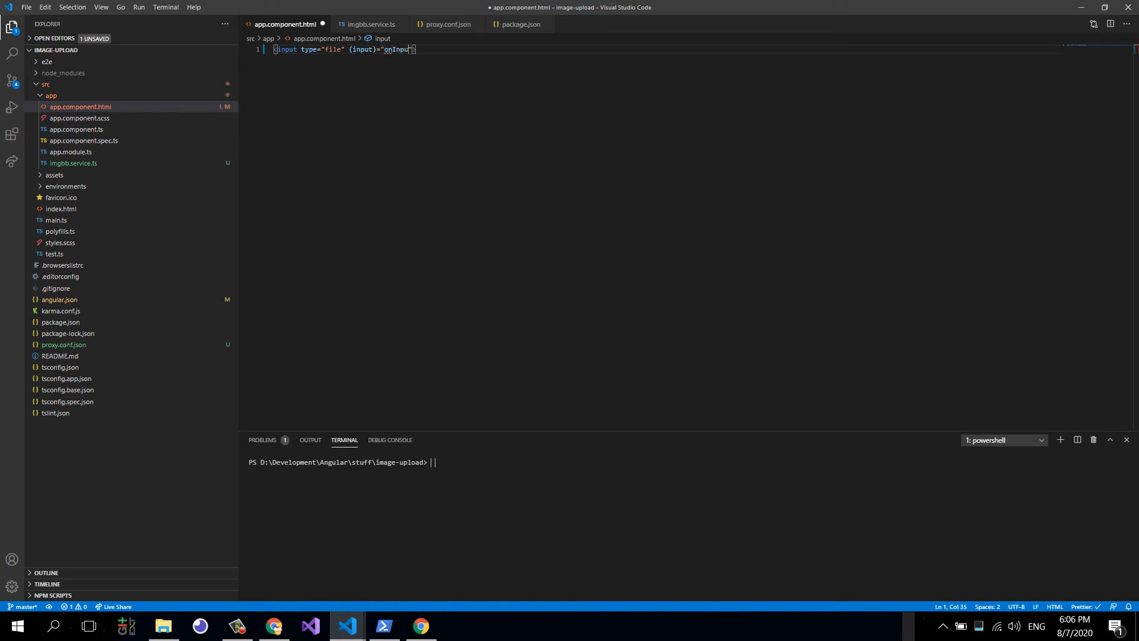
text(())
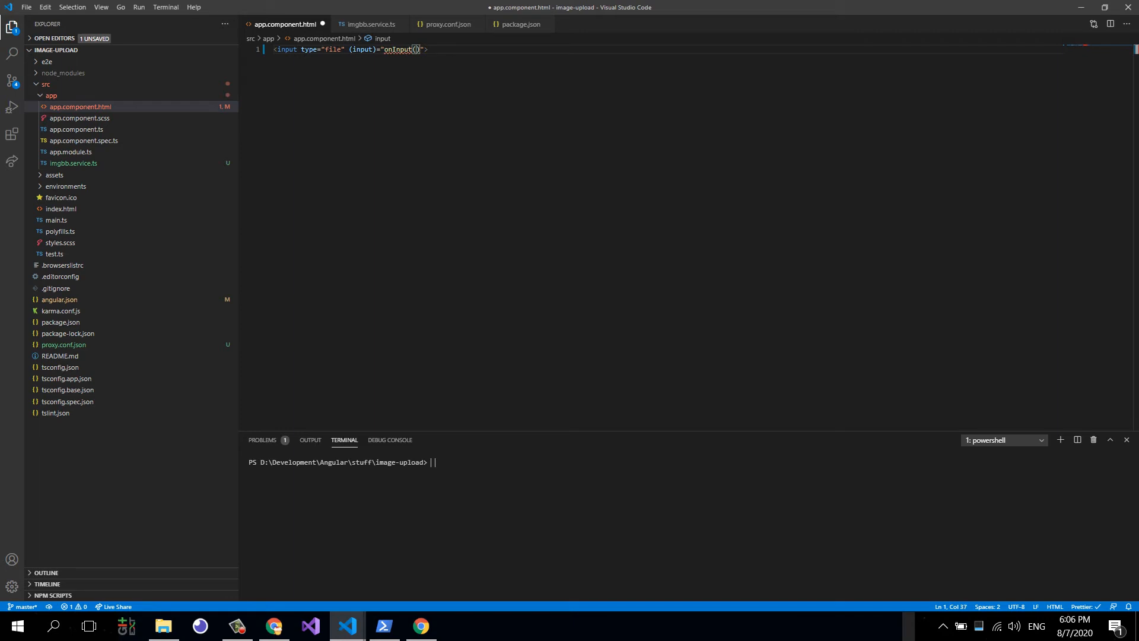
text($event)
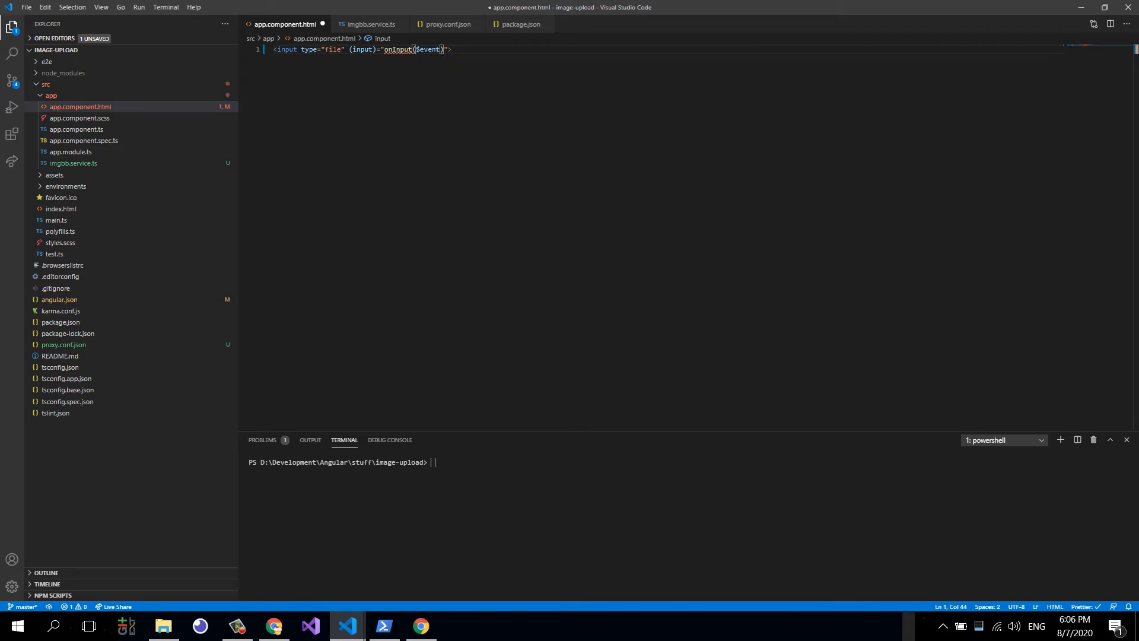
double_click(398, 49)
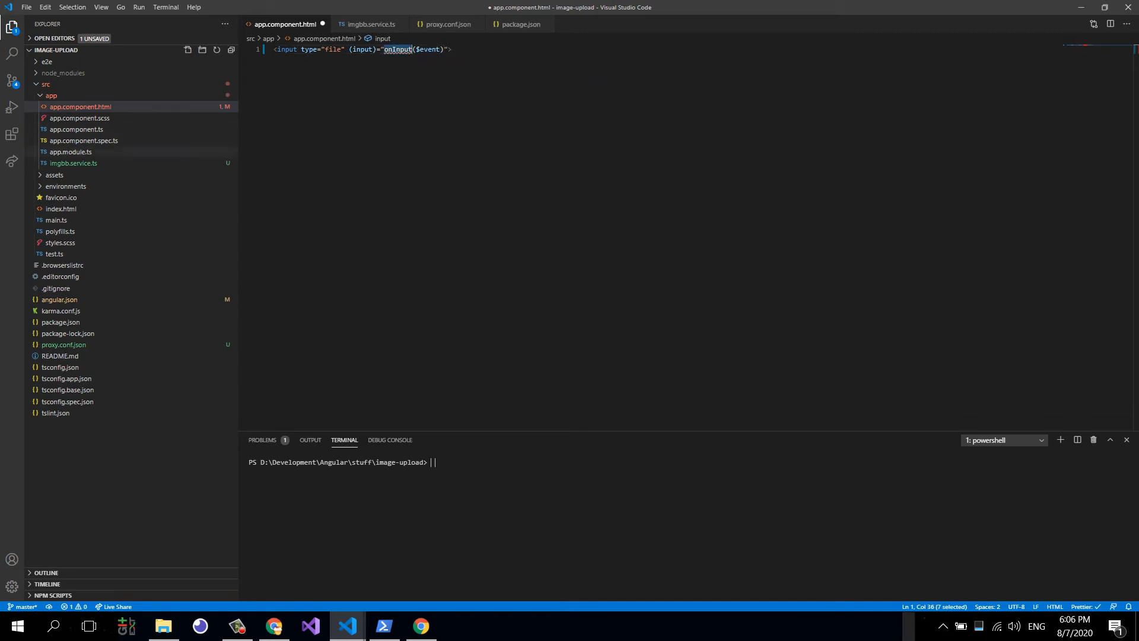
In app.component.ts, write onInput(e: Event) casting e.target to HTMLInputElement and reading files[0].
click(76, 129)
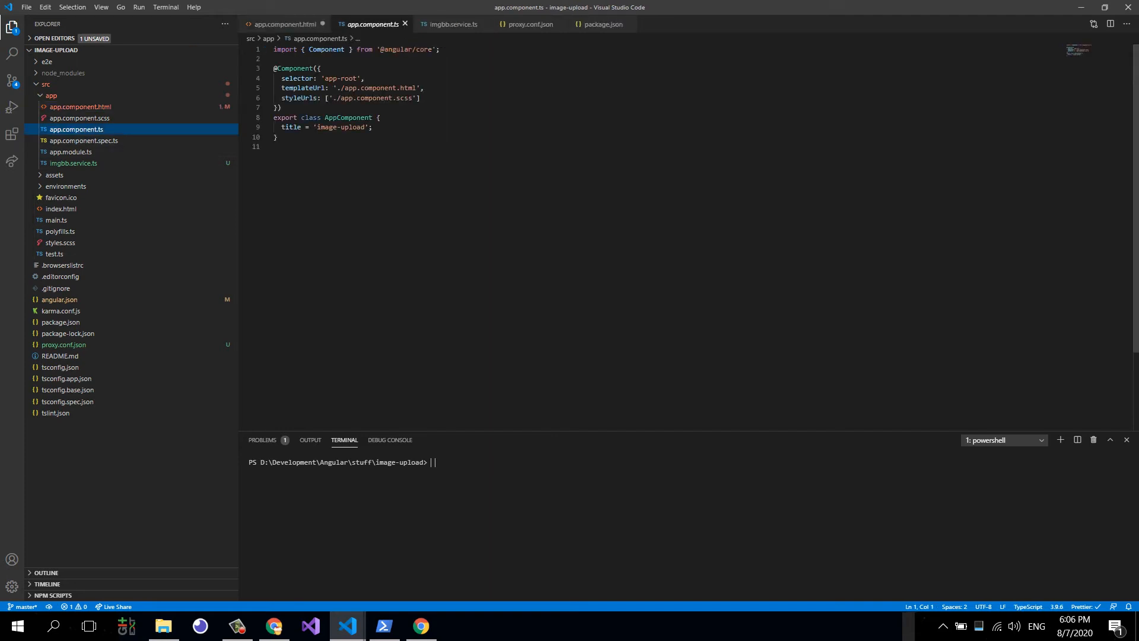
text(onInput(o)
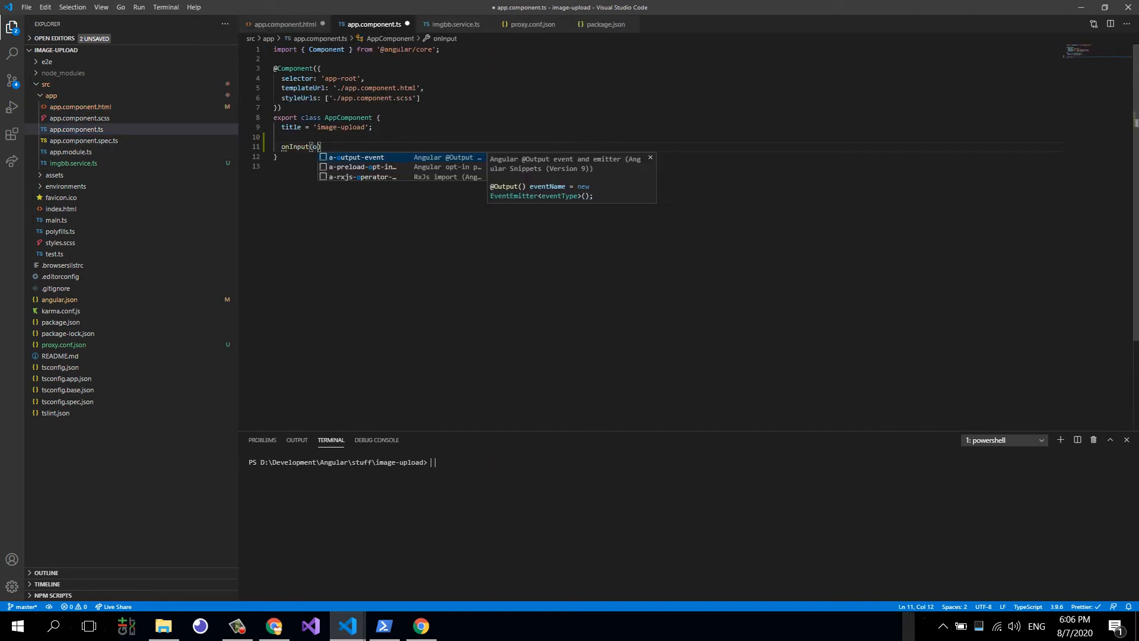
text(e: Event))
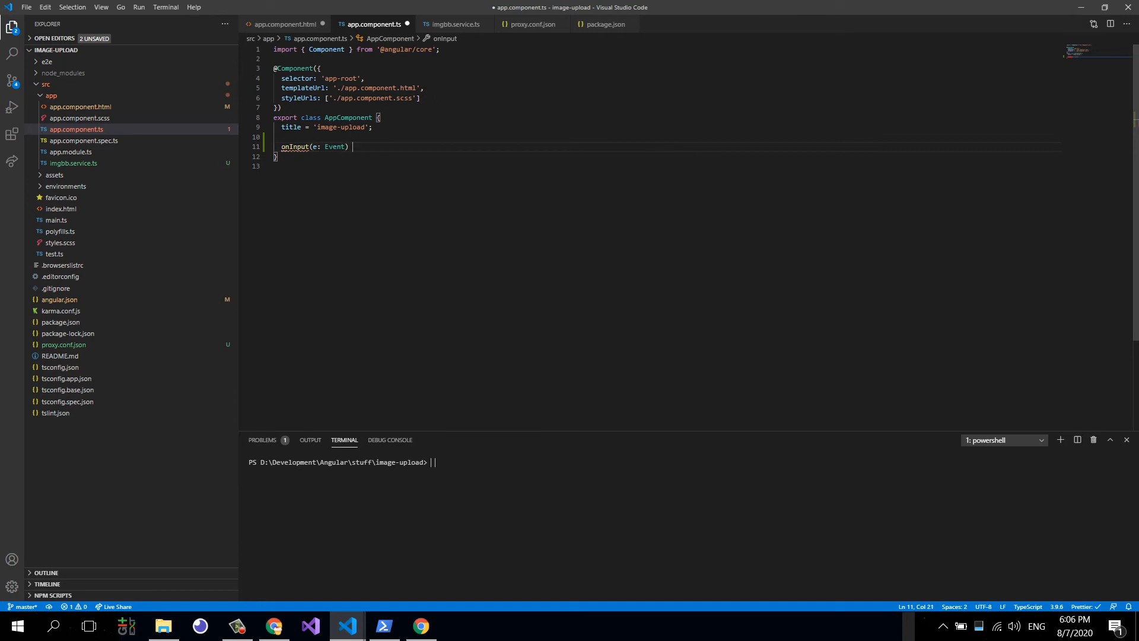
text({)
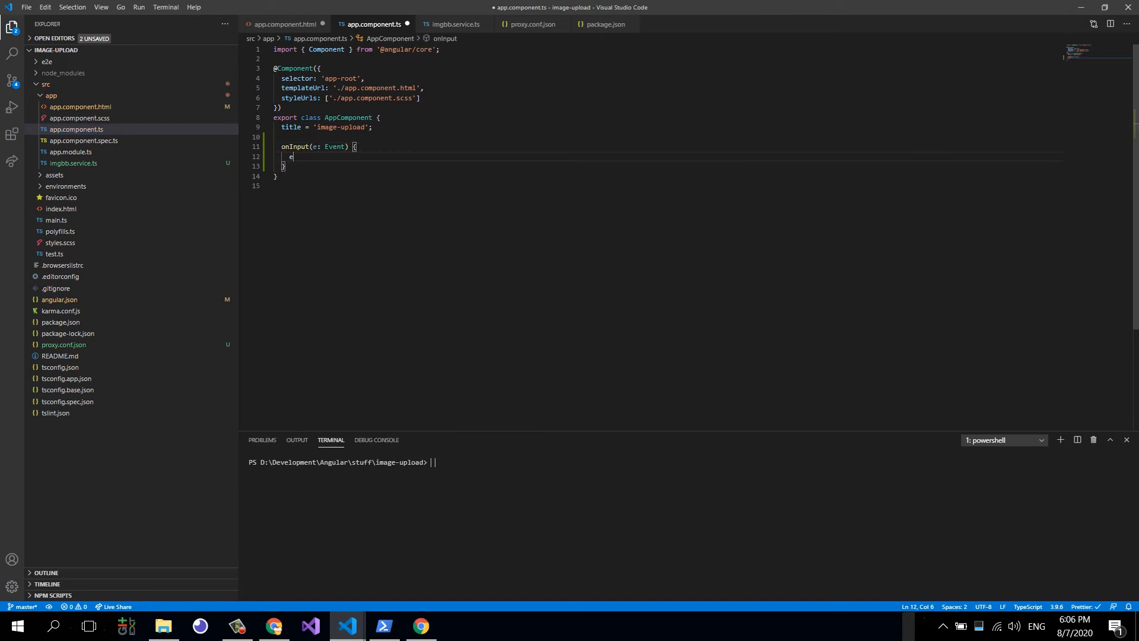
text(.target as H)
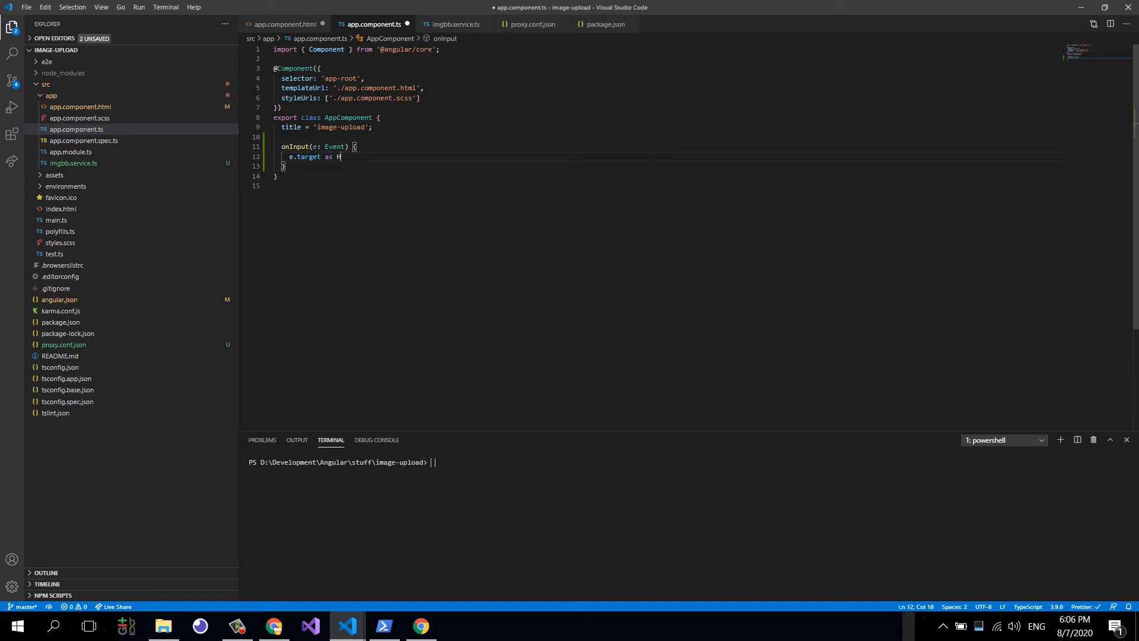
text(HTMLIn)
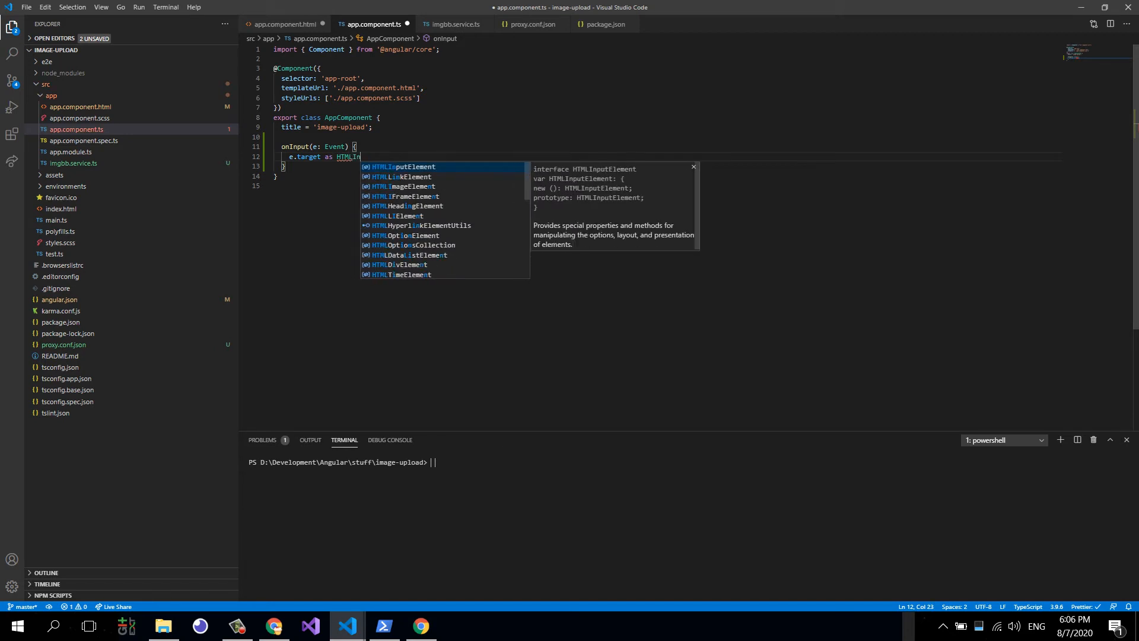
key(Enter)
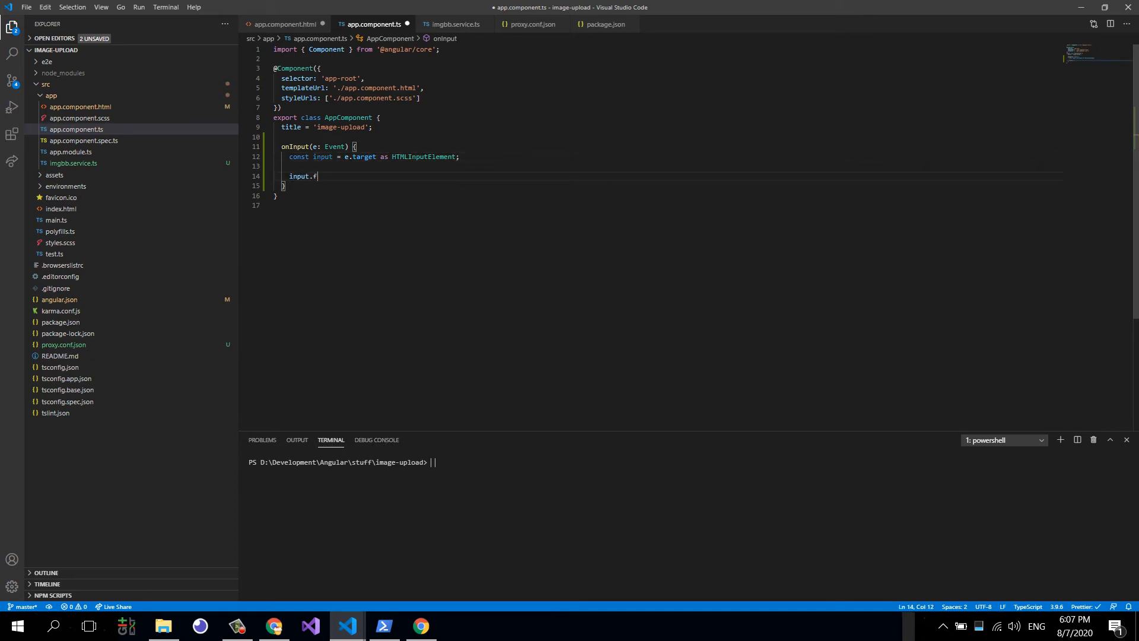
text(iles[)
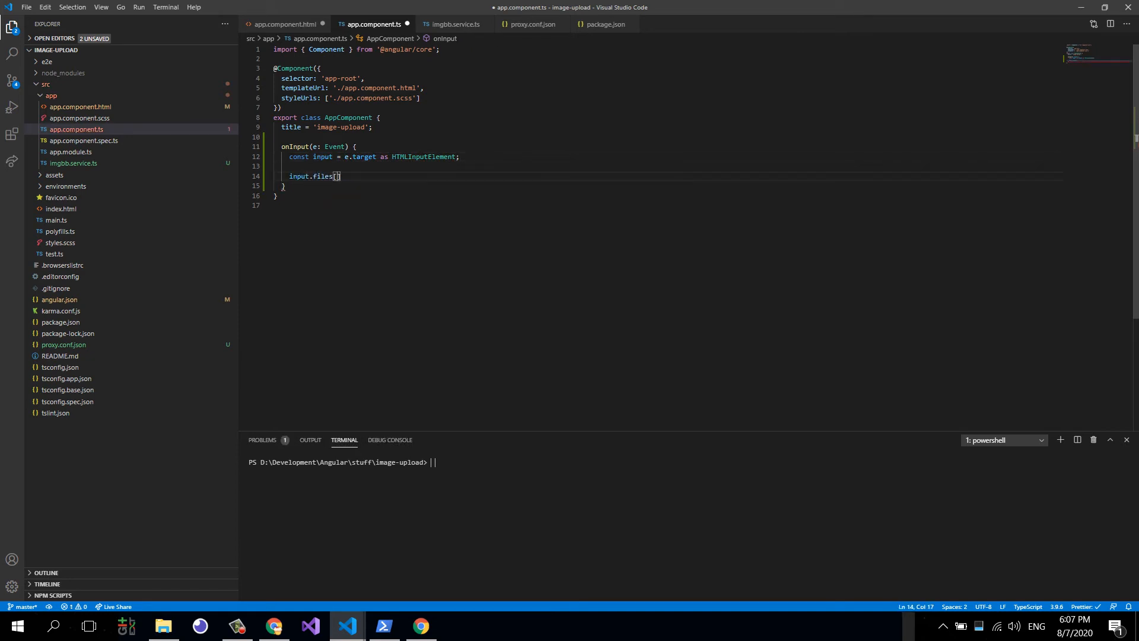
text(0)
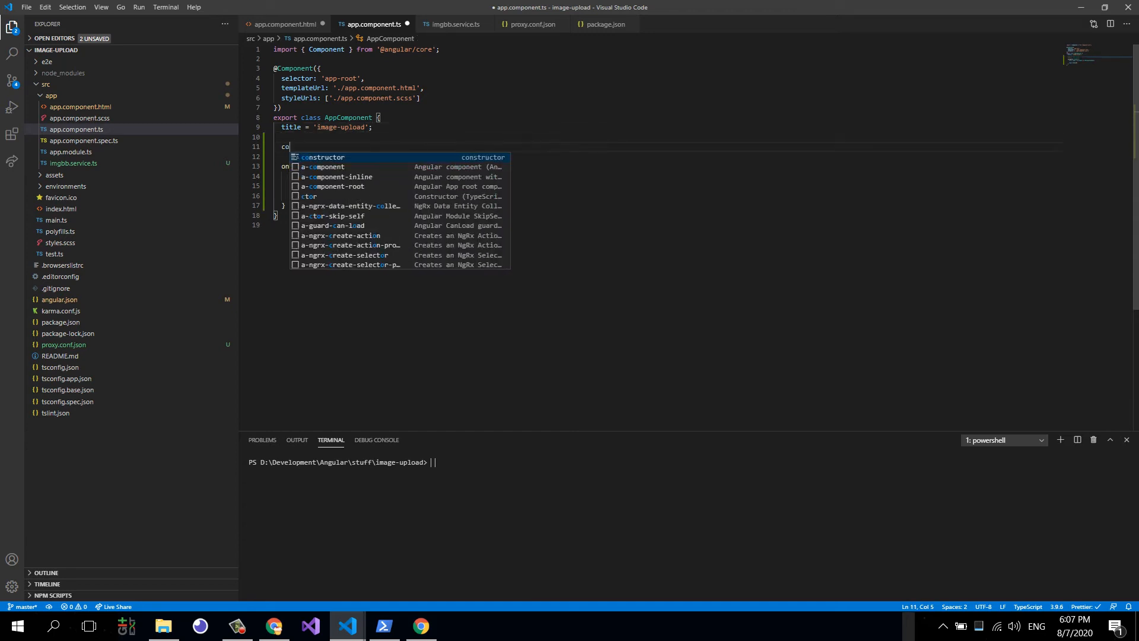
Add a private readonly imgbbService constructor parameter, then open imgbb.service.ts.
key(Enter)
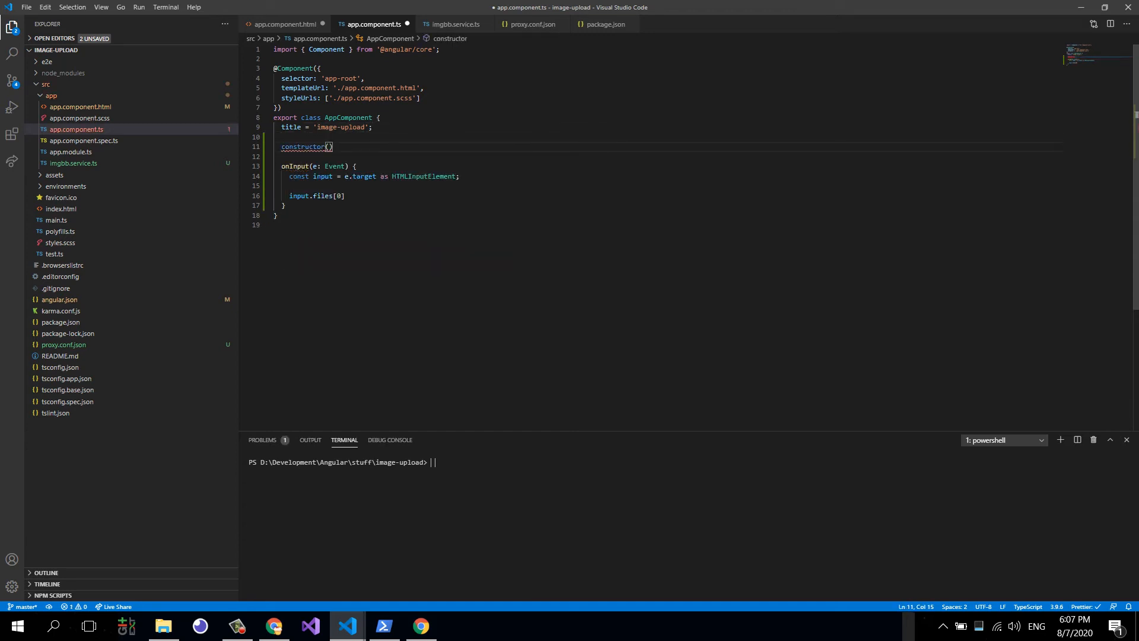
text({})
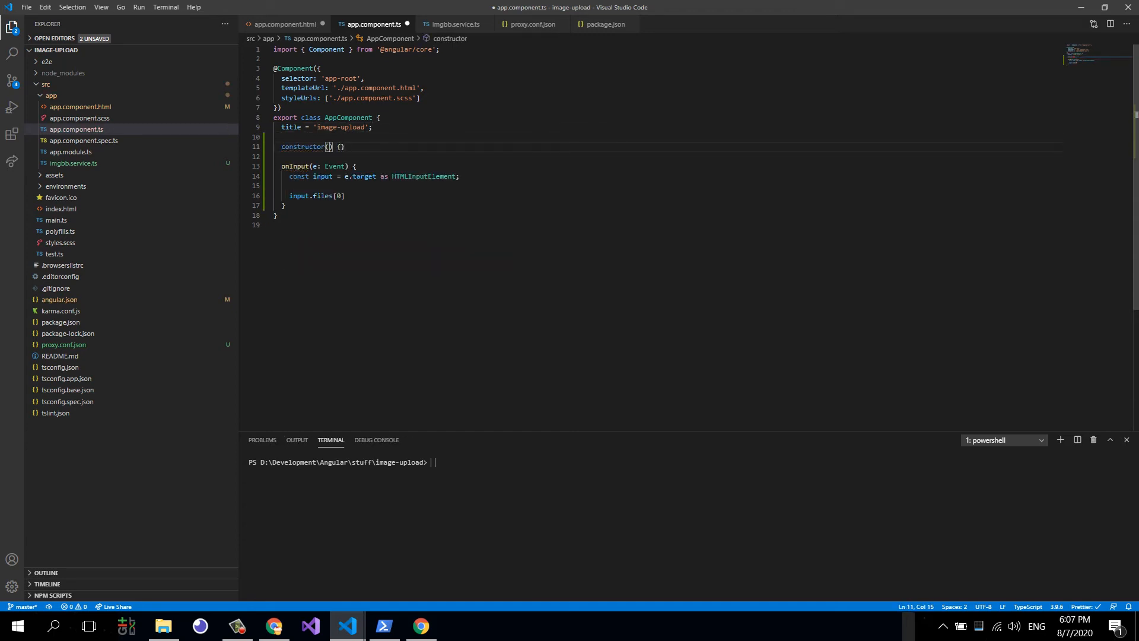
text(private readonly)
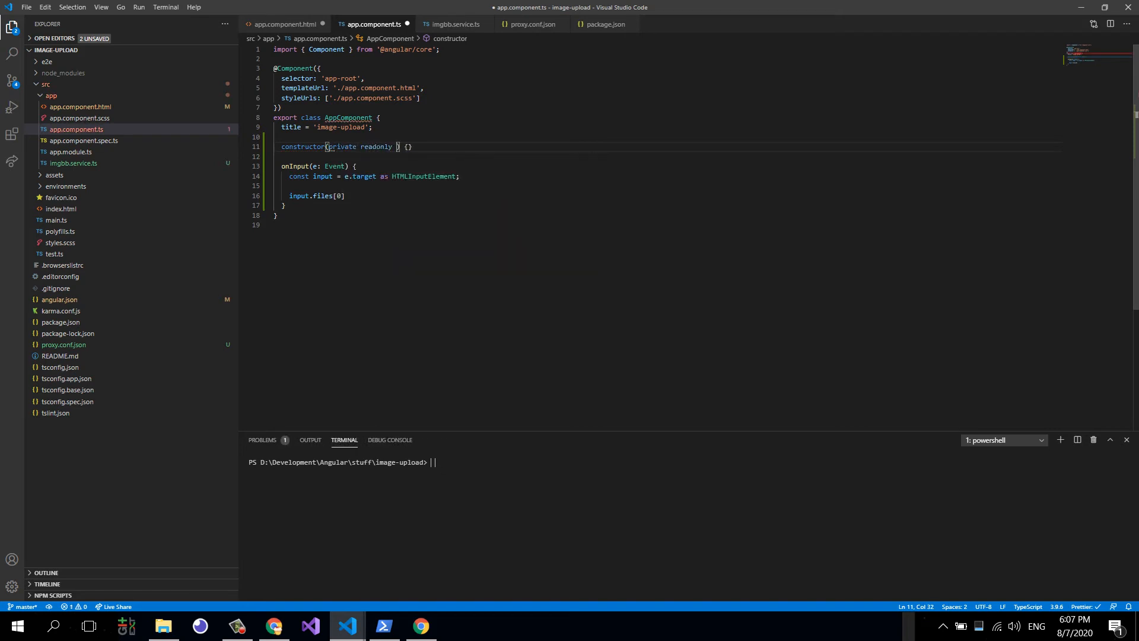
text(imgbbs)
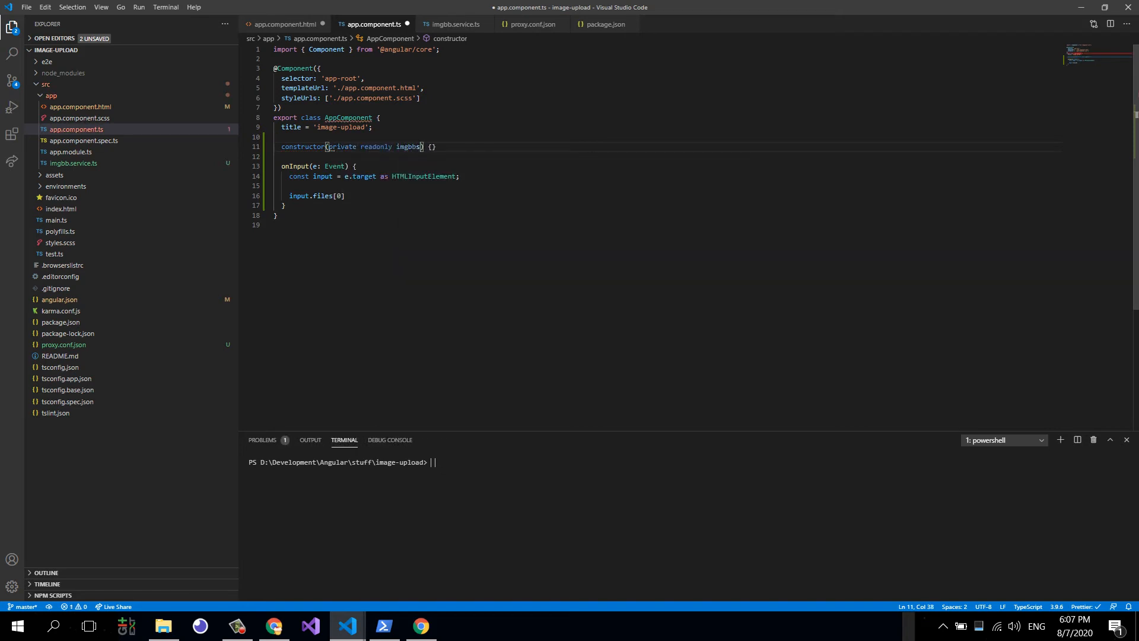
text(Service:)
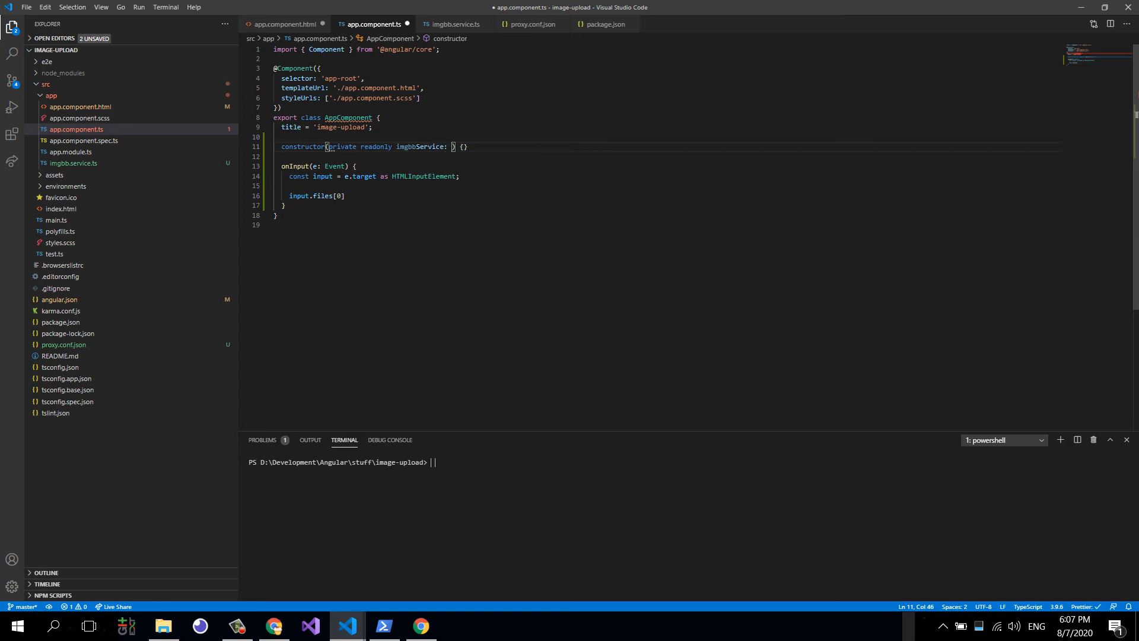
text(imgbb)
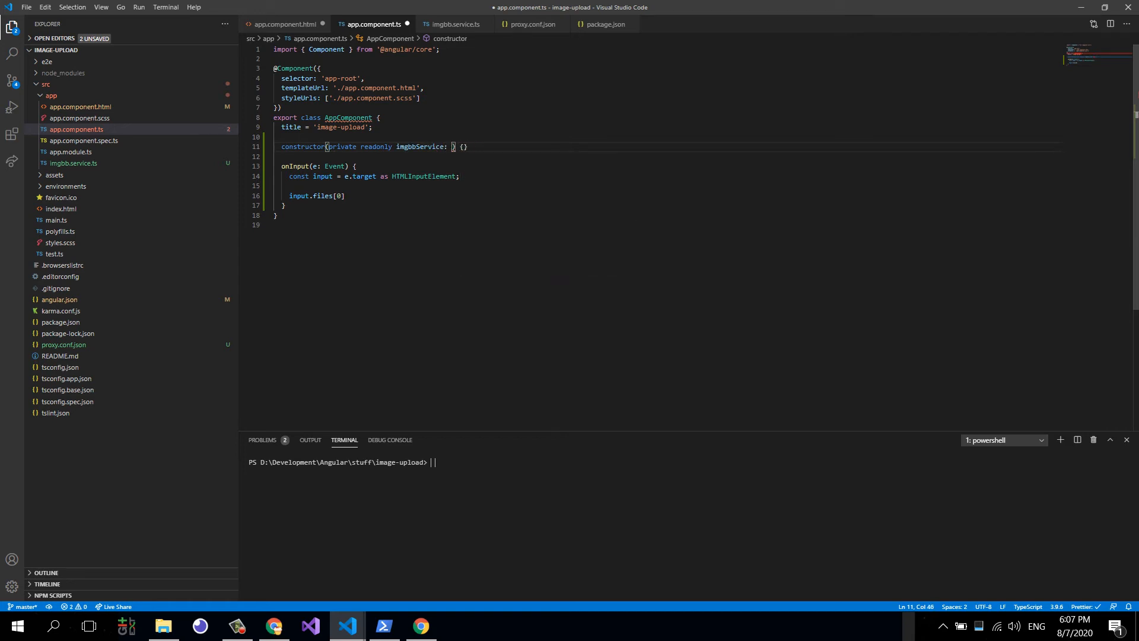
click(76, 130)
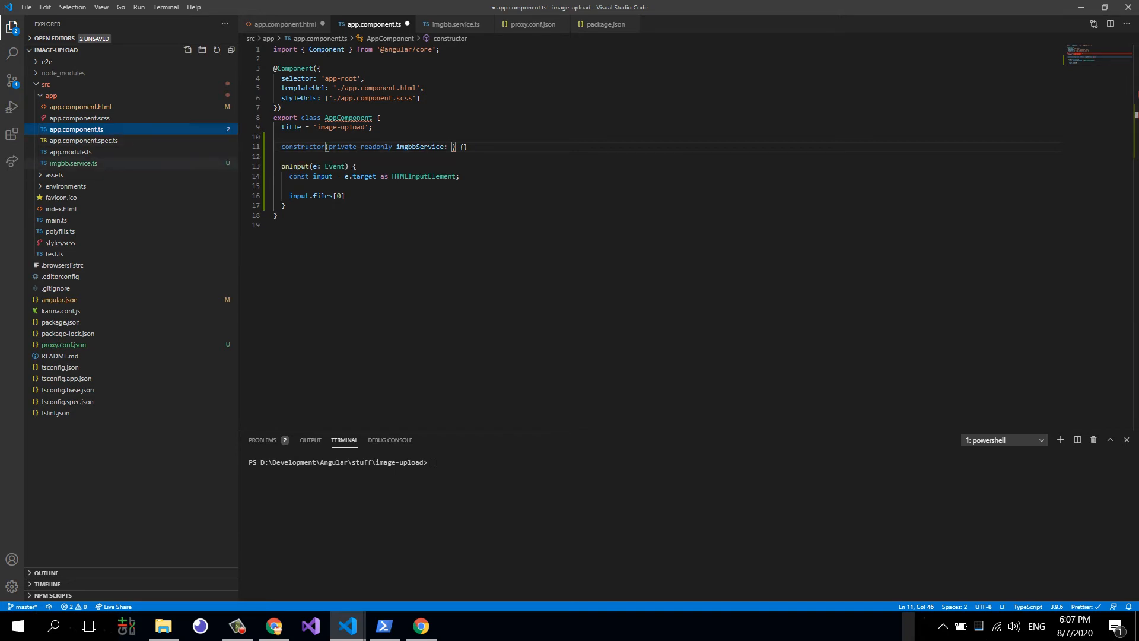
click(452, 24)
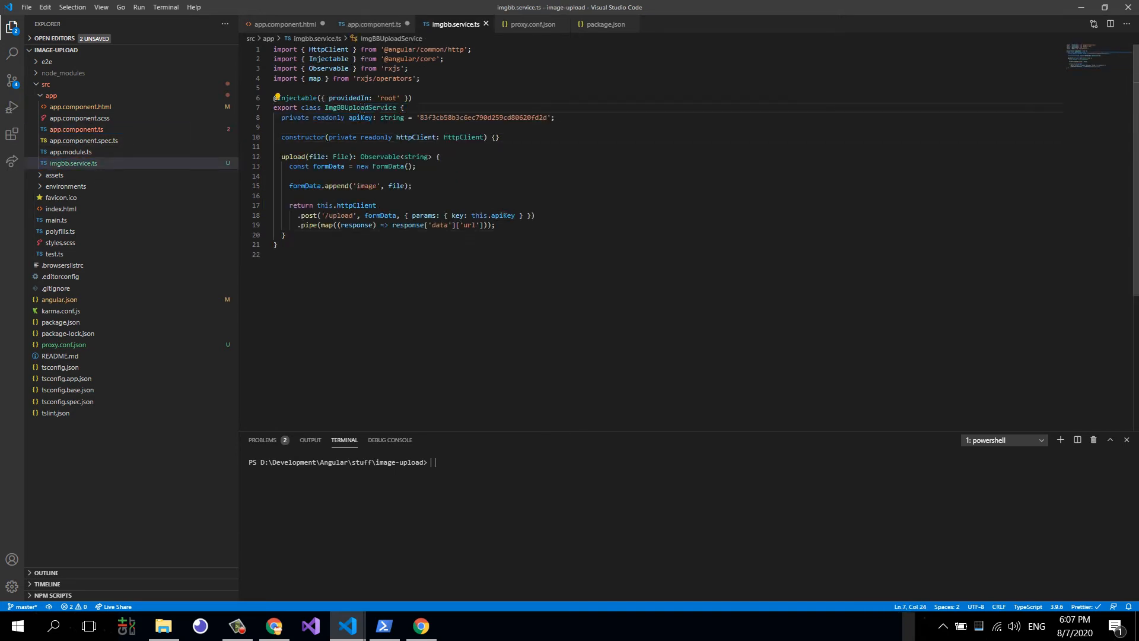
Import ImgBBUploadService from './imgbb.service' and inject it into AppComponent's constructor.
double_click(362, 108)
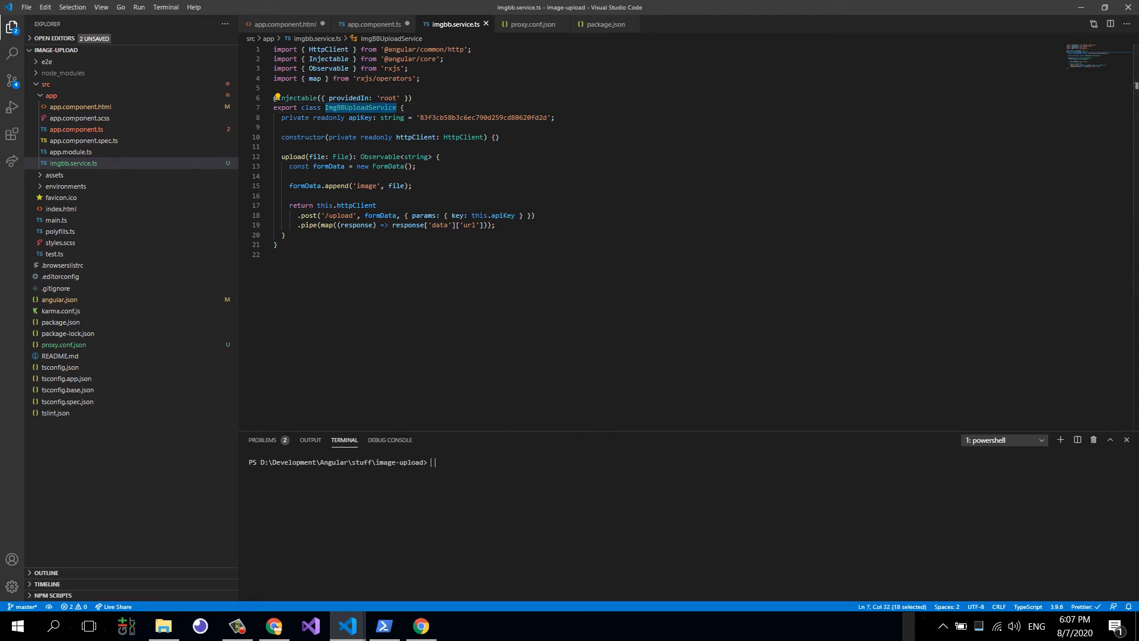
click(371, 23)
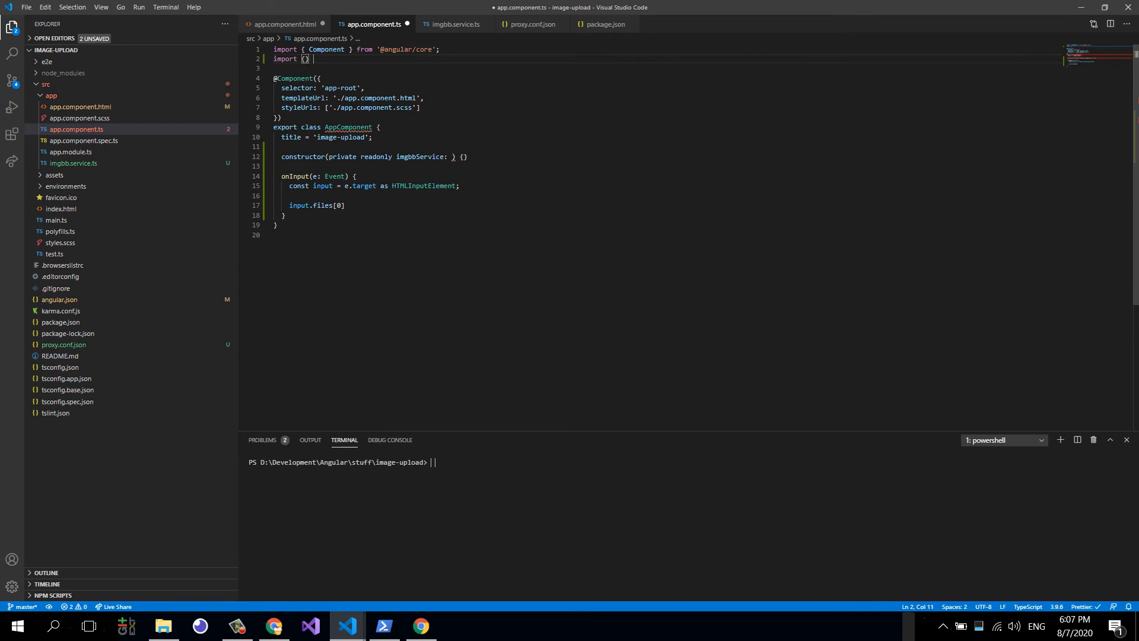
text(ImgBBUploadService)
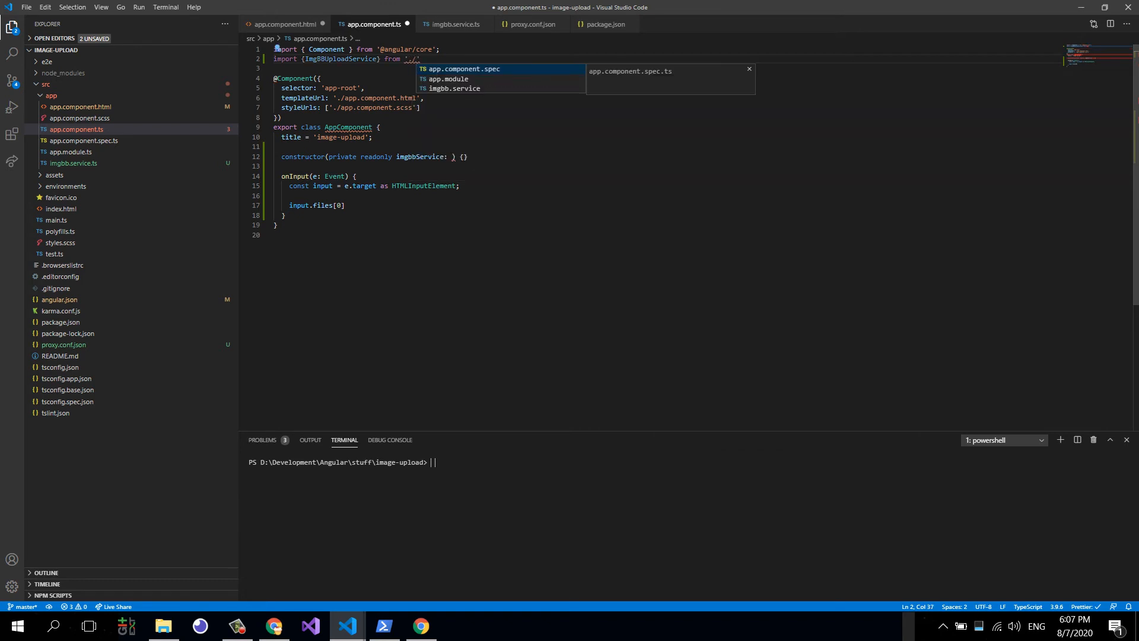
text(imgbb.service)
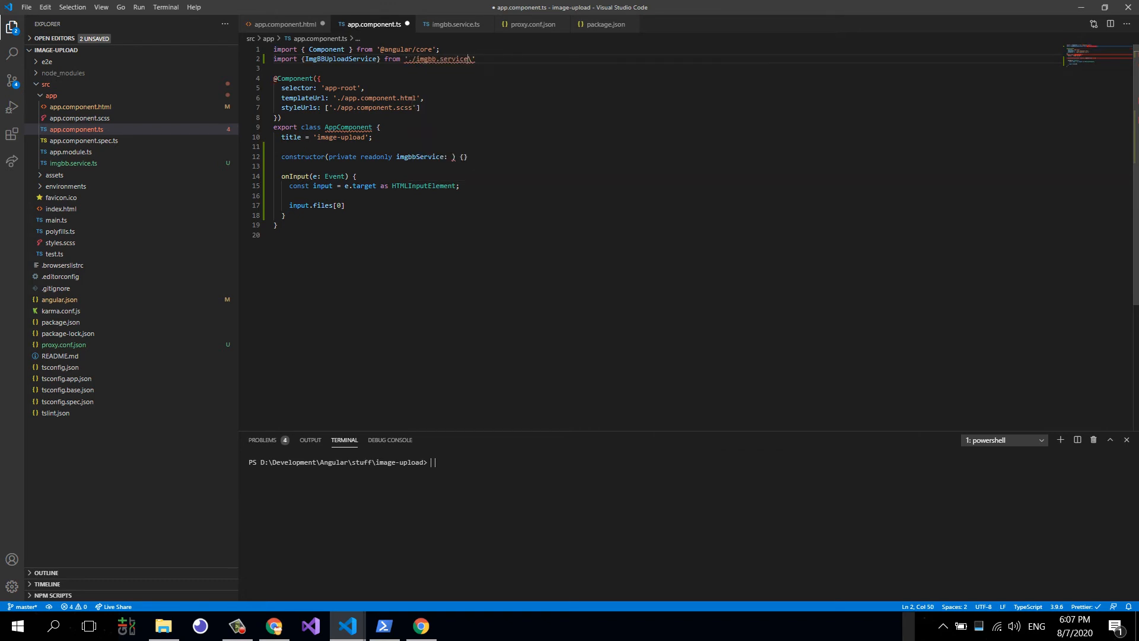
text(';)
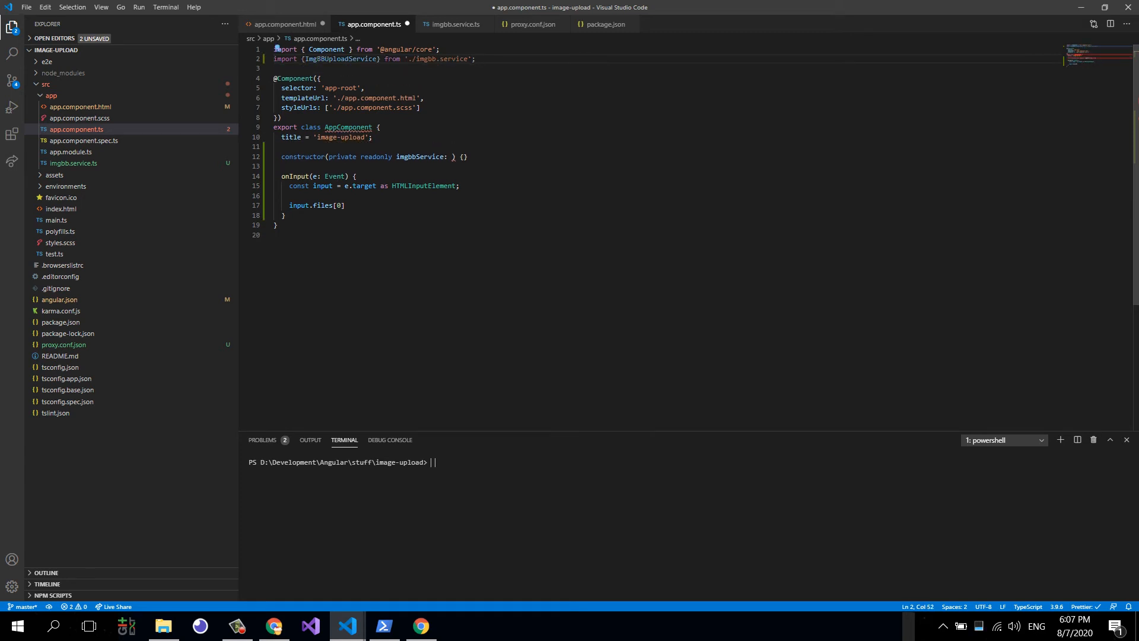
double_click(339, 59)
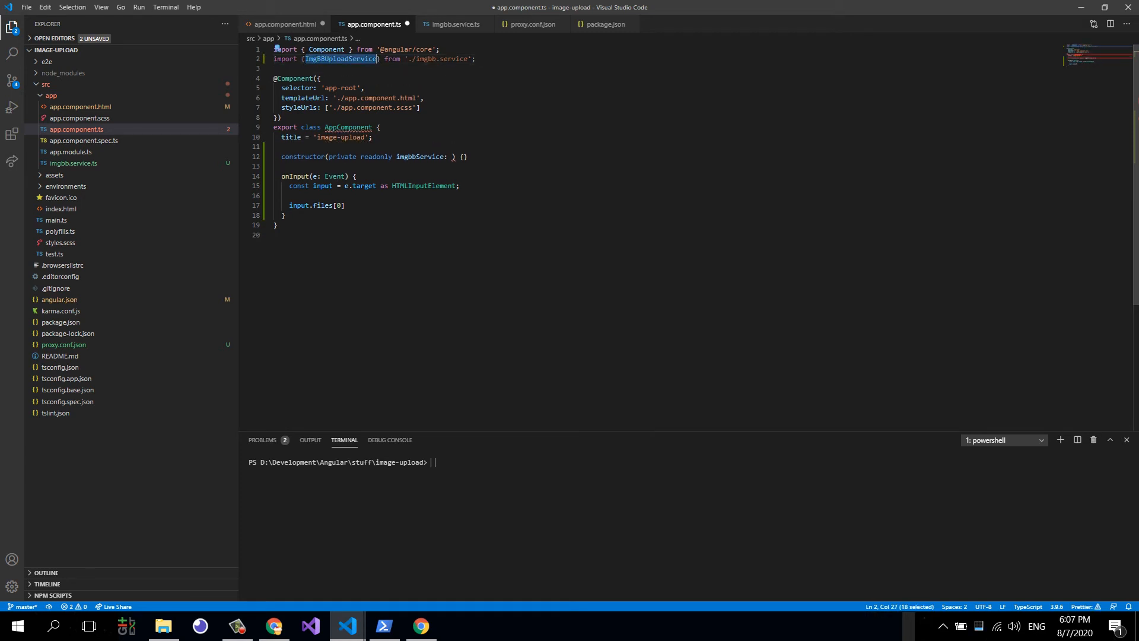
text(ImgBBUploadService)
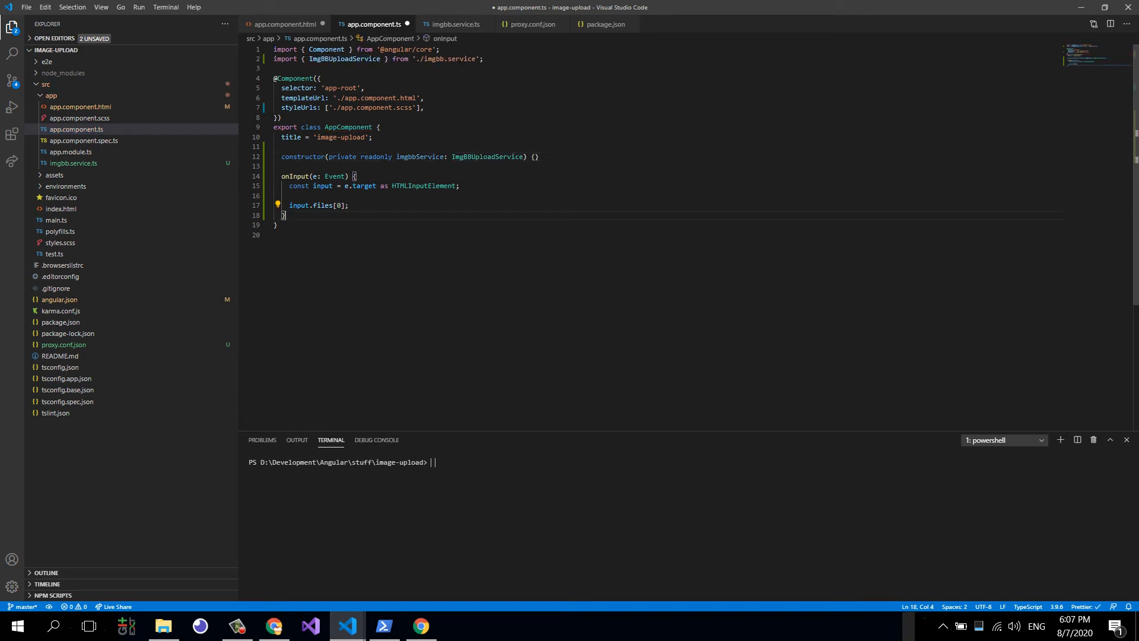
Make onInput run this.imgbbService.upload(input.files[0]).subscribe(url => console.log(url)), then save.
double_click(298, 205)
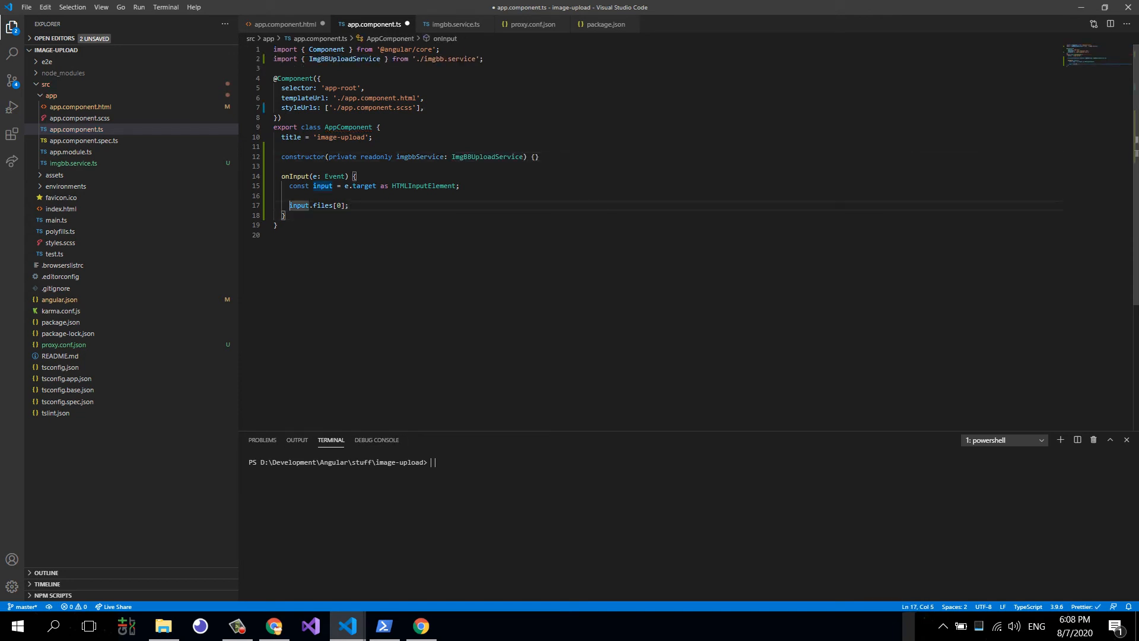
text(this.imgbbService.upload()
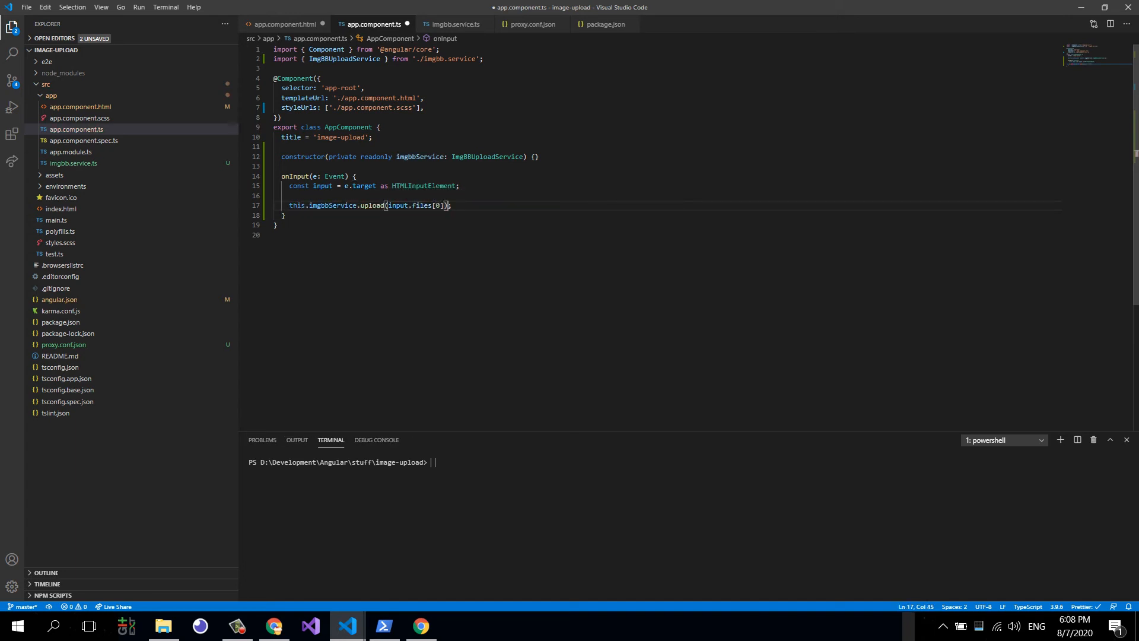
text(.subscribe())
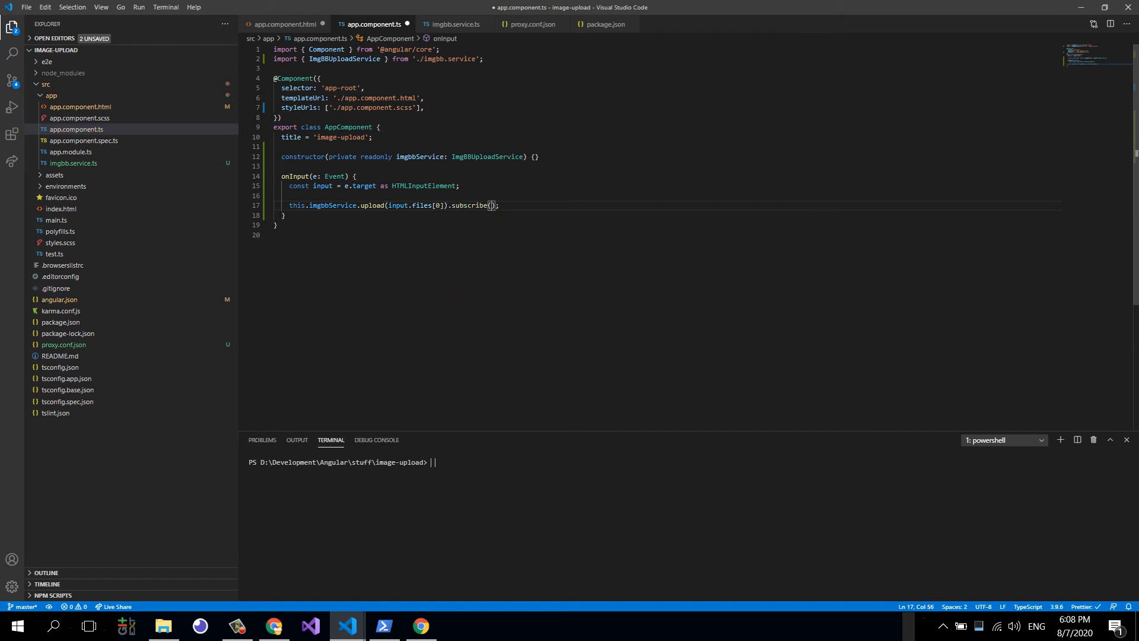
text(u)
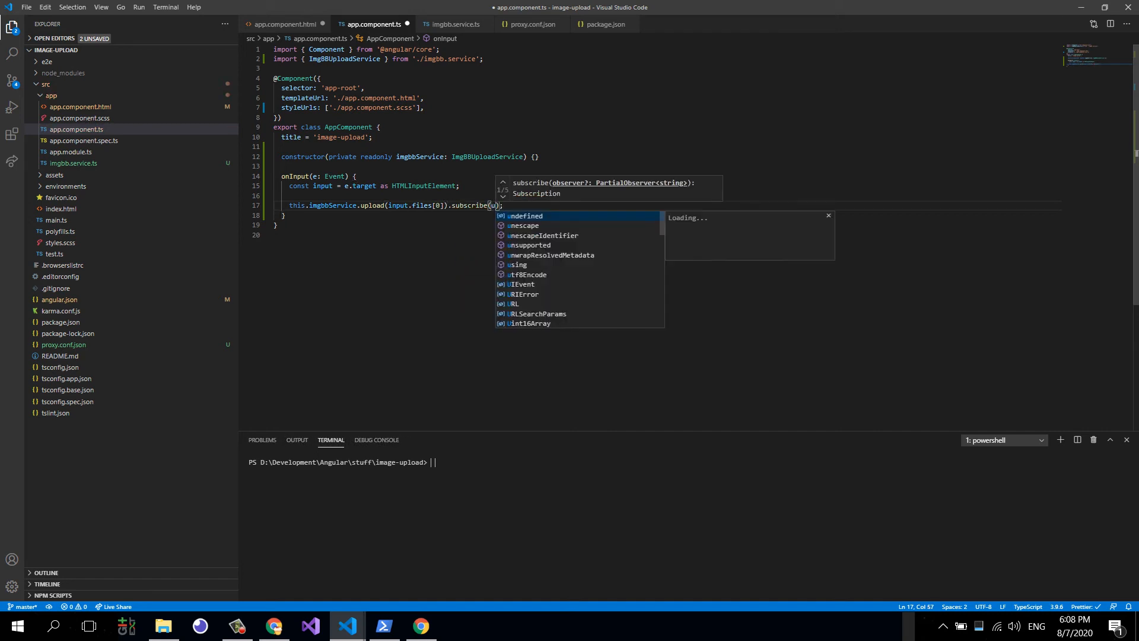
text(url => console.)
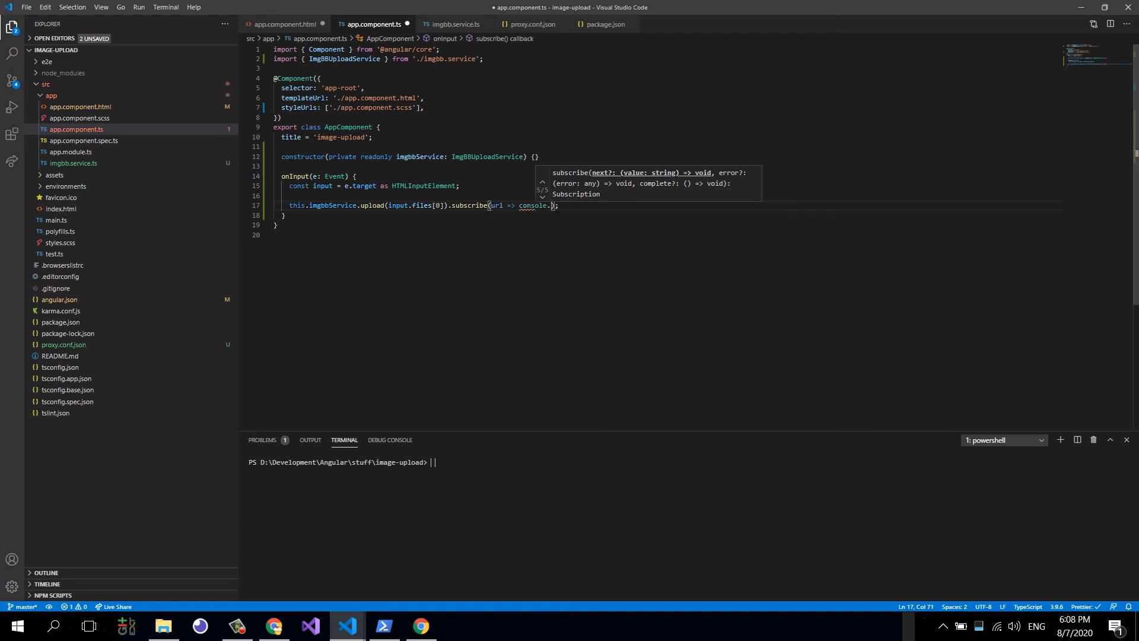
text(log()
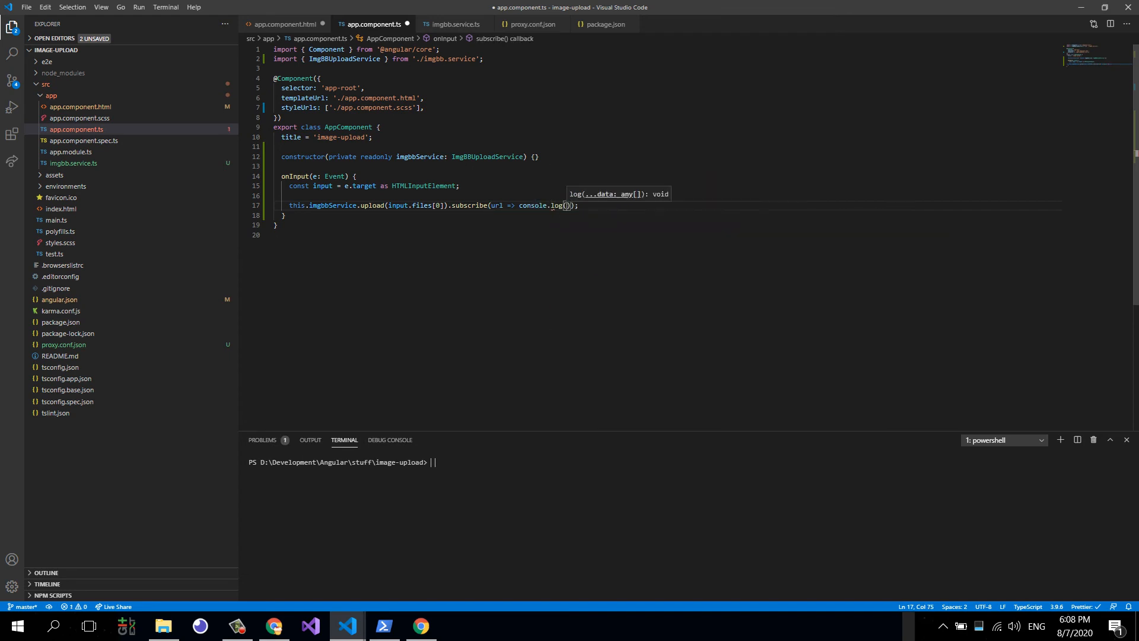
text(url)
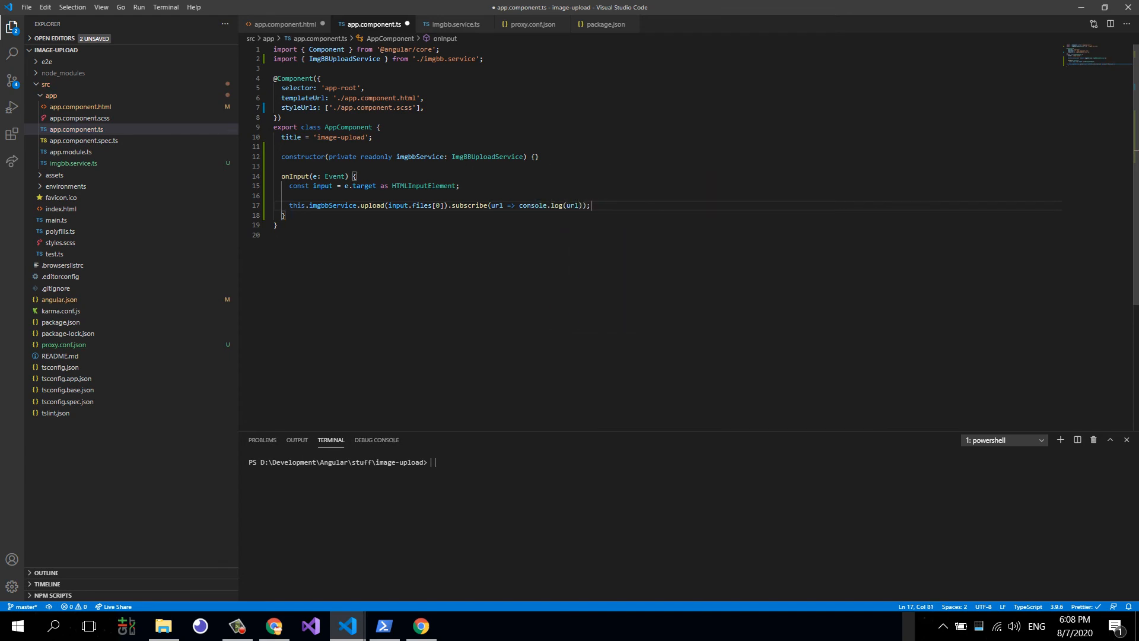
click(286, 24)
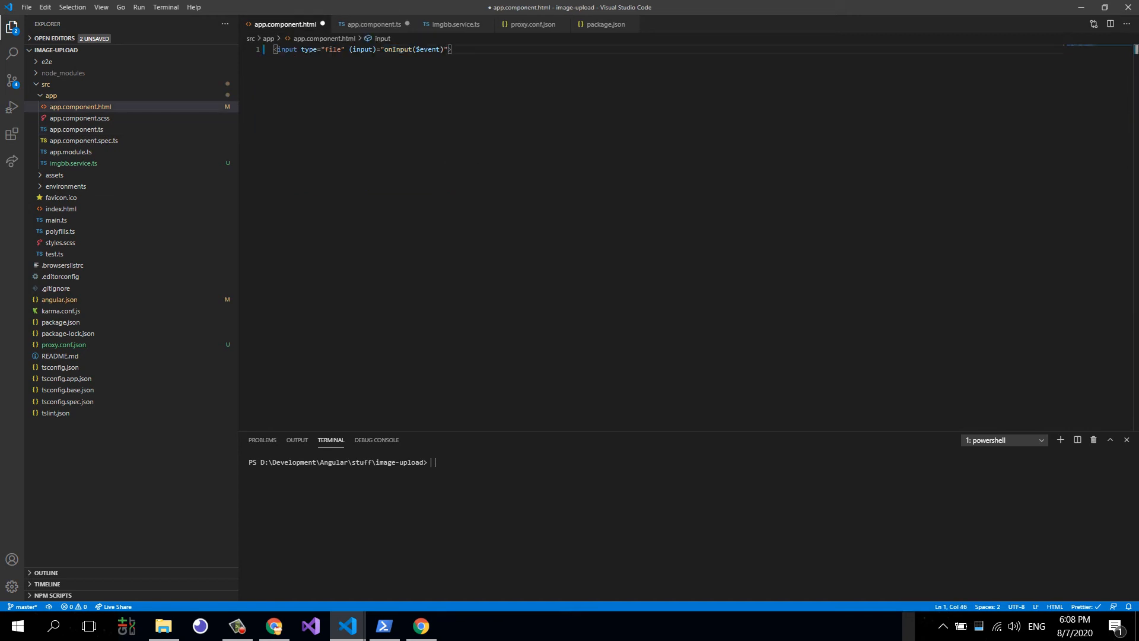
click(372, 23)
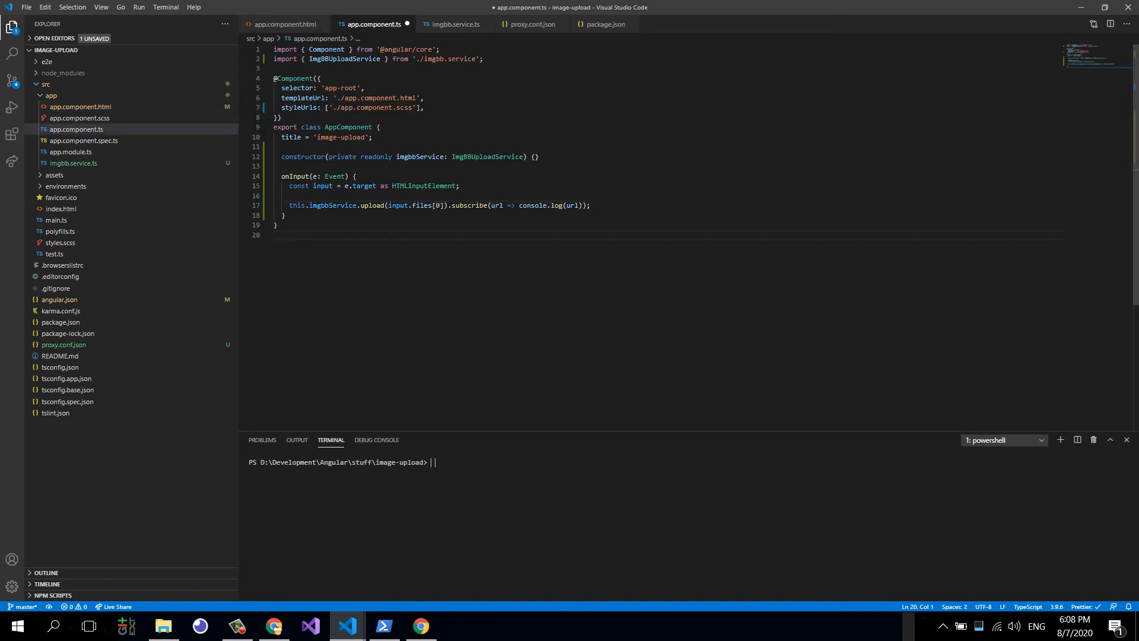
key(ctrl+s)
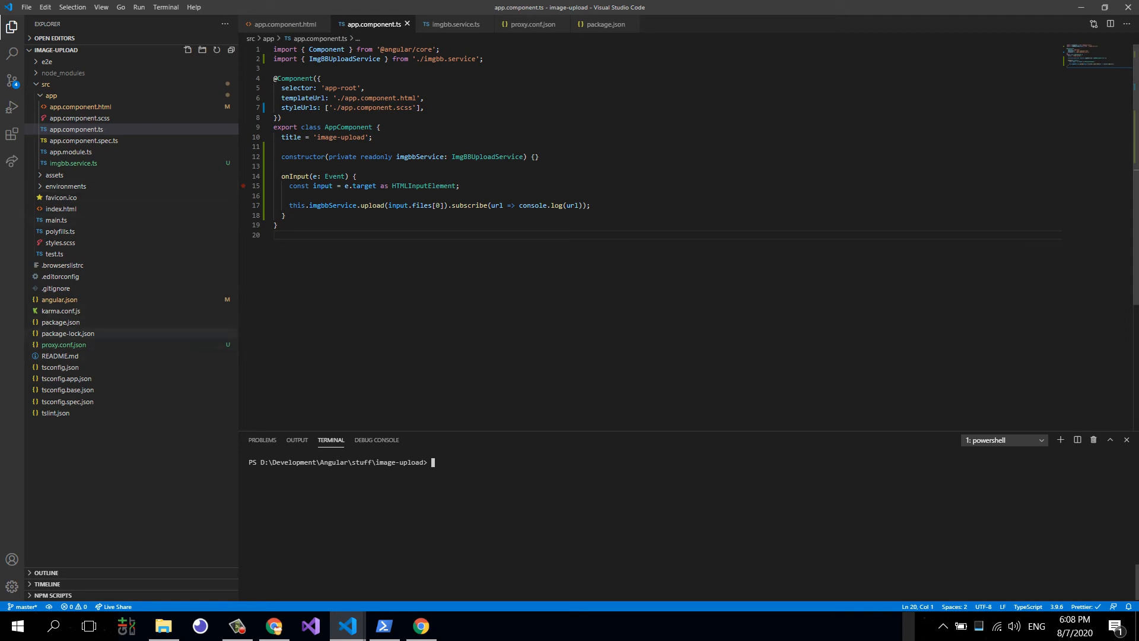
Make the package.json start script use --proxy-config and --port 5555, then run npm start.
click(605, 23)
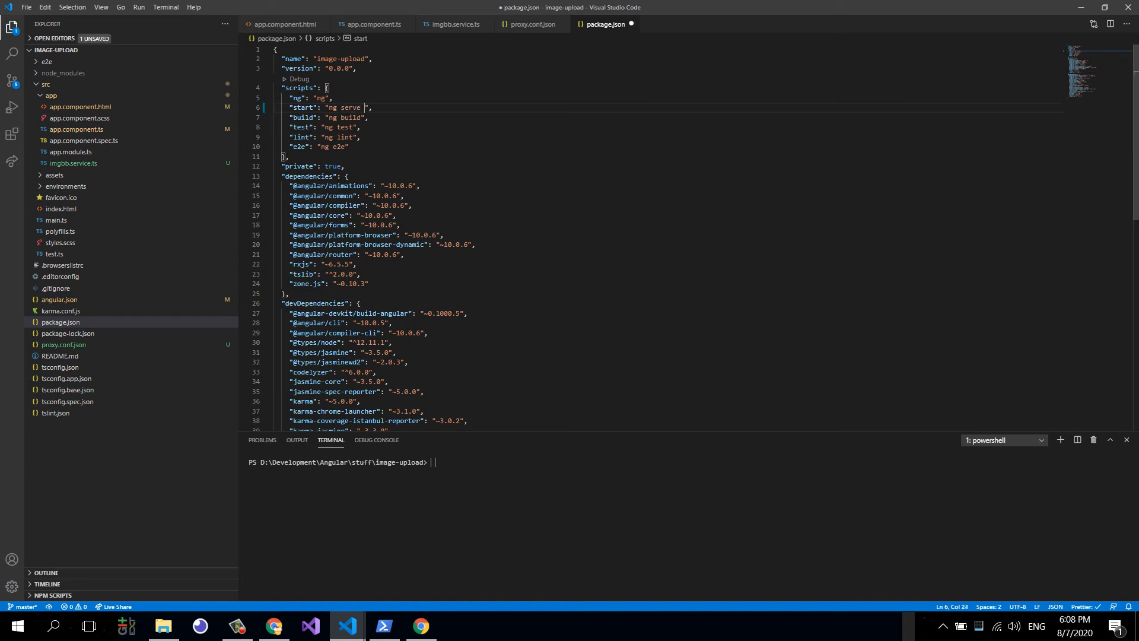
text(--p)
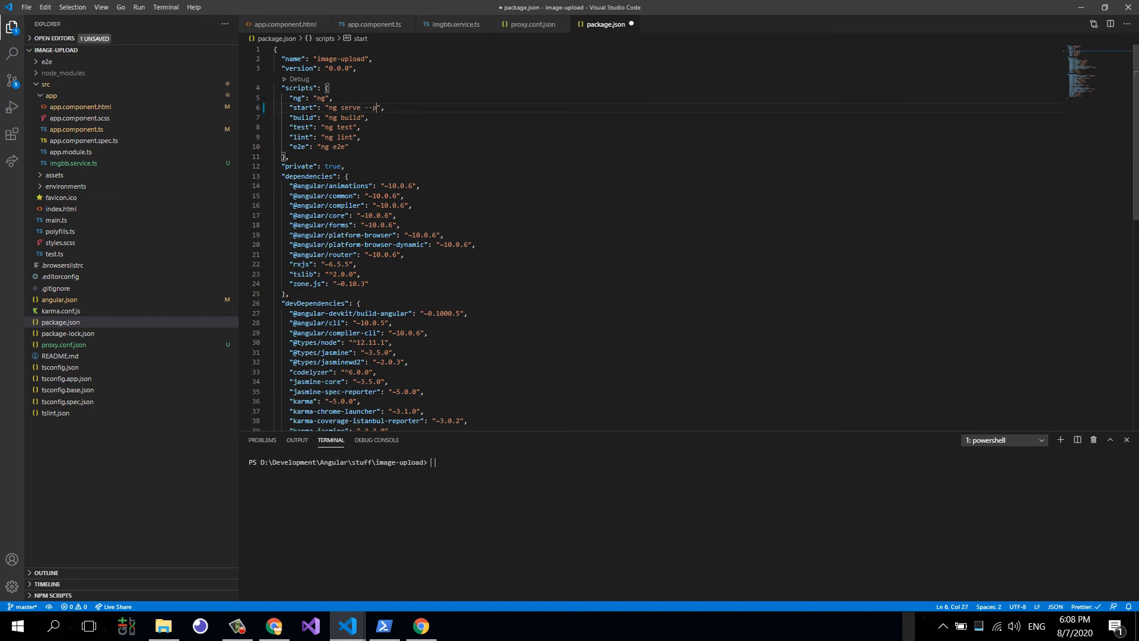
text(roxy-config proxy.conf.json)
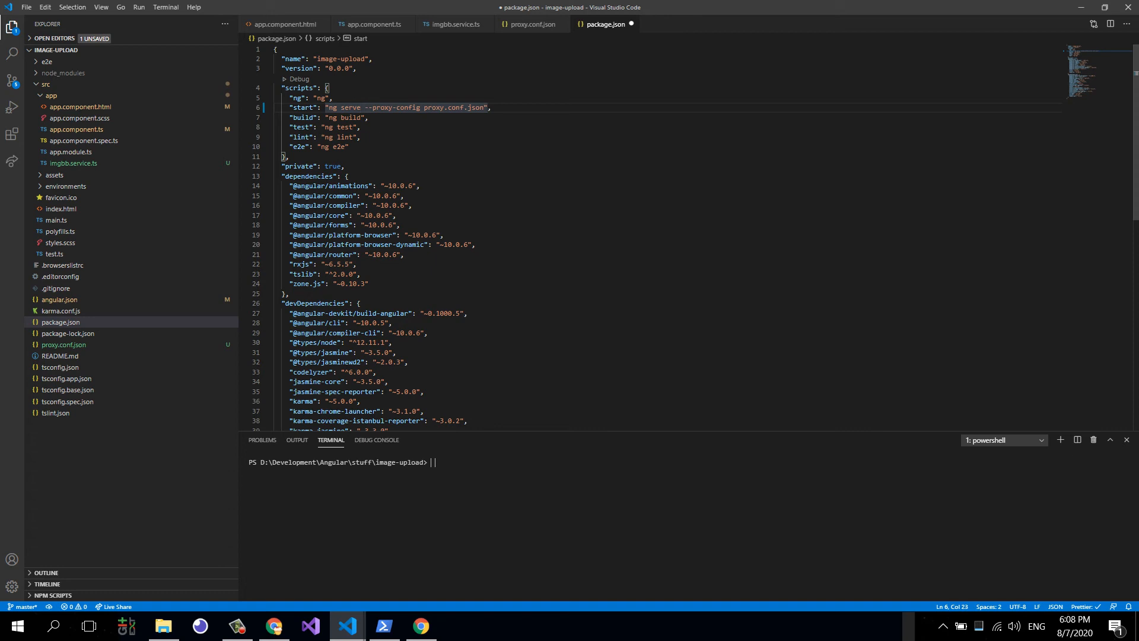
text(--port)
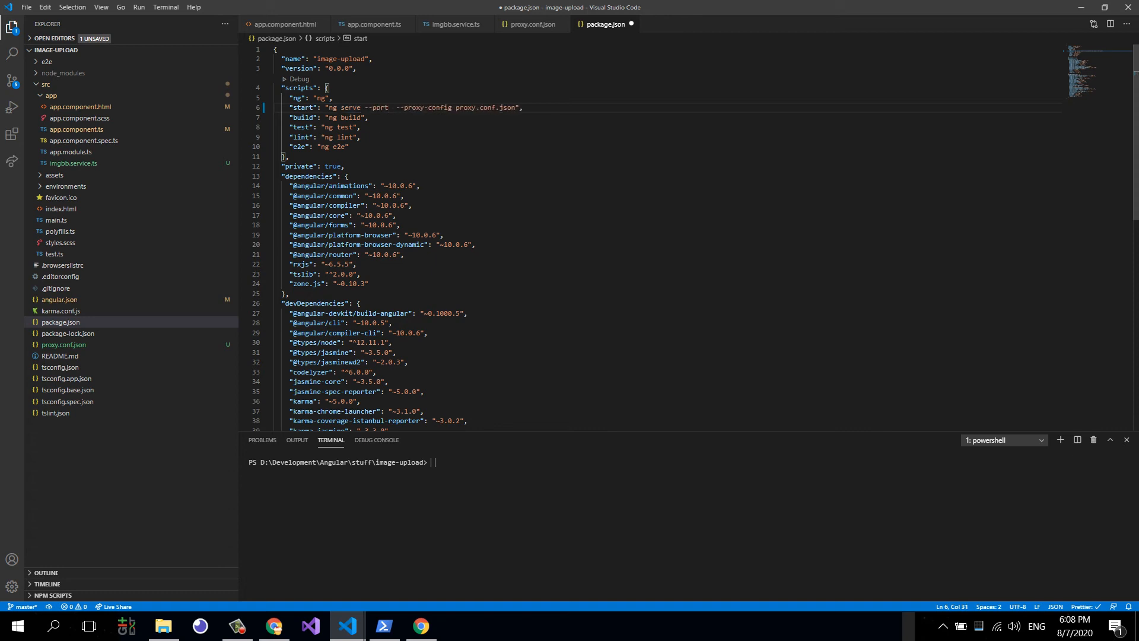
text(5555)
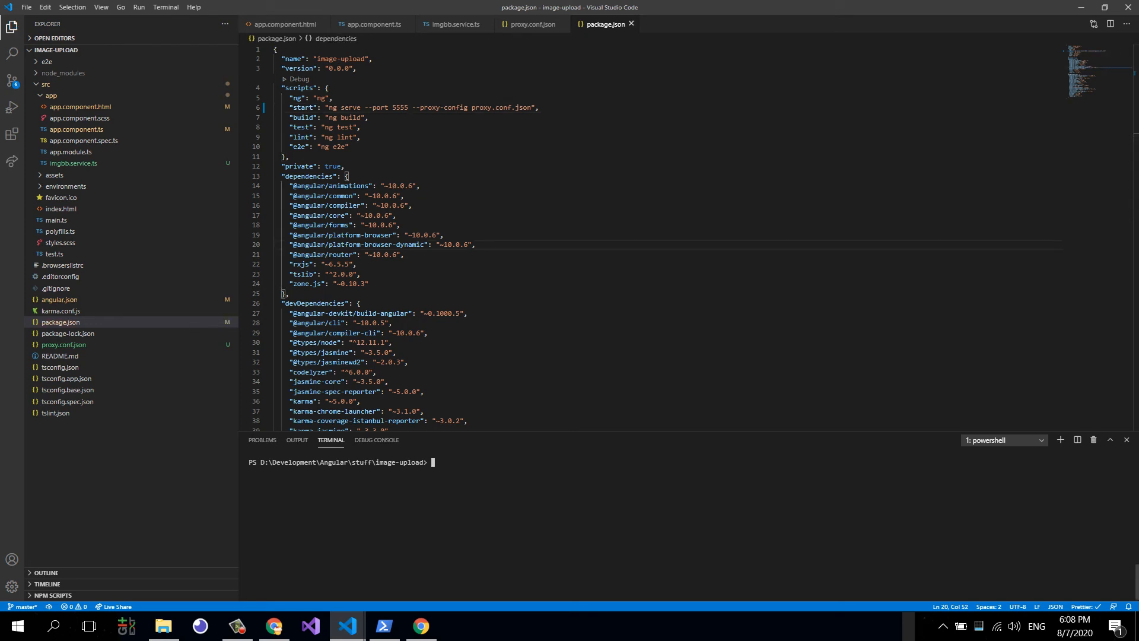
text(ng s)
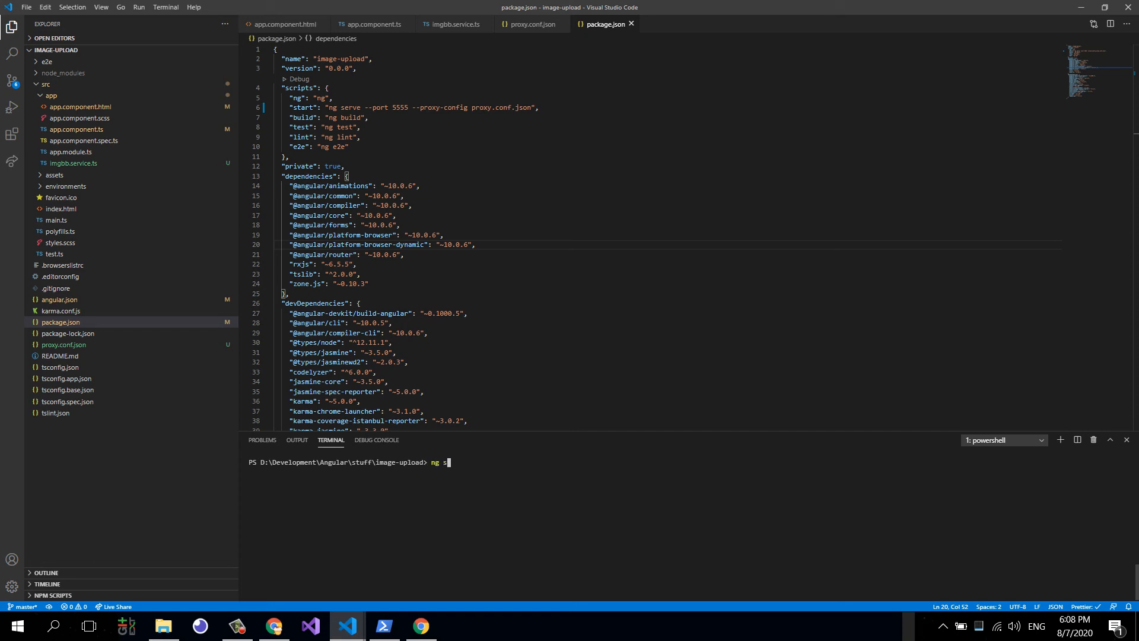
text(npm st)
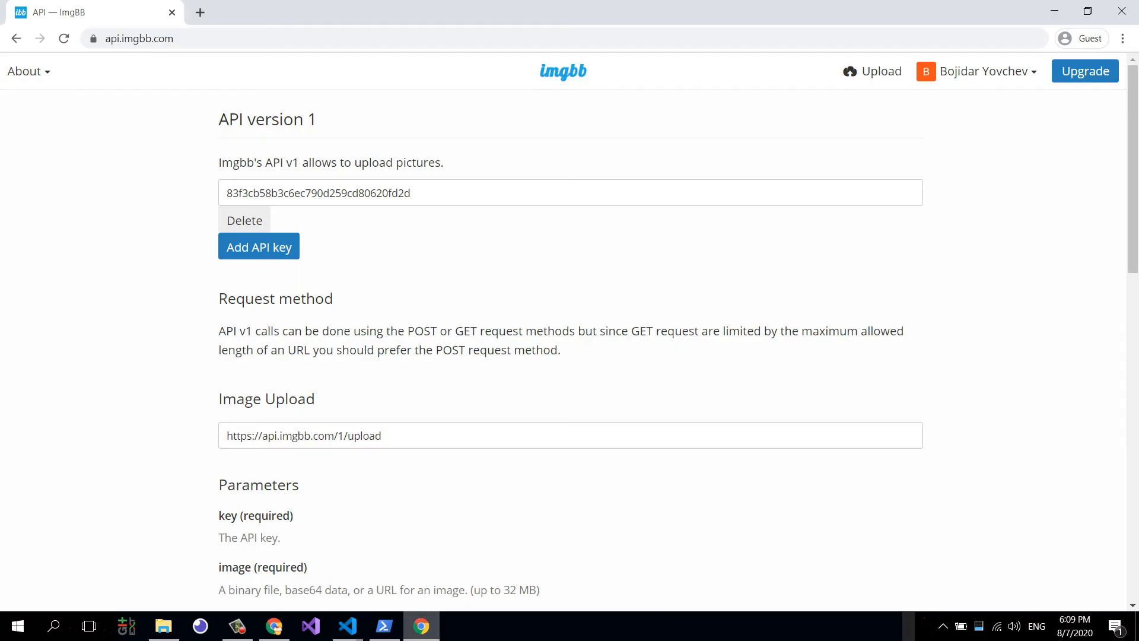
Load localhost:5555 in a new tab and read the HttpClient NullInjectorError in the console.
click(376, 12)
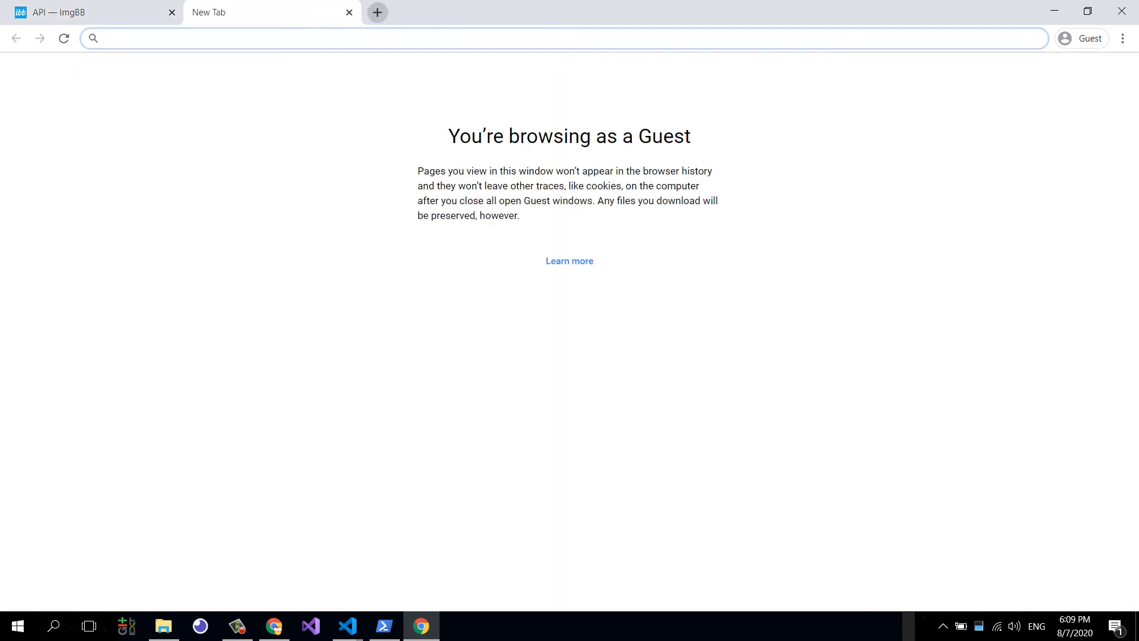
text(localhost:5555)
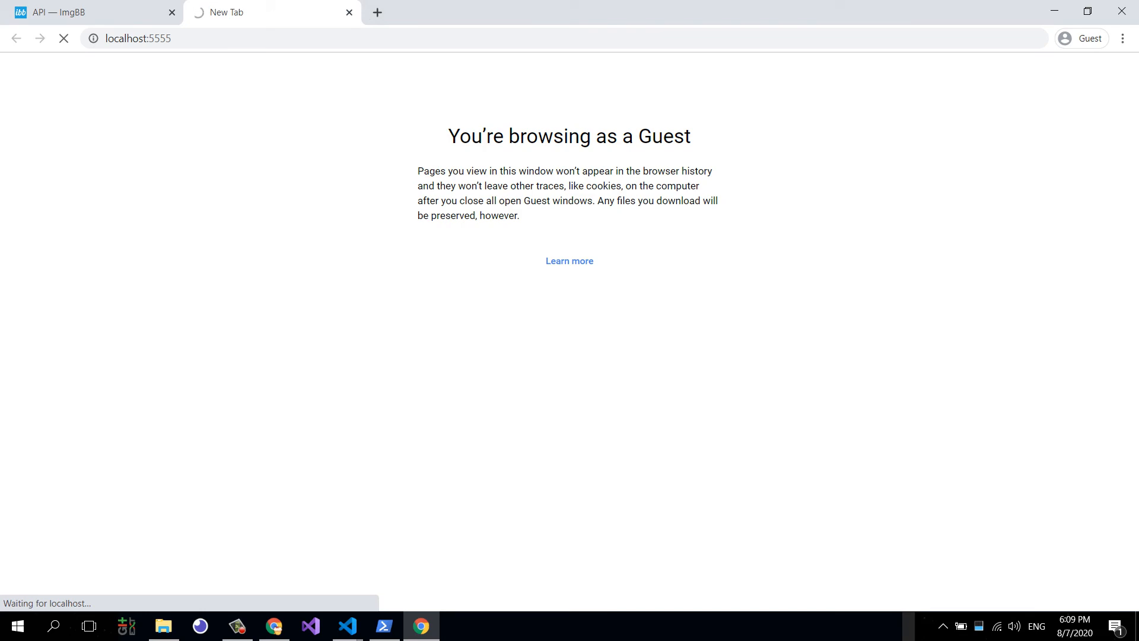
click(346, 631)
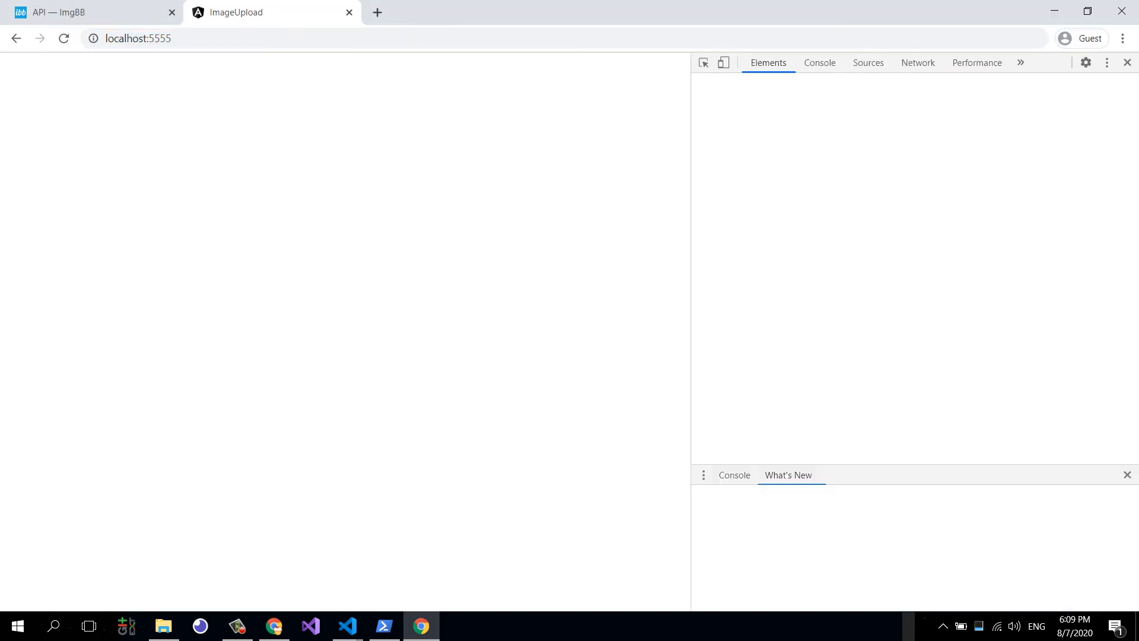
click(818, 62)
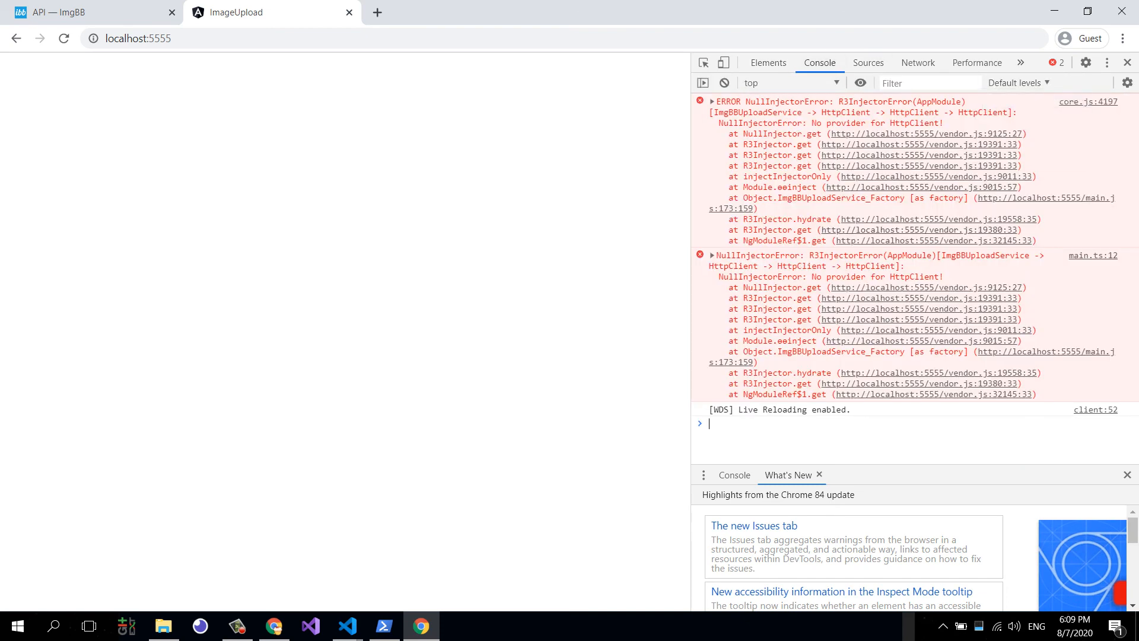
click(347, 624)
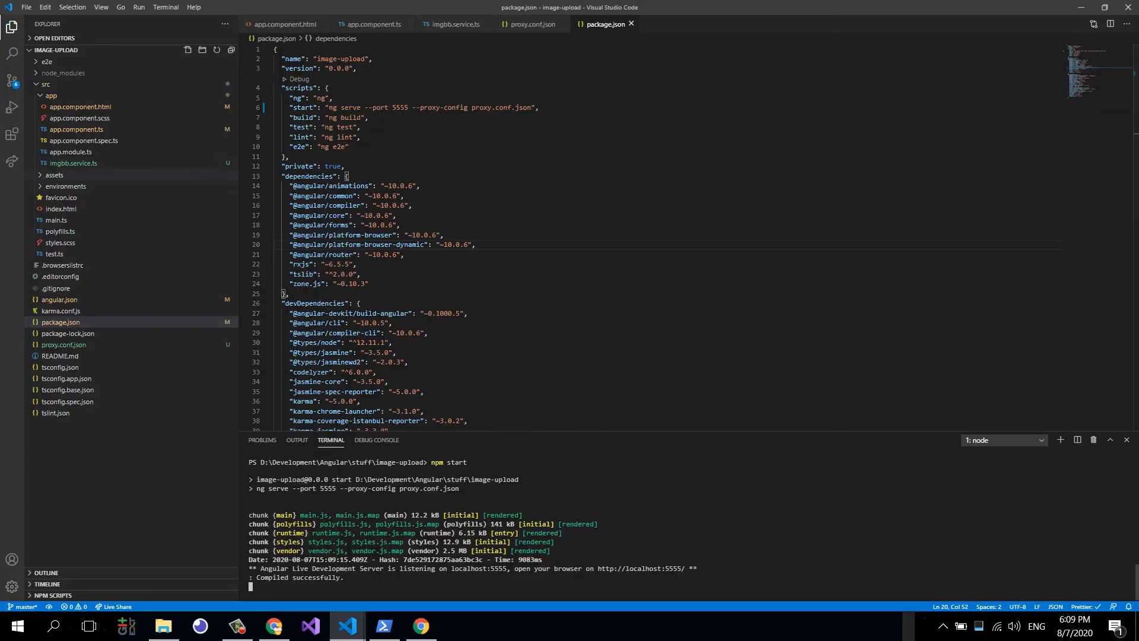
Add HttpClientModule to the imports array in app.module.ts.
click(71, 152)
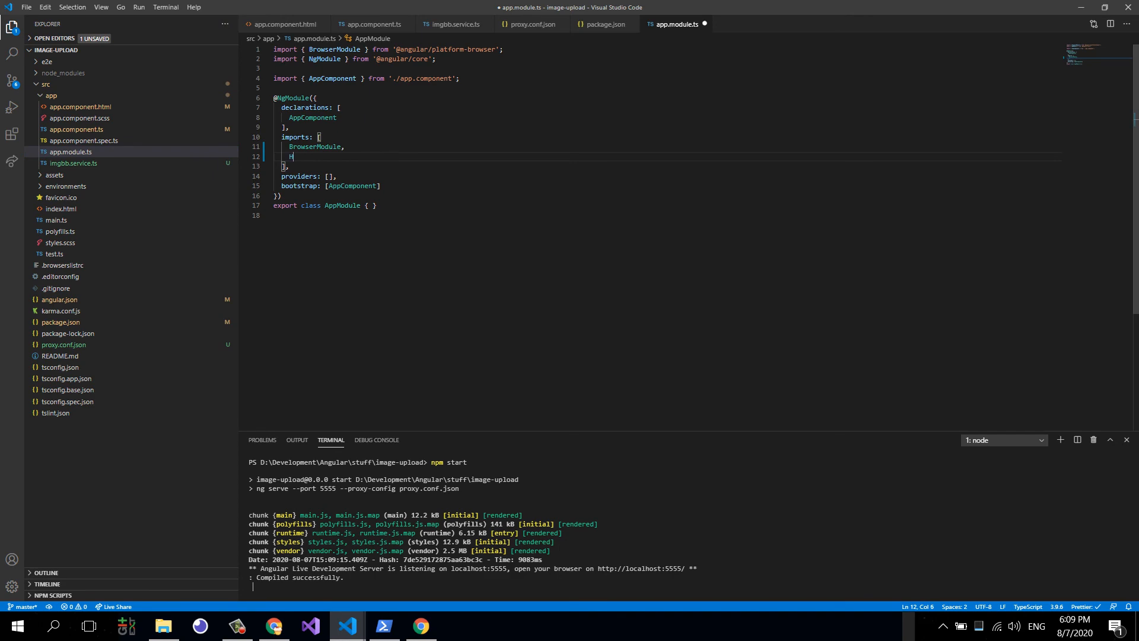
text(ttpClien)
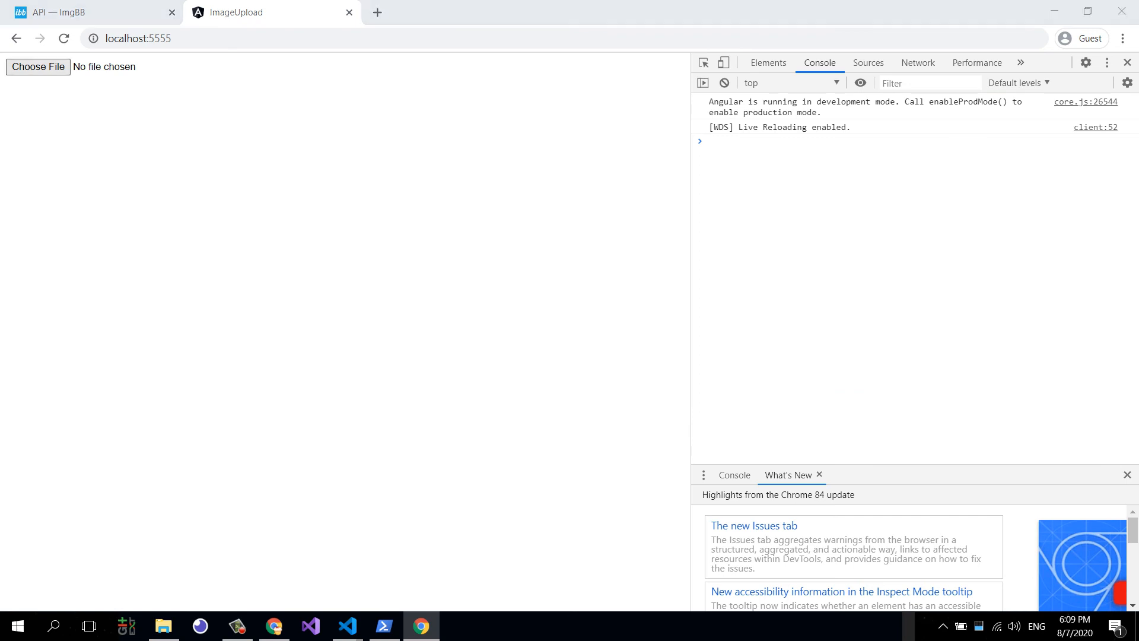
Choose an image from Desktop > stuff > images in the app's file picker.
click(38, 67)
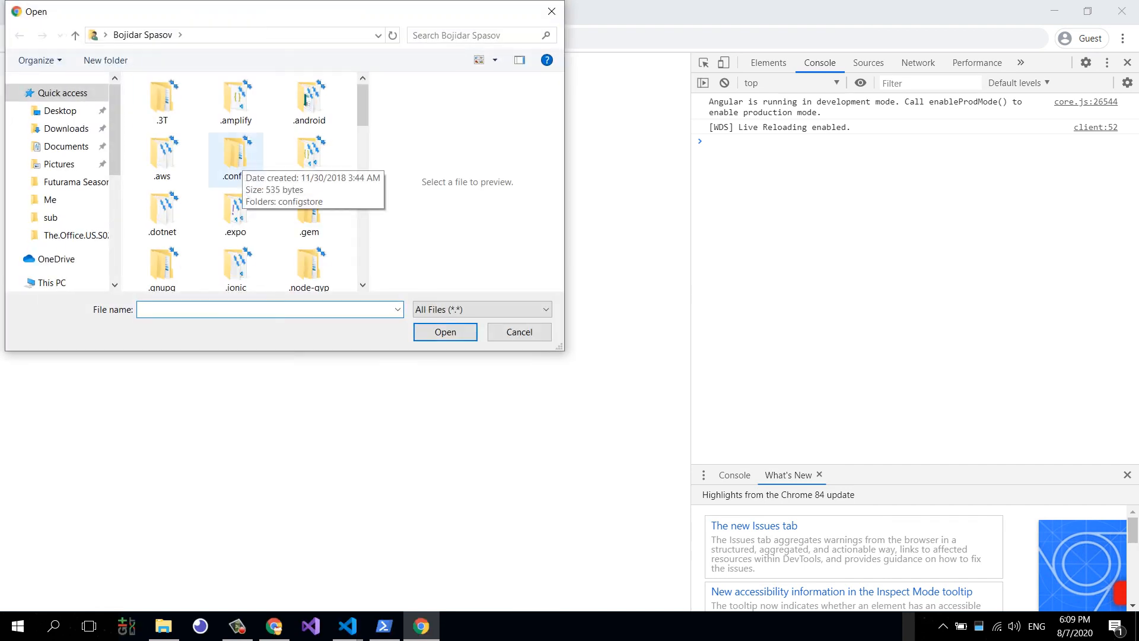
scroll(down, 3)
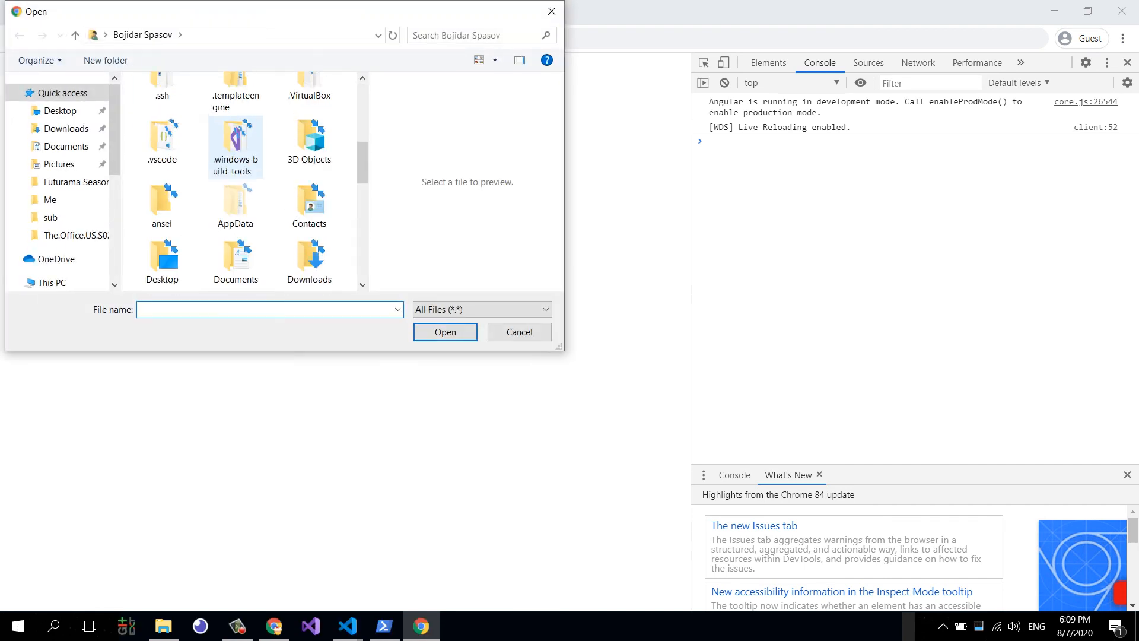
click(60, 111)
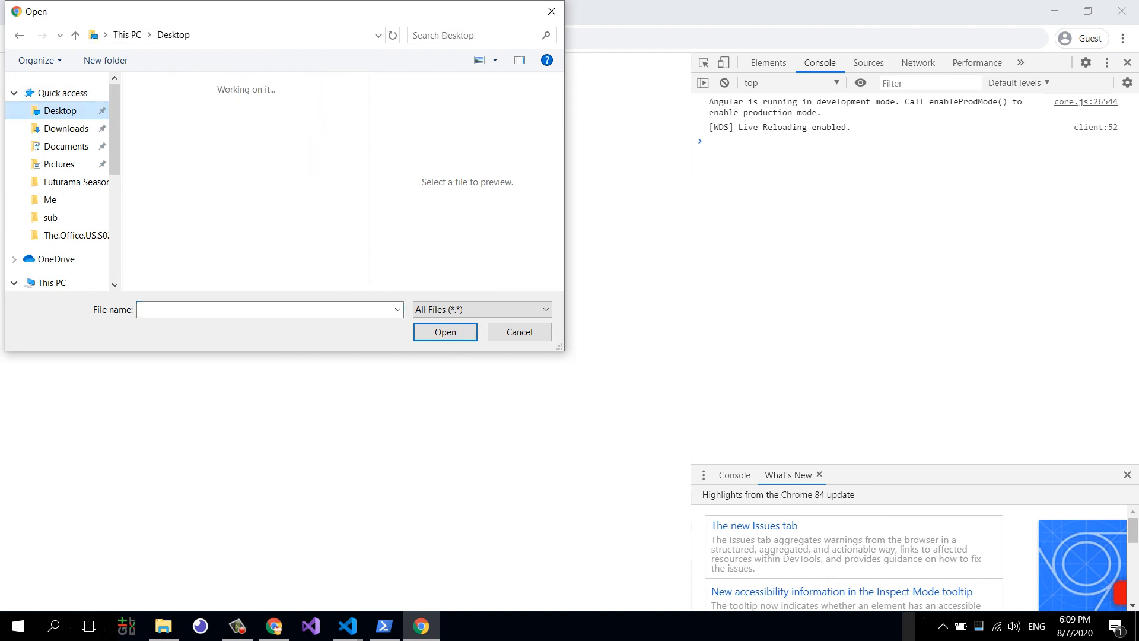
click(283, 138)
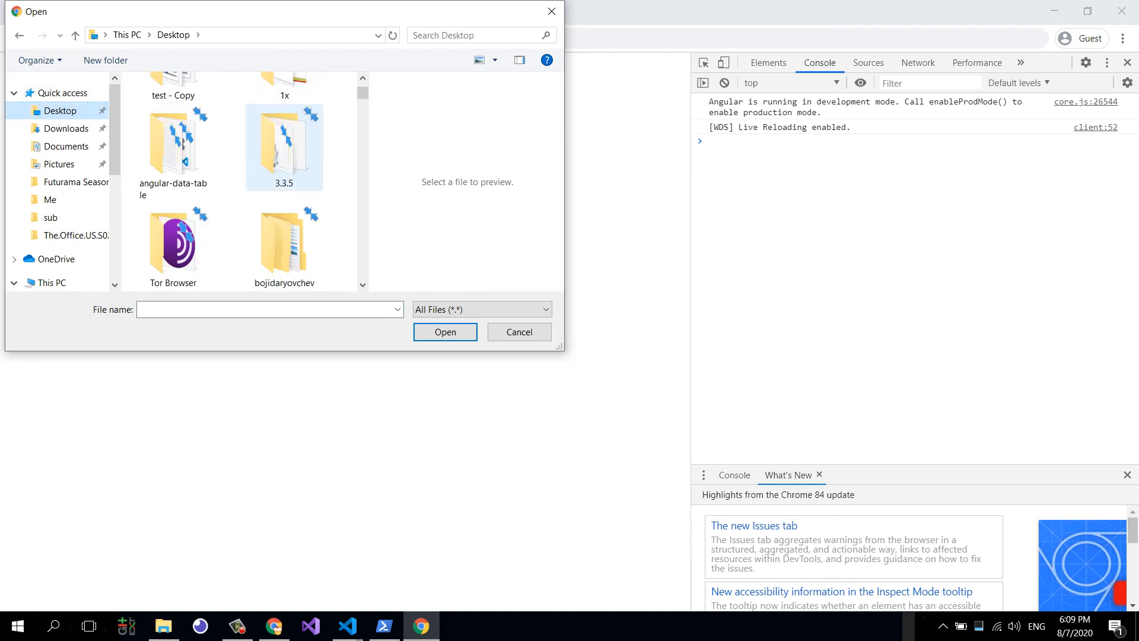
scroll(down, 3)
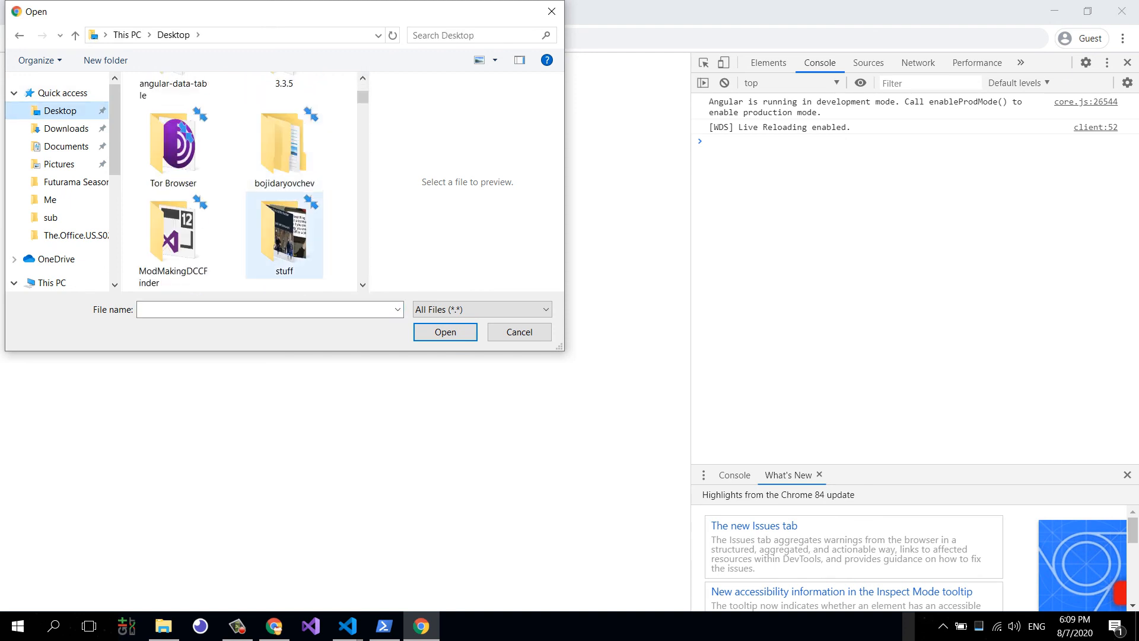
double_click(284, 231)
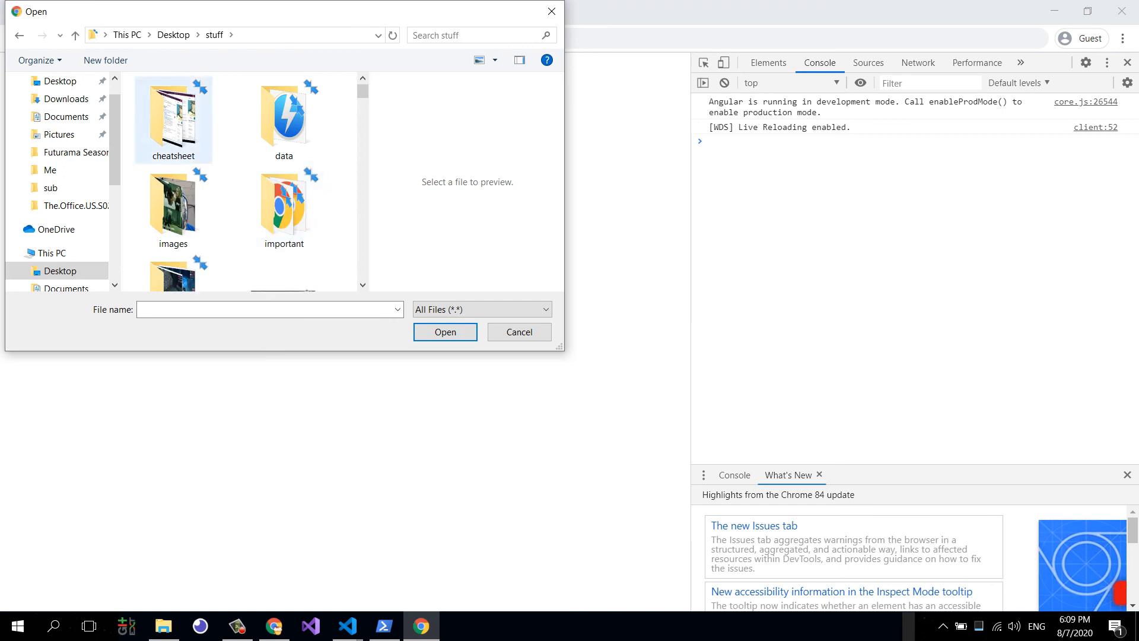
double_click(172, 208)
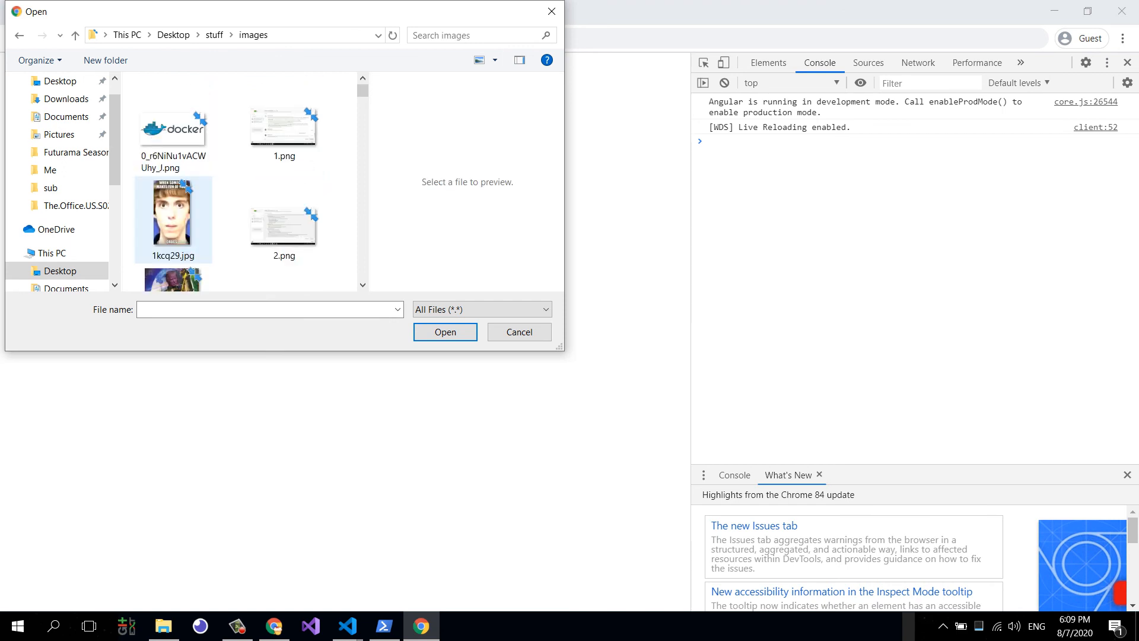
click(284, 127)
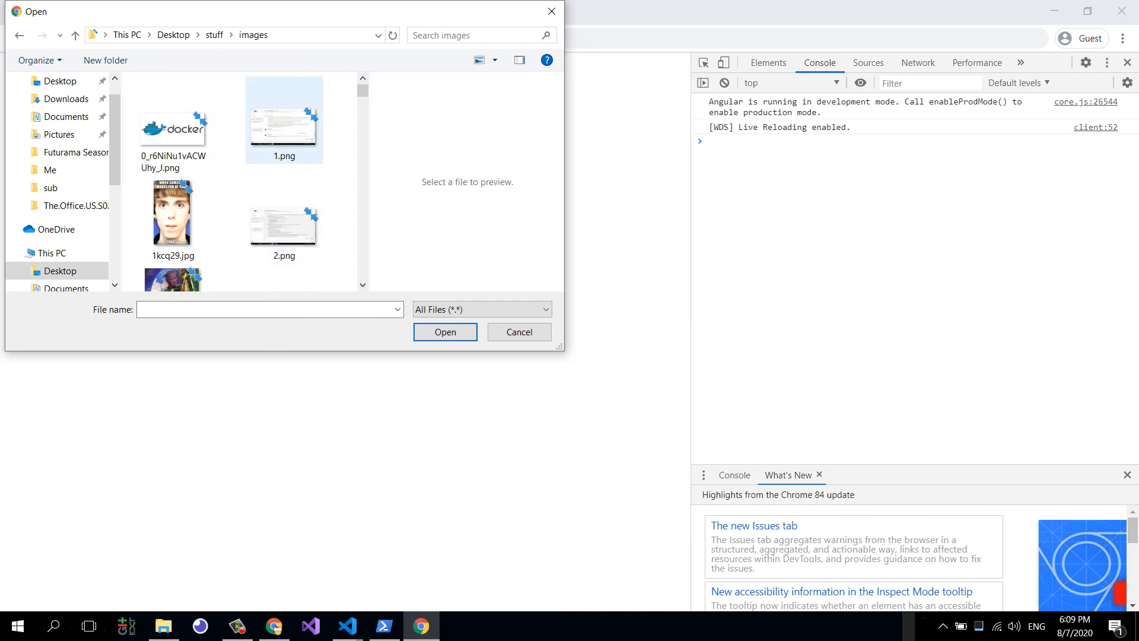
scroll(down, 3)
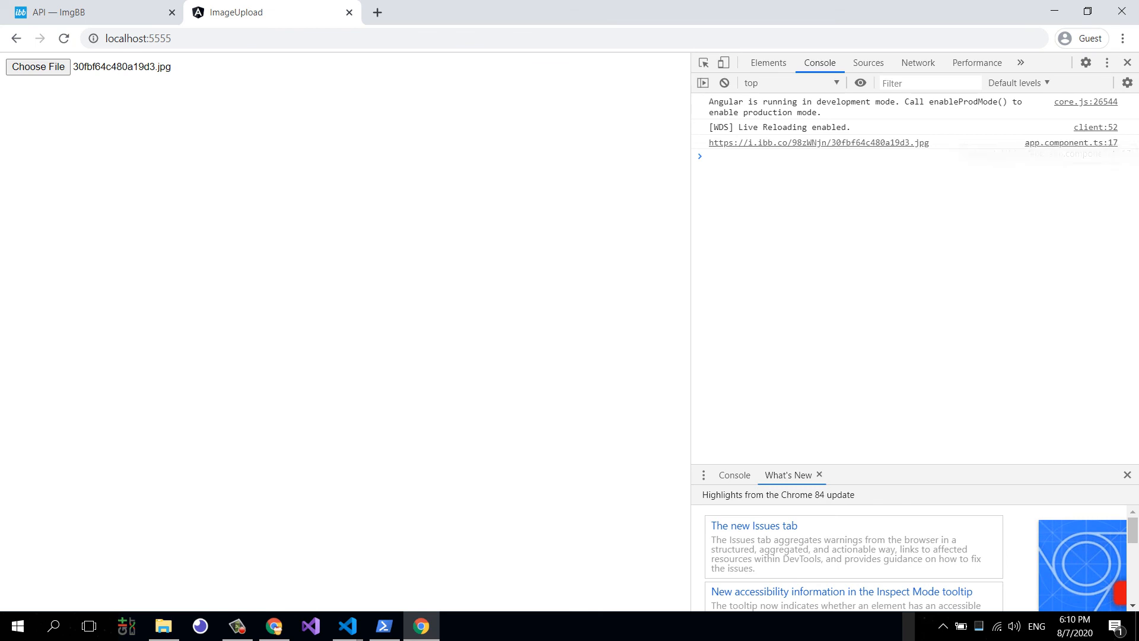
mouse_move(1070, 142)
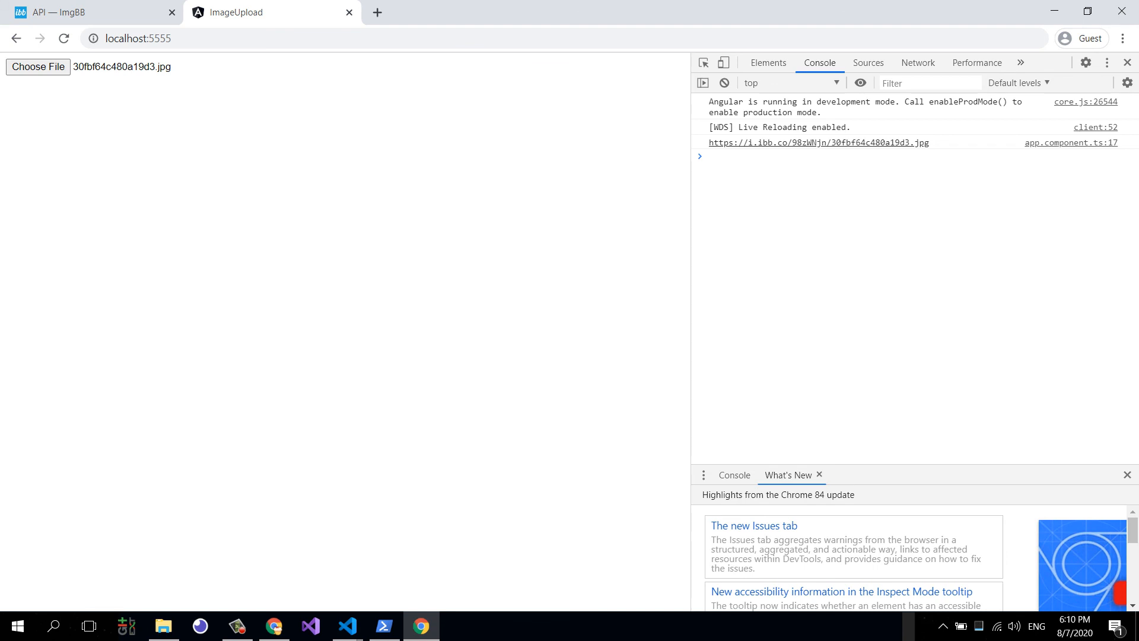
click(819, 142)
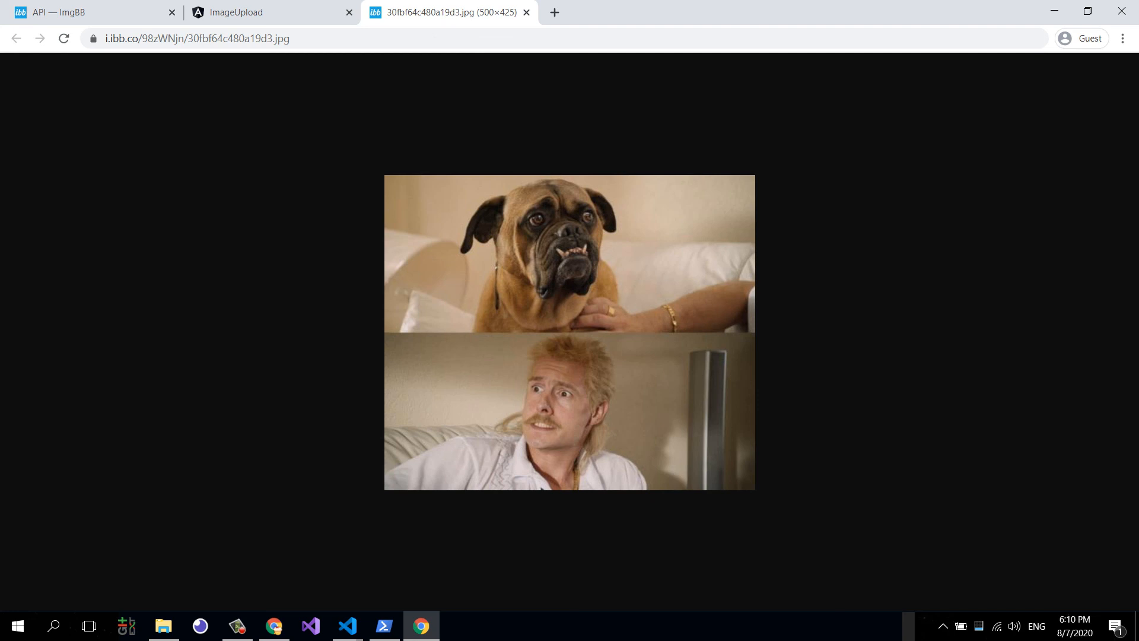
click(236, 625)
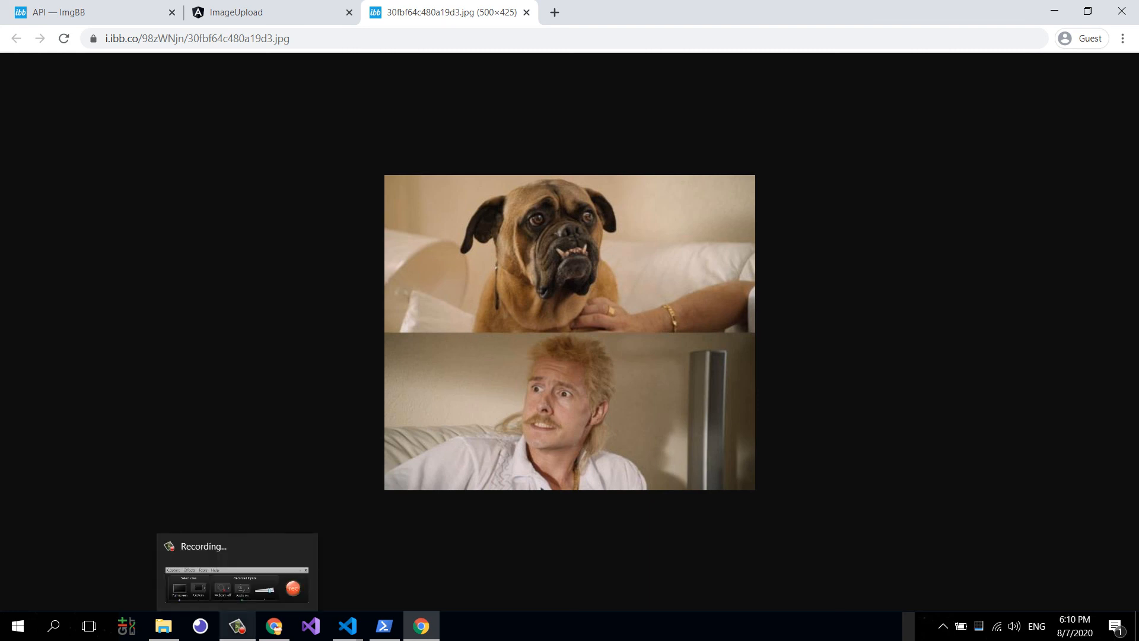